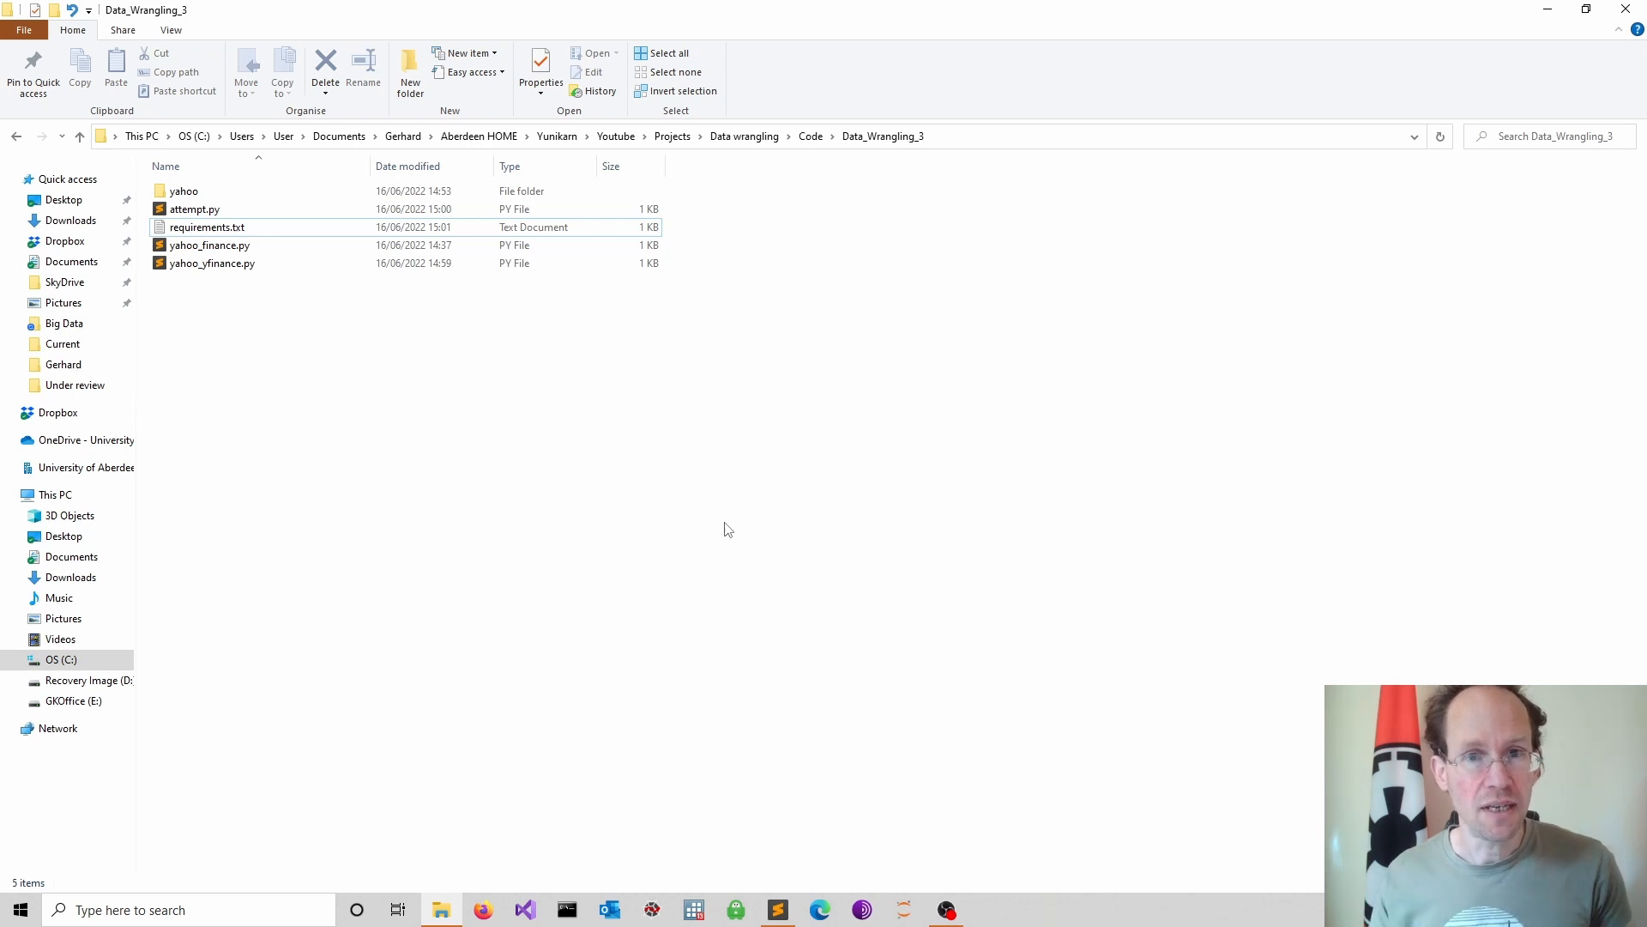
{"action": "mouse_move", "coordinate": [972, 154]}
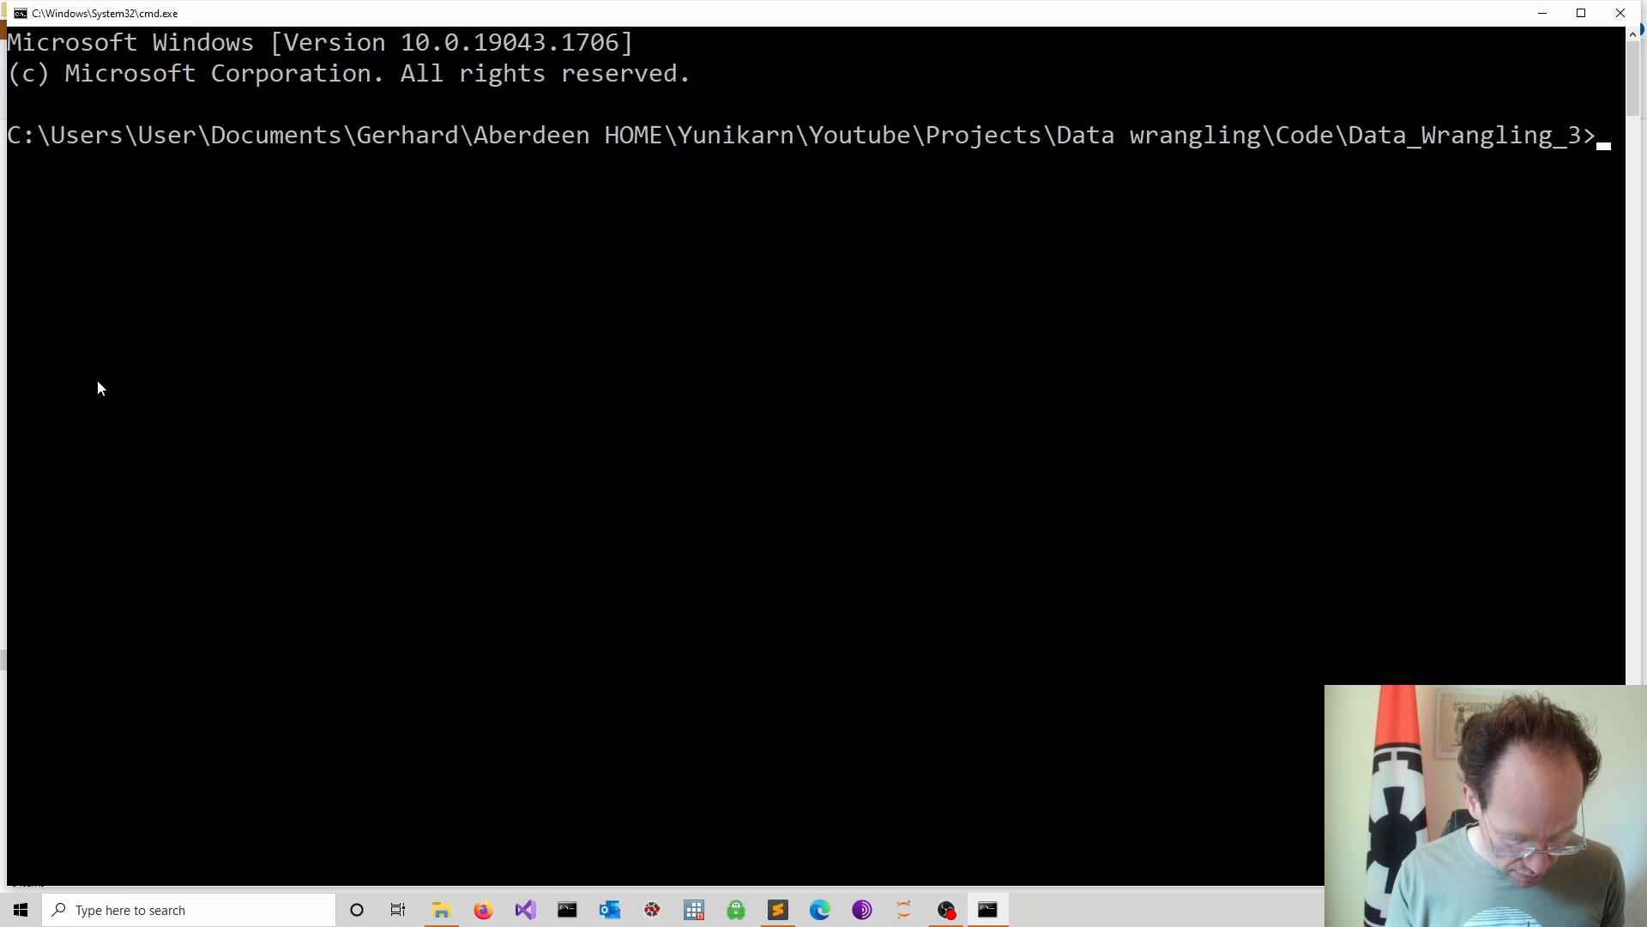
- Run python -m venv my_env to create the my_env environment folder
{"action": "type", "text": "python -m ve"}
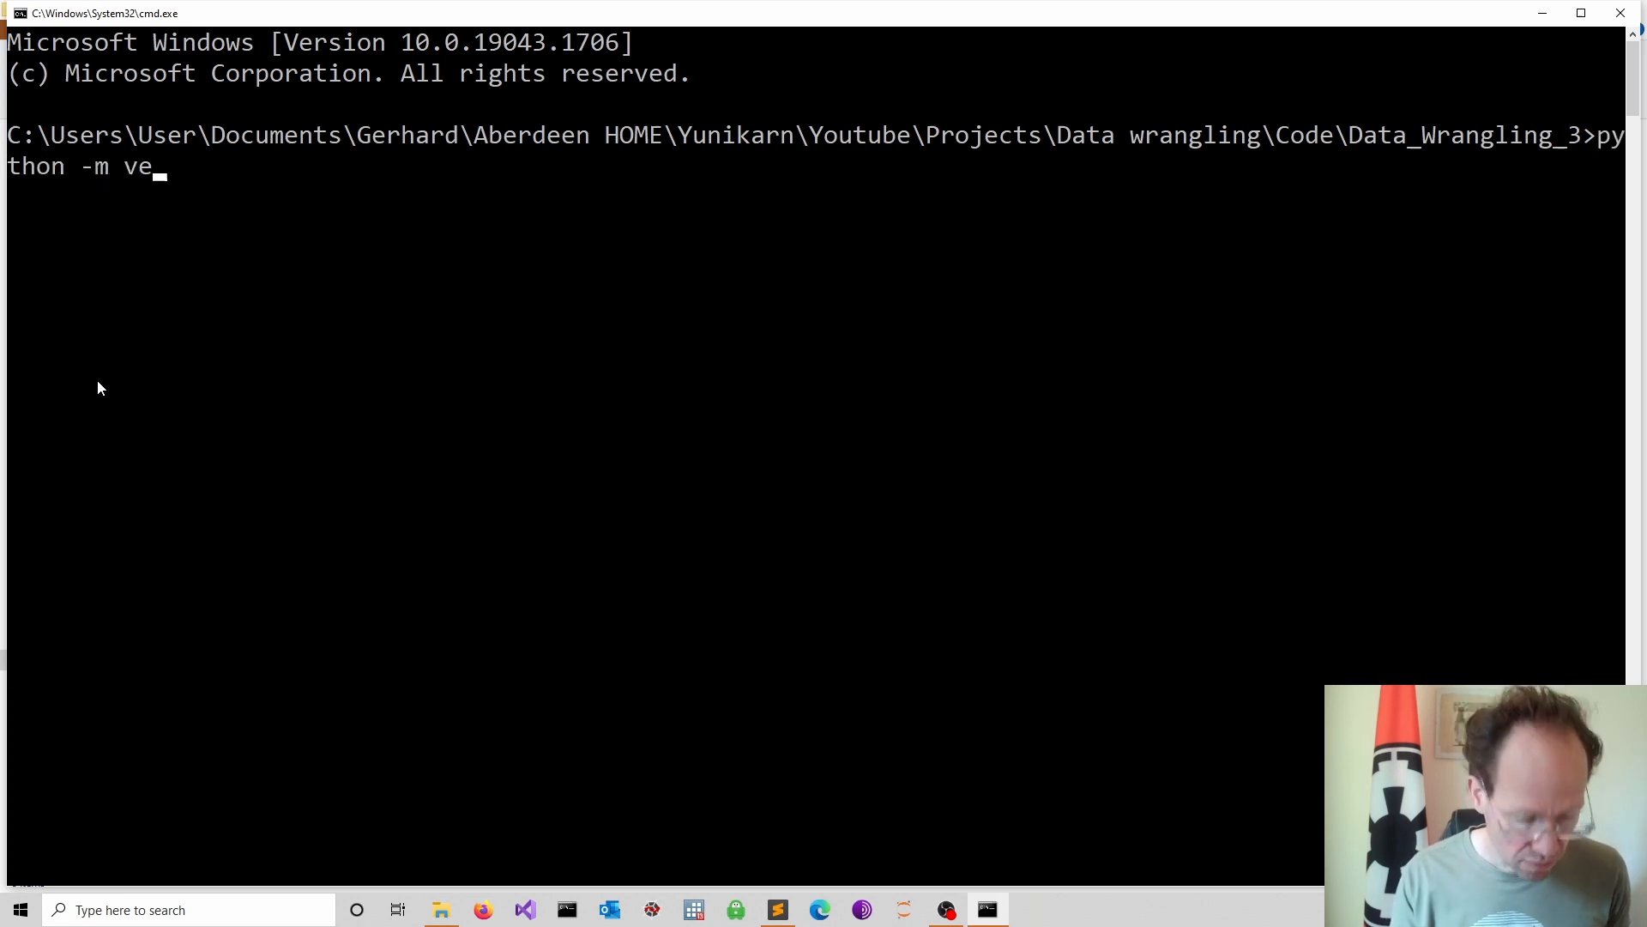
{"action": "type", "text": "nv"}
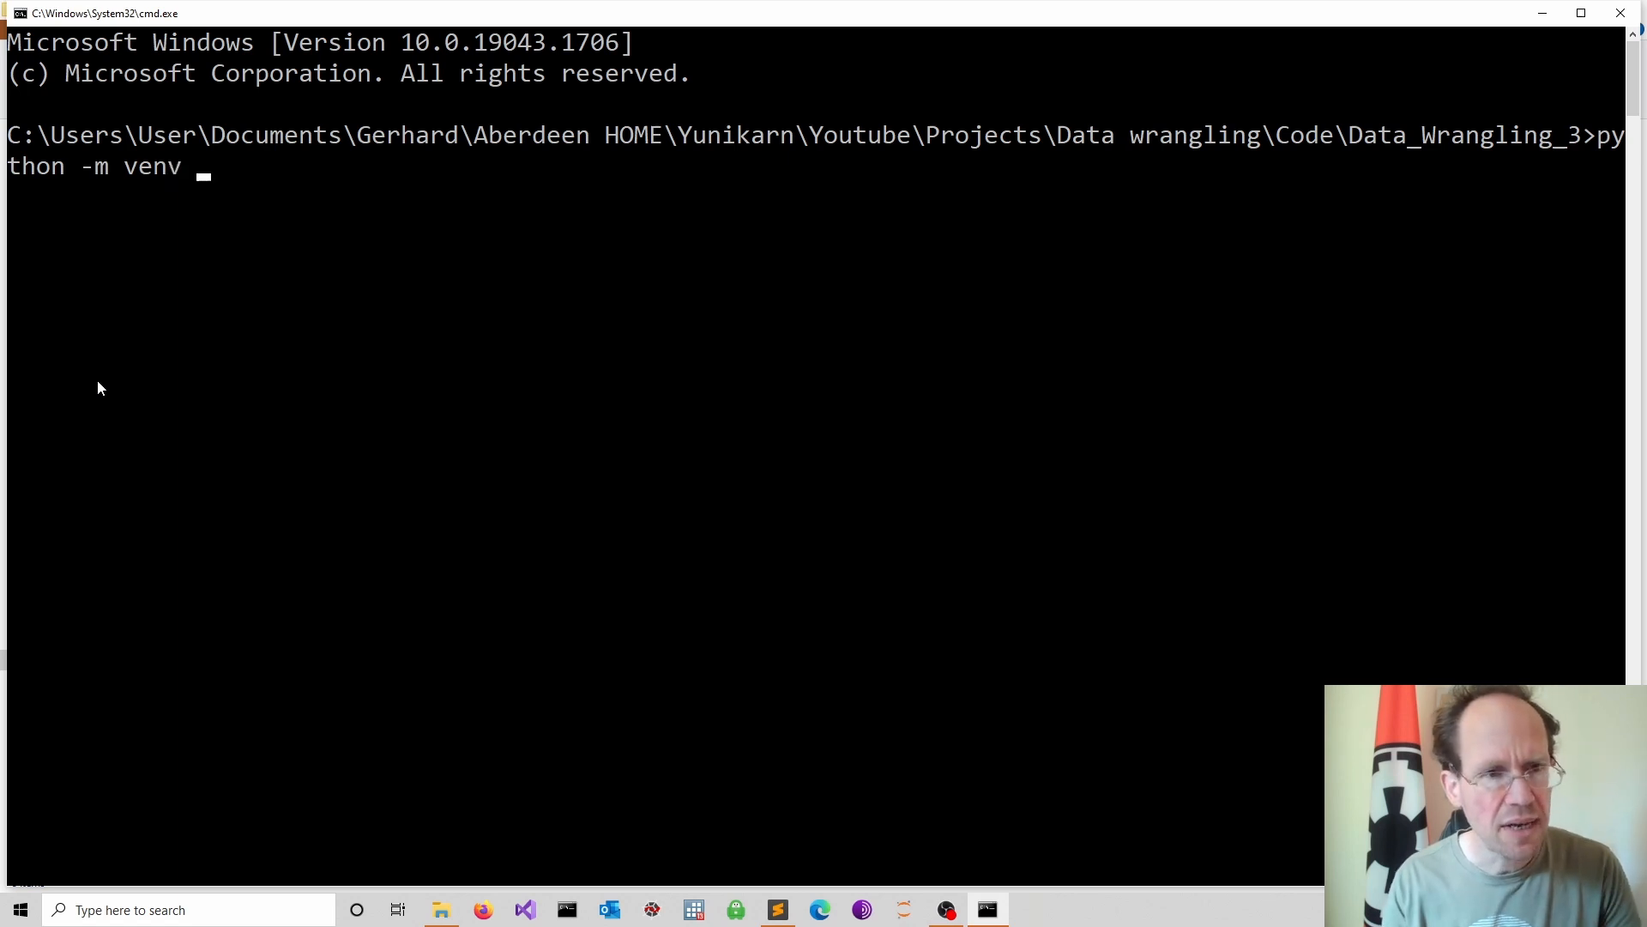
{"action": "type", "text": "my_env"}
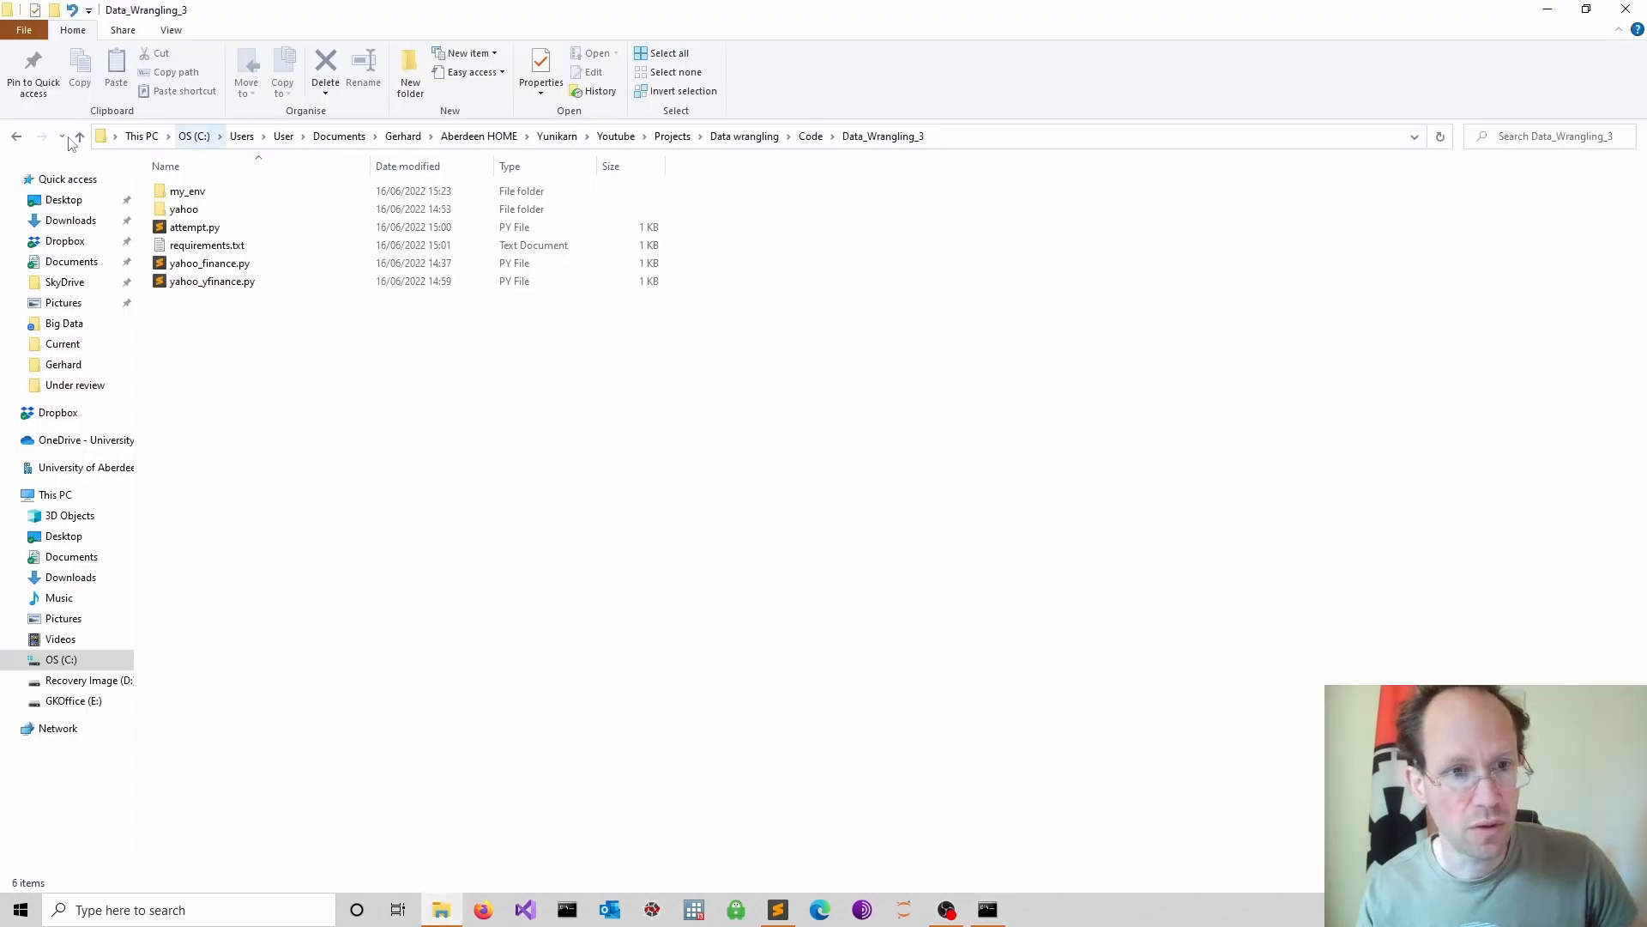
- Check my_env's Scripts folder for activate scripts and python.exe, then return to Command Prompt
{"action": "left_click", "coordinate": [187, 190]}
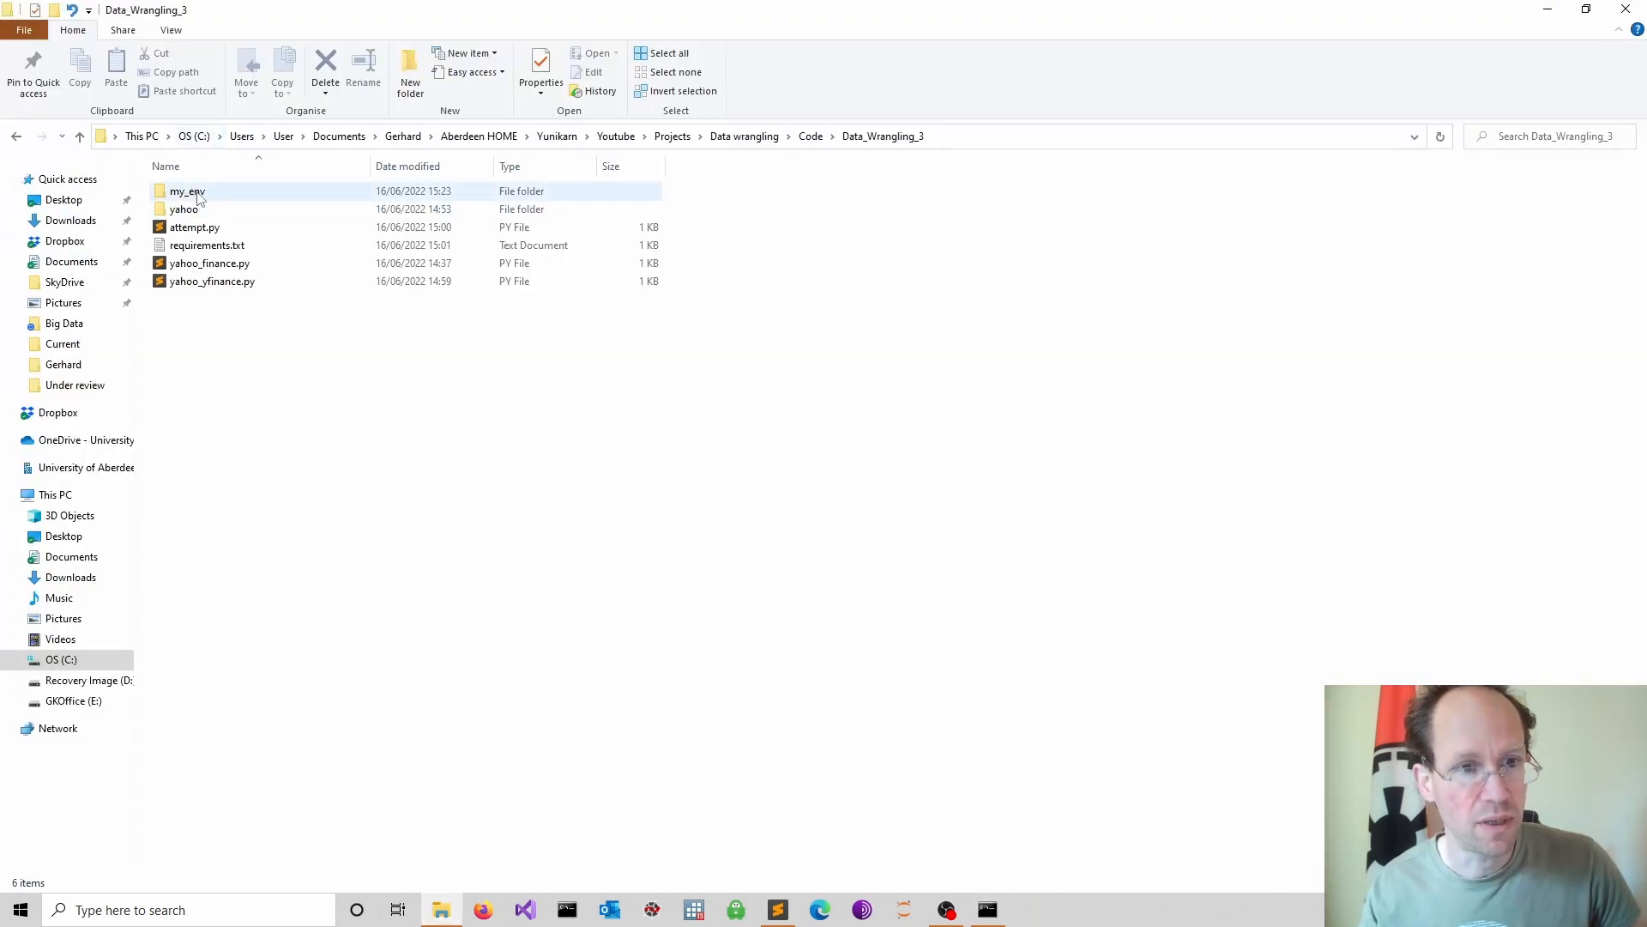
{"action": "double_click", "coordinate": [183, 210]}
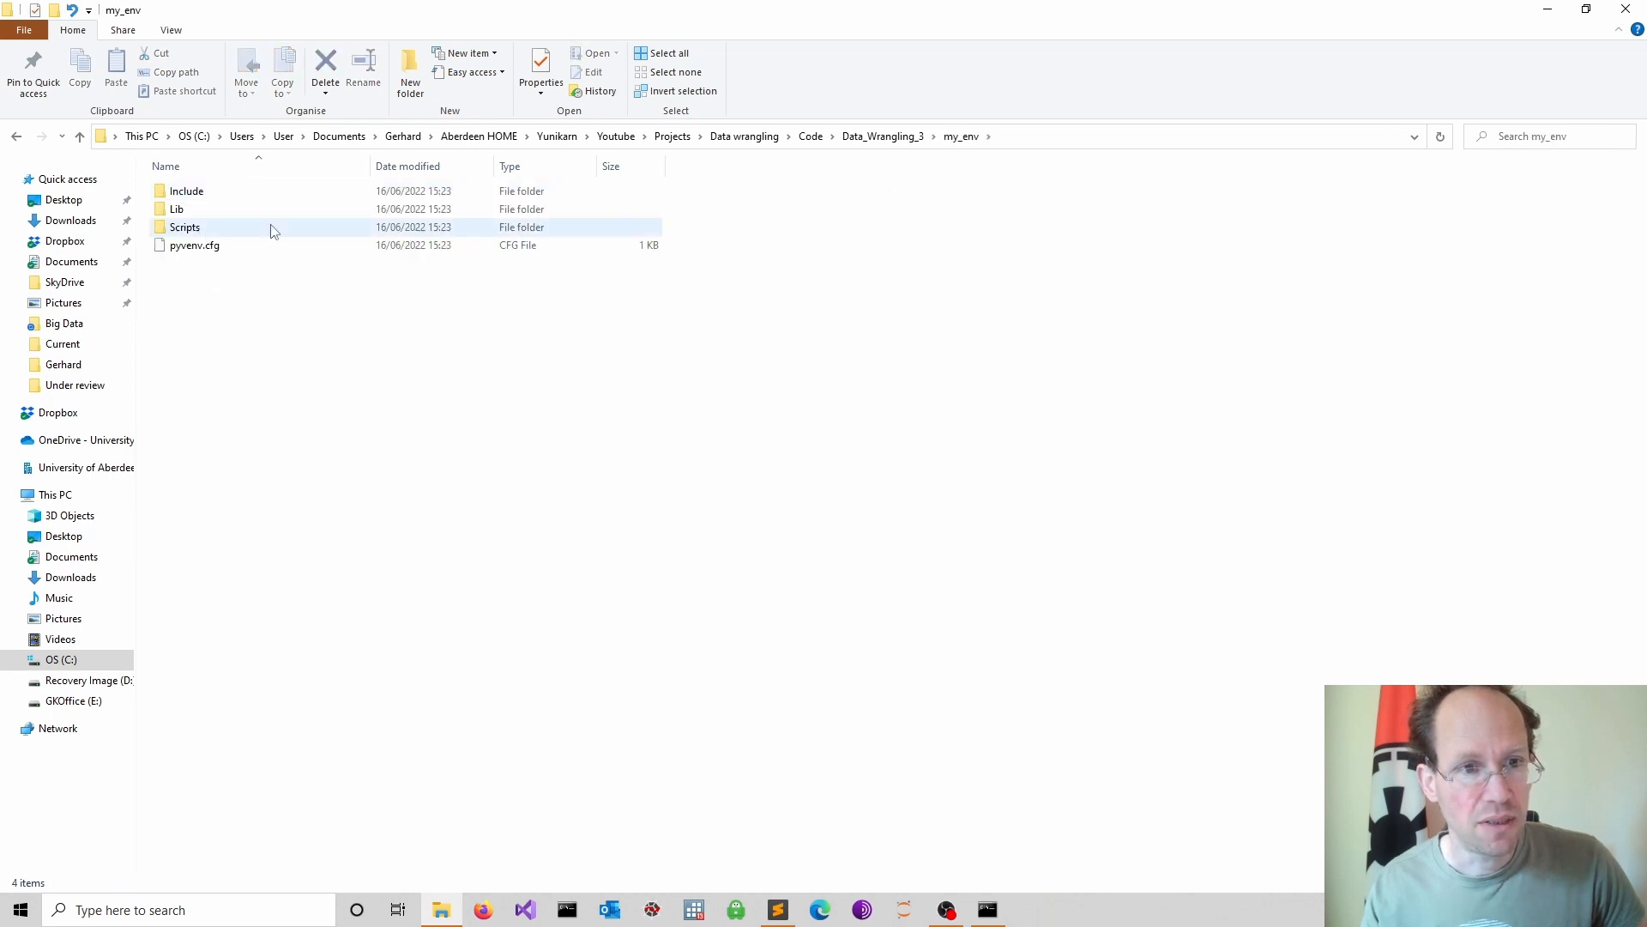
{"action": "double_click", "coordinate": [184, 227]}
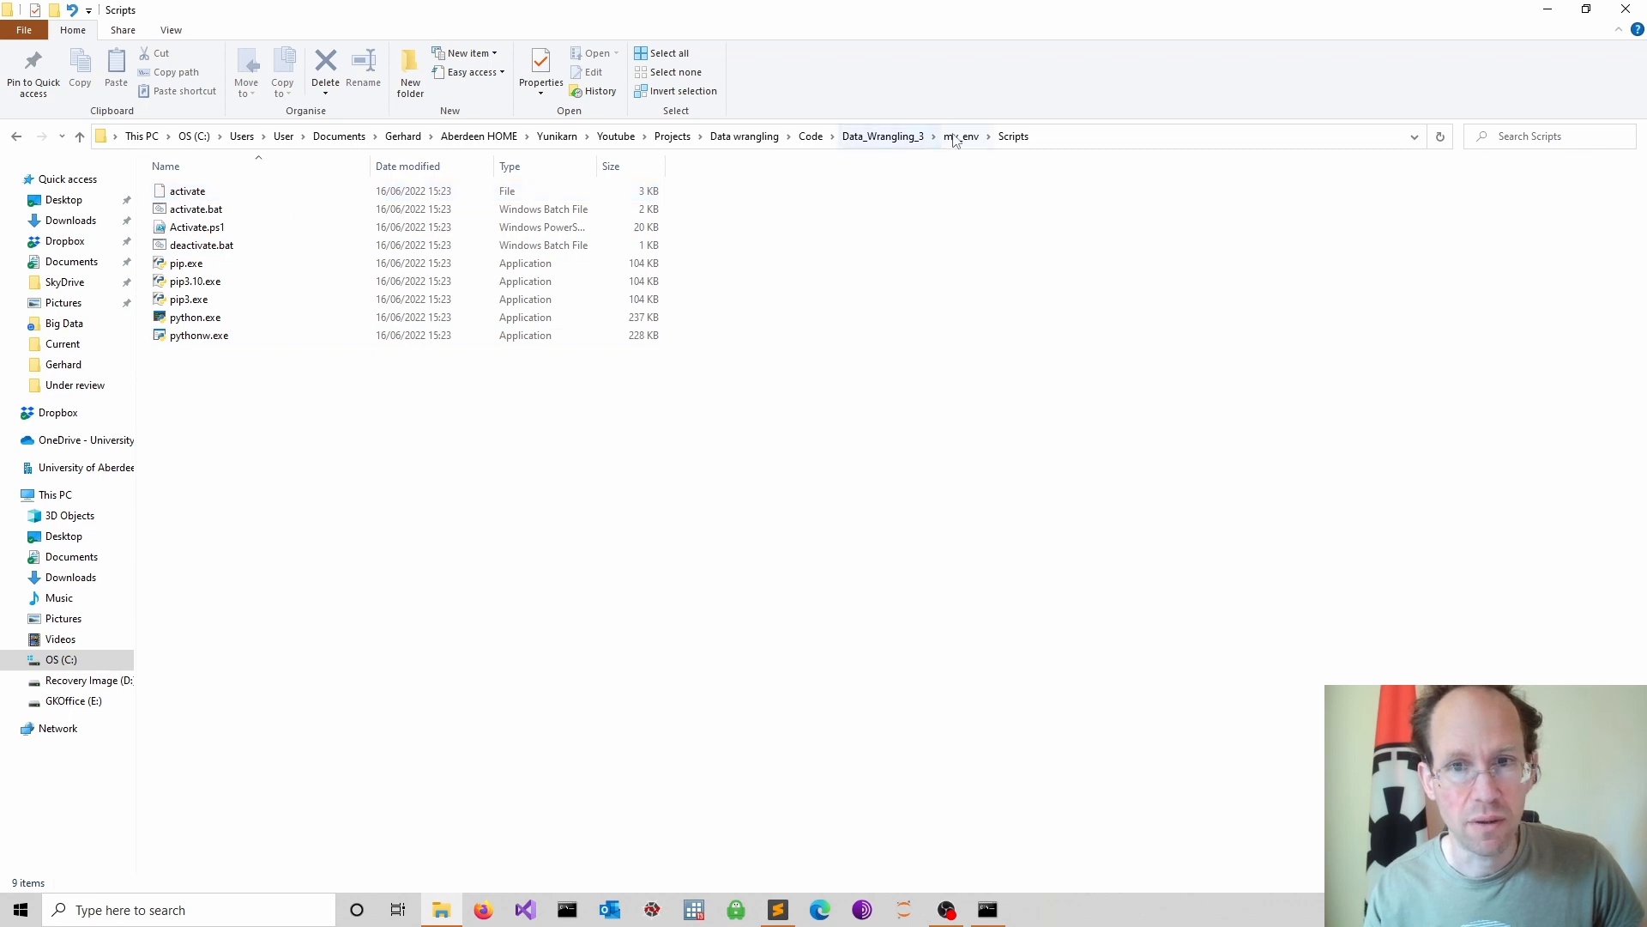
{"action": "left_click", "coordinate": [881, 137]}
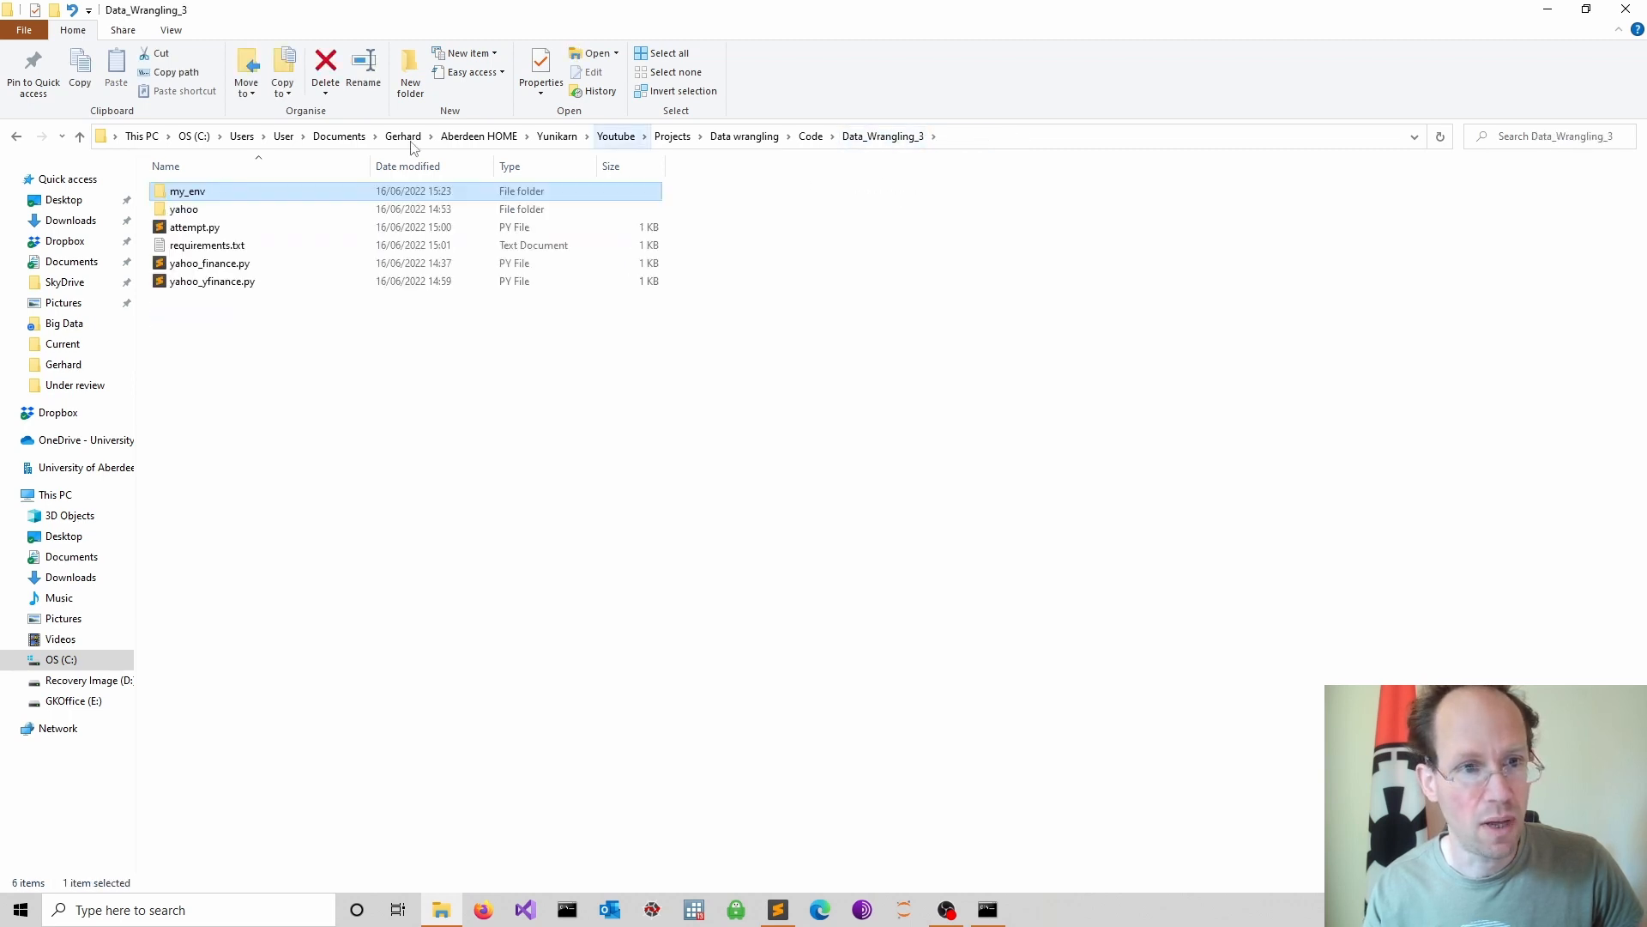
{"action": "left_click", "coordinate": [984, 909]}
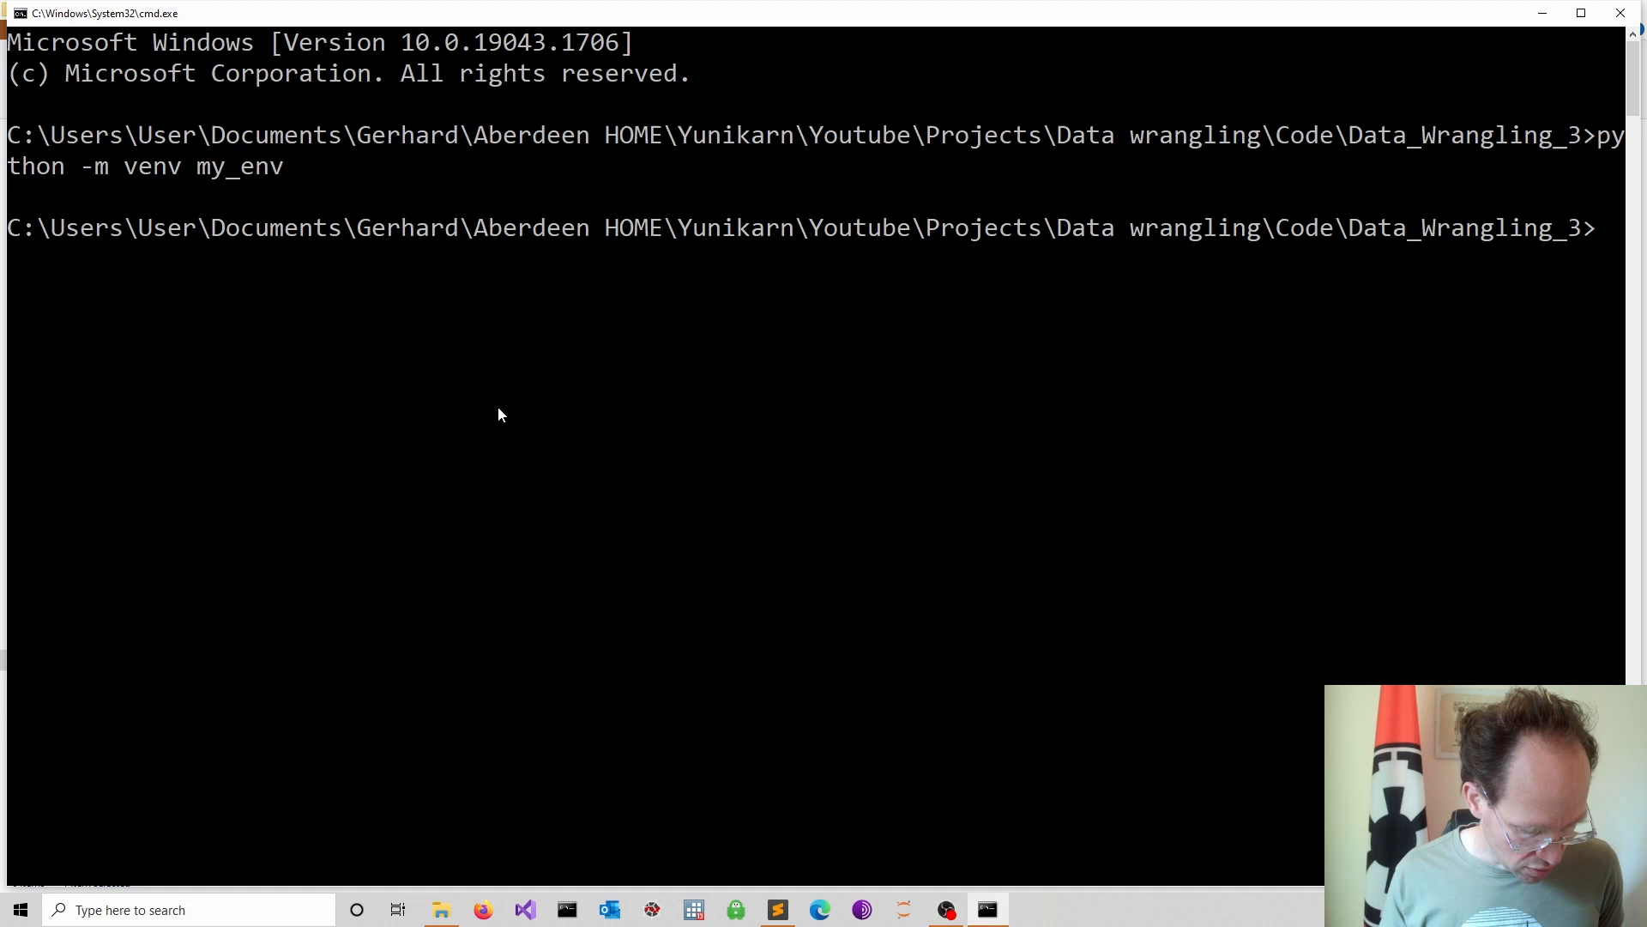
- Run .\my_env\Scripts\activate so the prompt shows the (my_env) prefix
{"action": "type", "text": ".\\"}
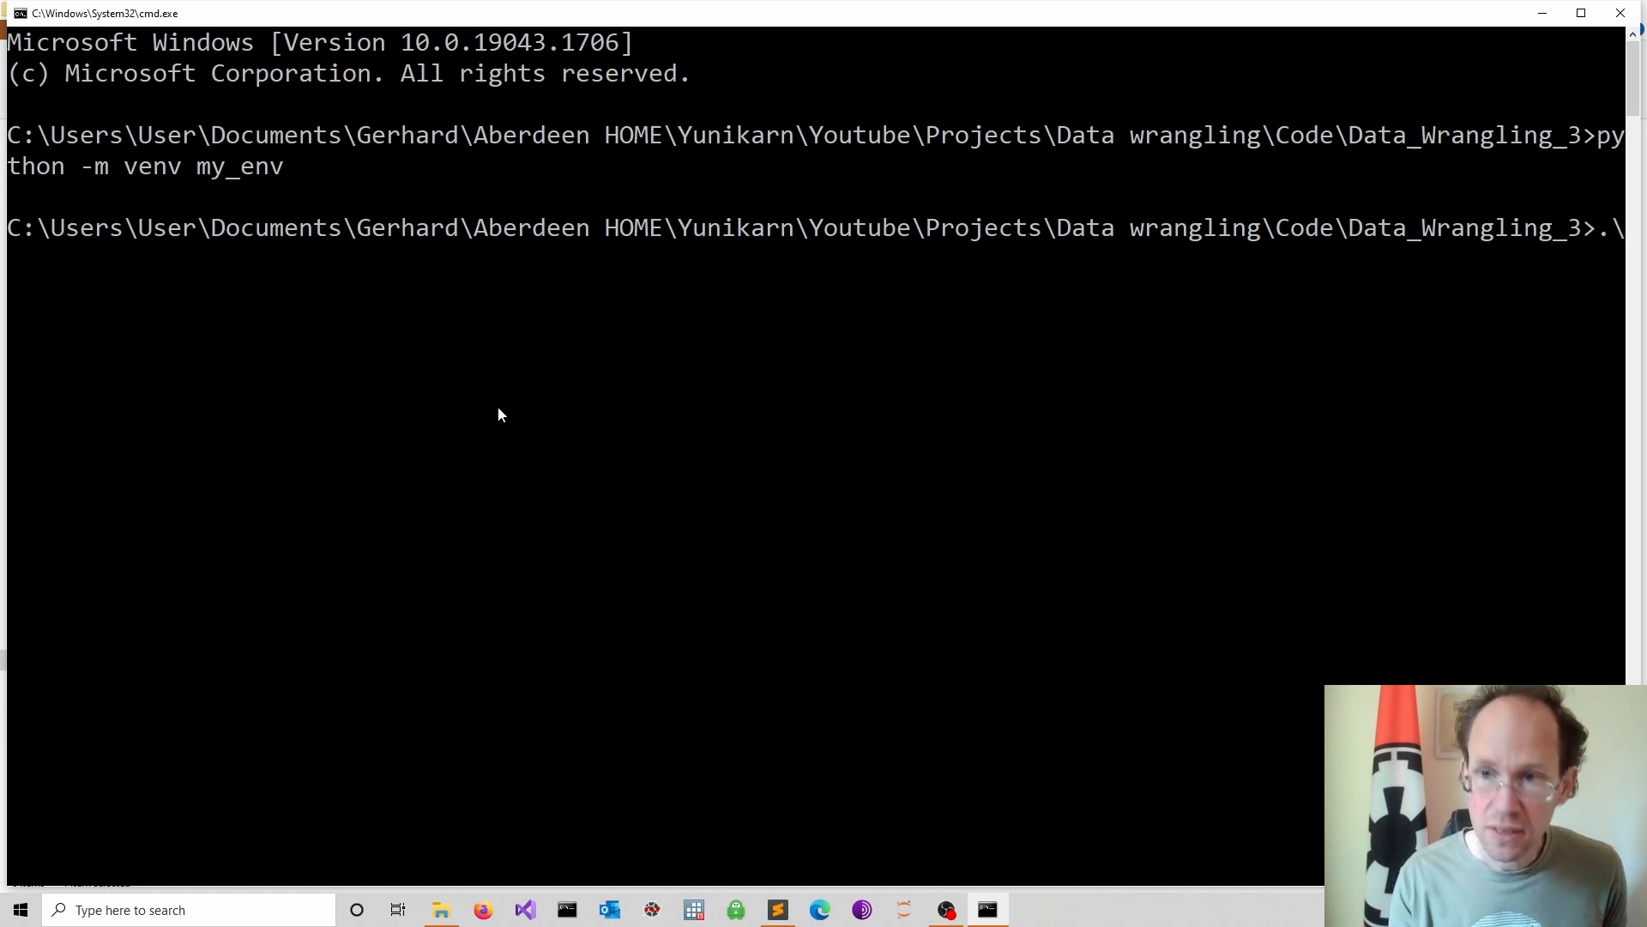
{"action": "type", "text": "my_env\\Scripts"}
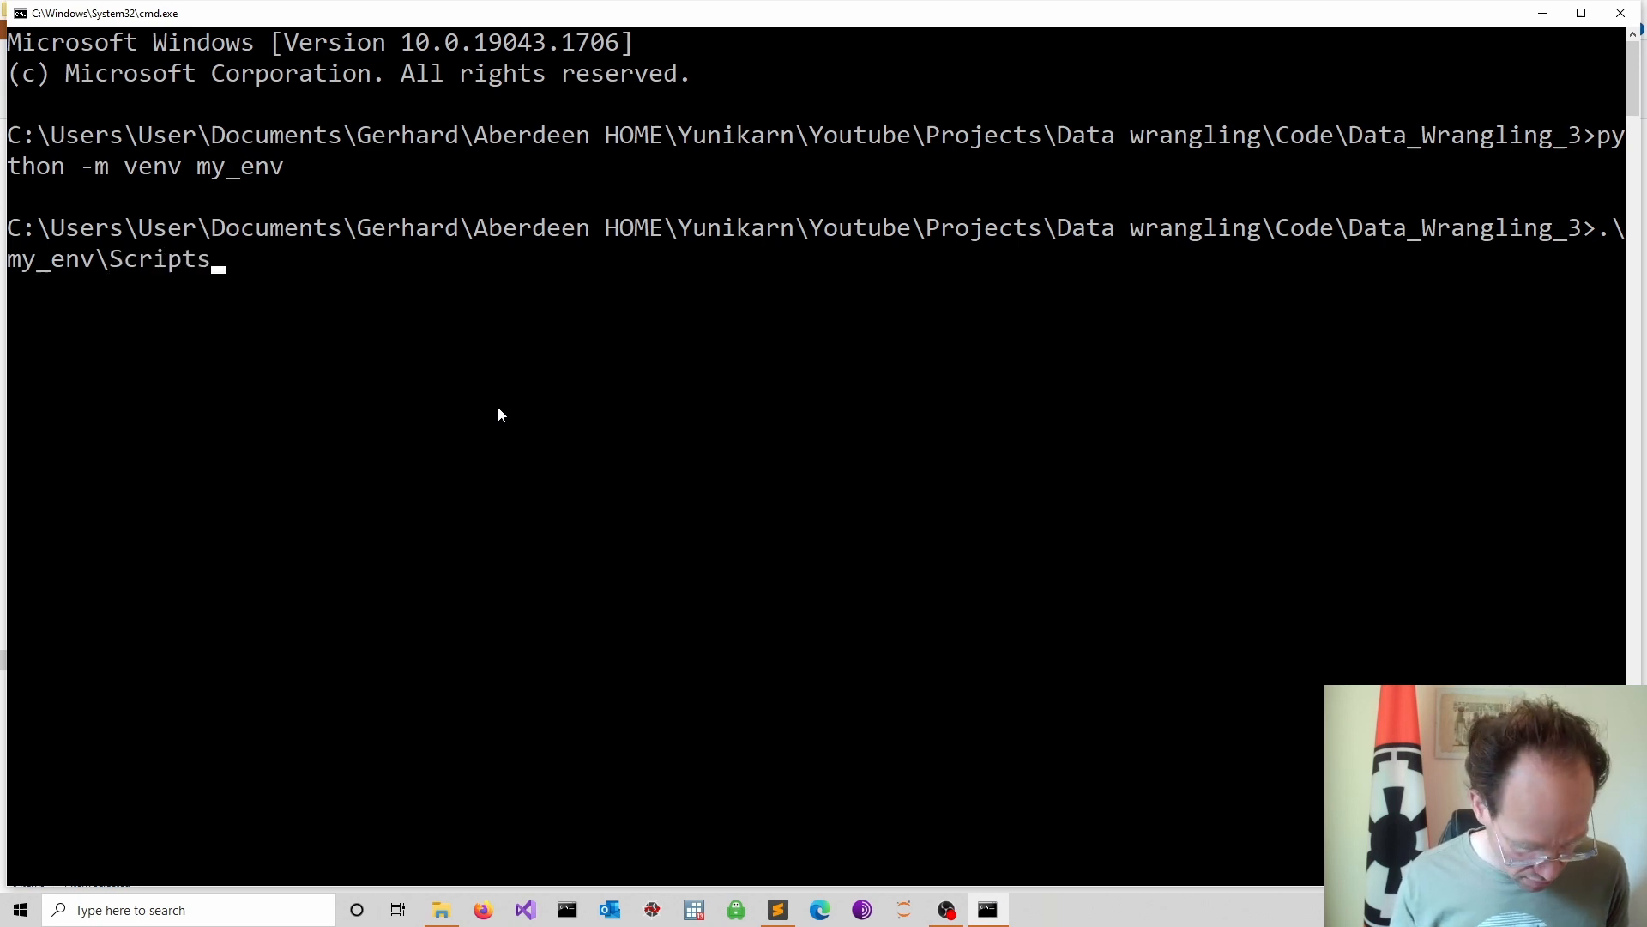
{"action": "type", "text": "\\activate"}
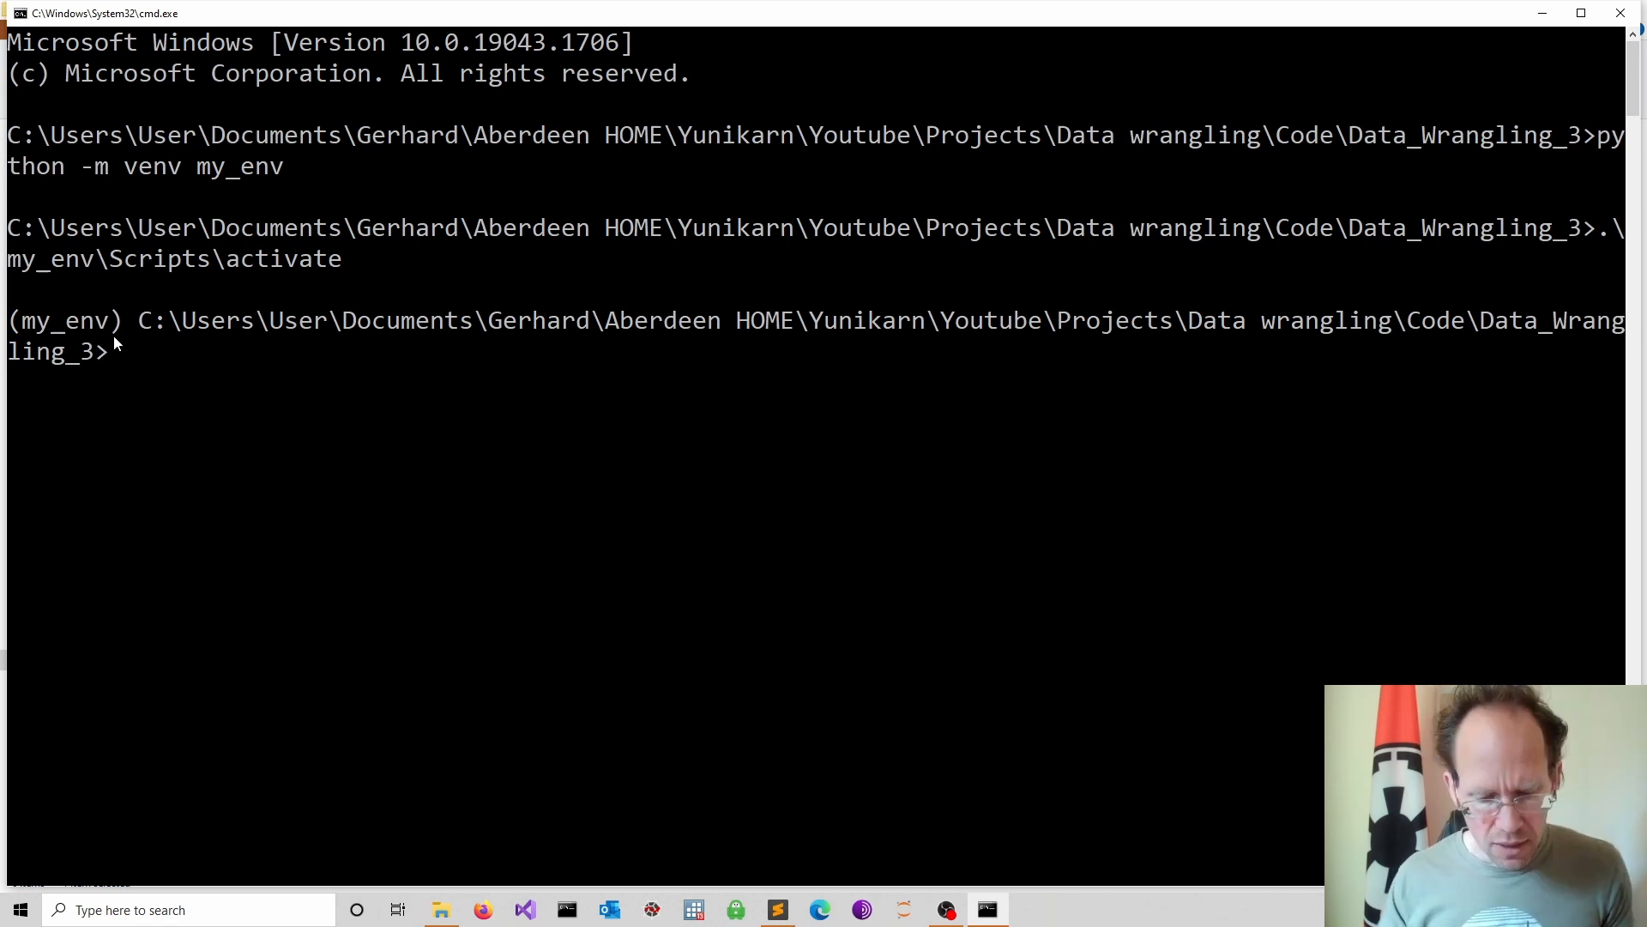
- Pip install yfinance and matplotlib into my_env, then clear the console with cls
{"action": "type", "text": "pip install"}
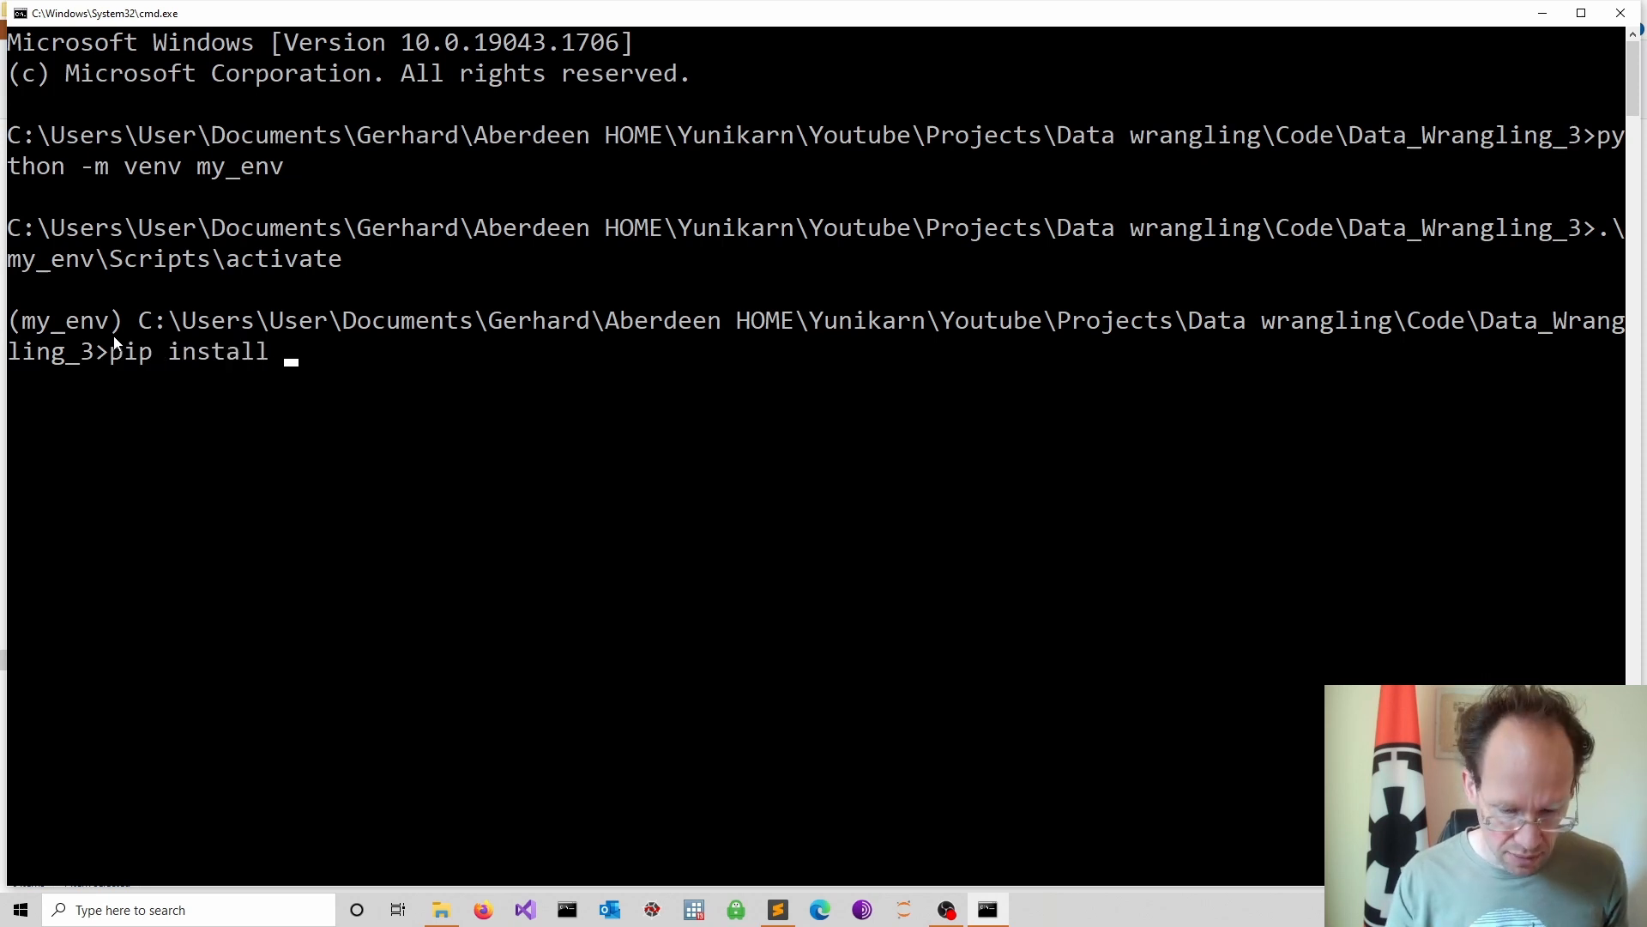
{"action": "type", "text": "y"}
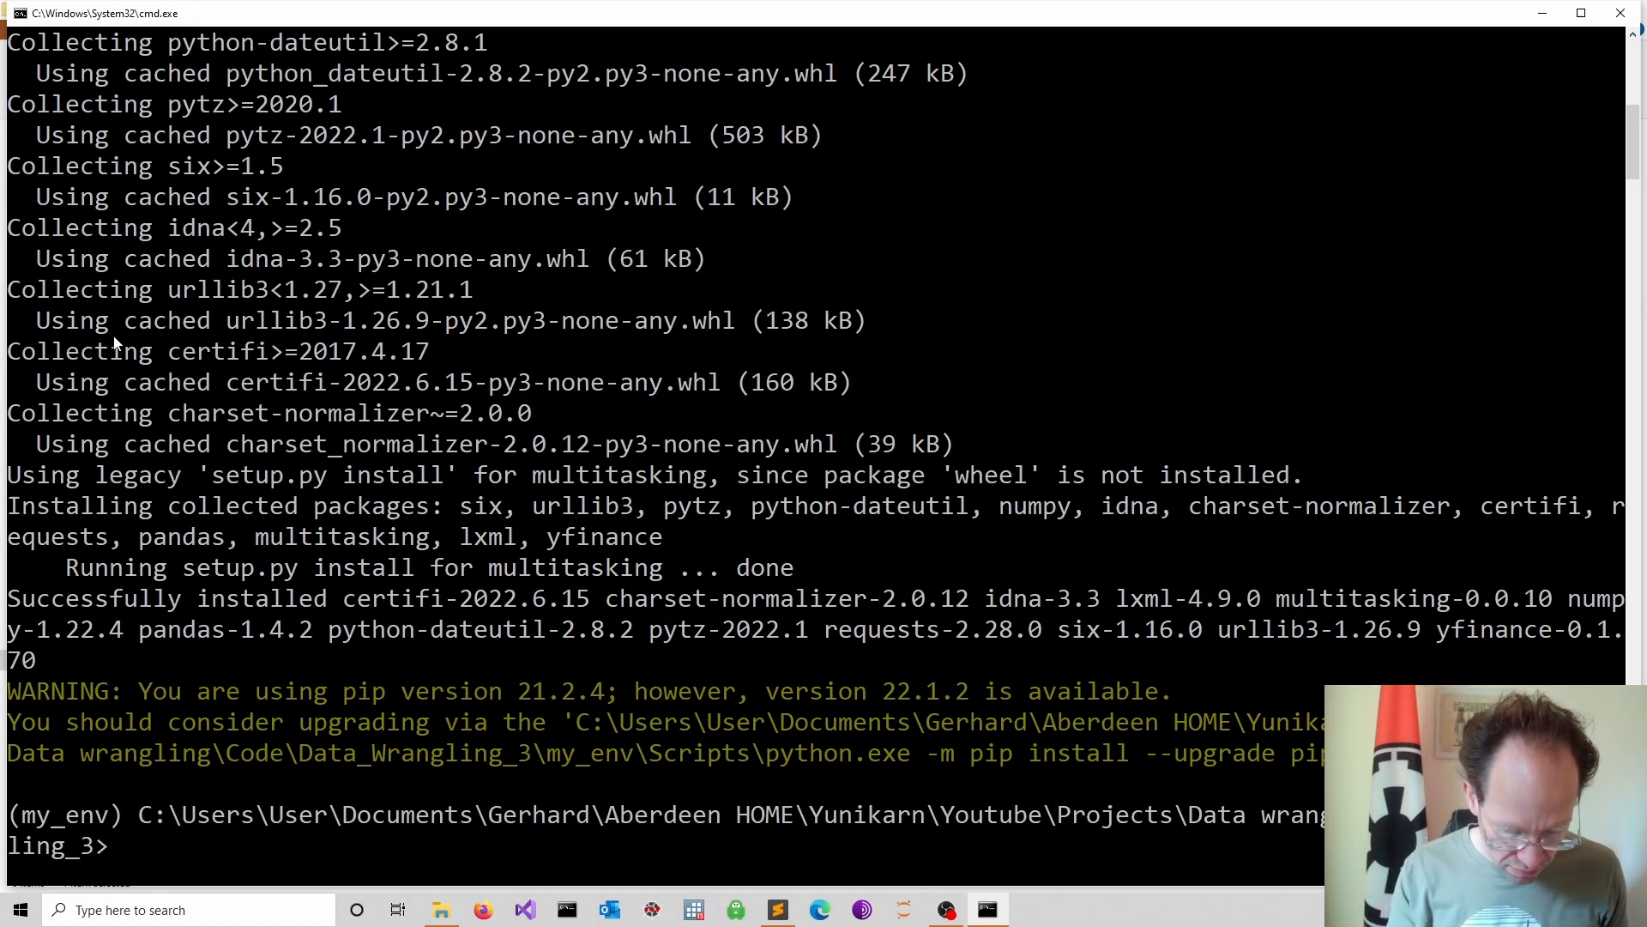
{"action": "type", "text": "pip insta"}
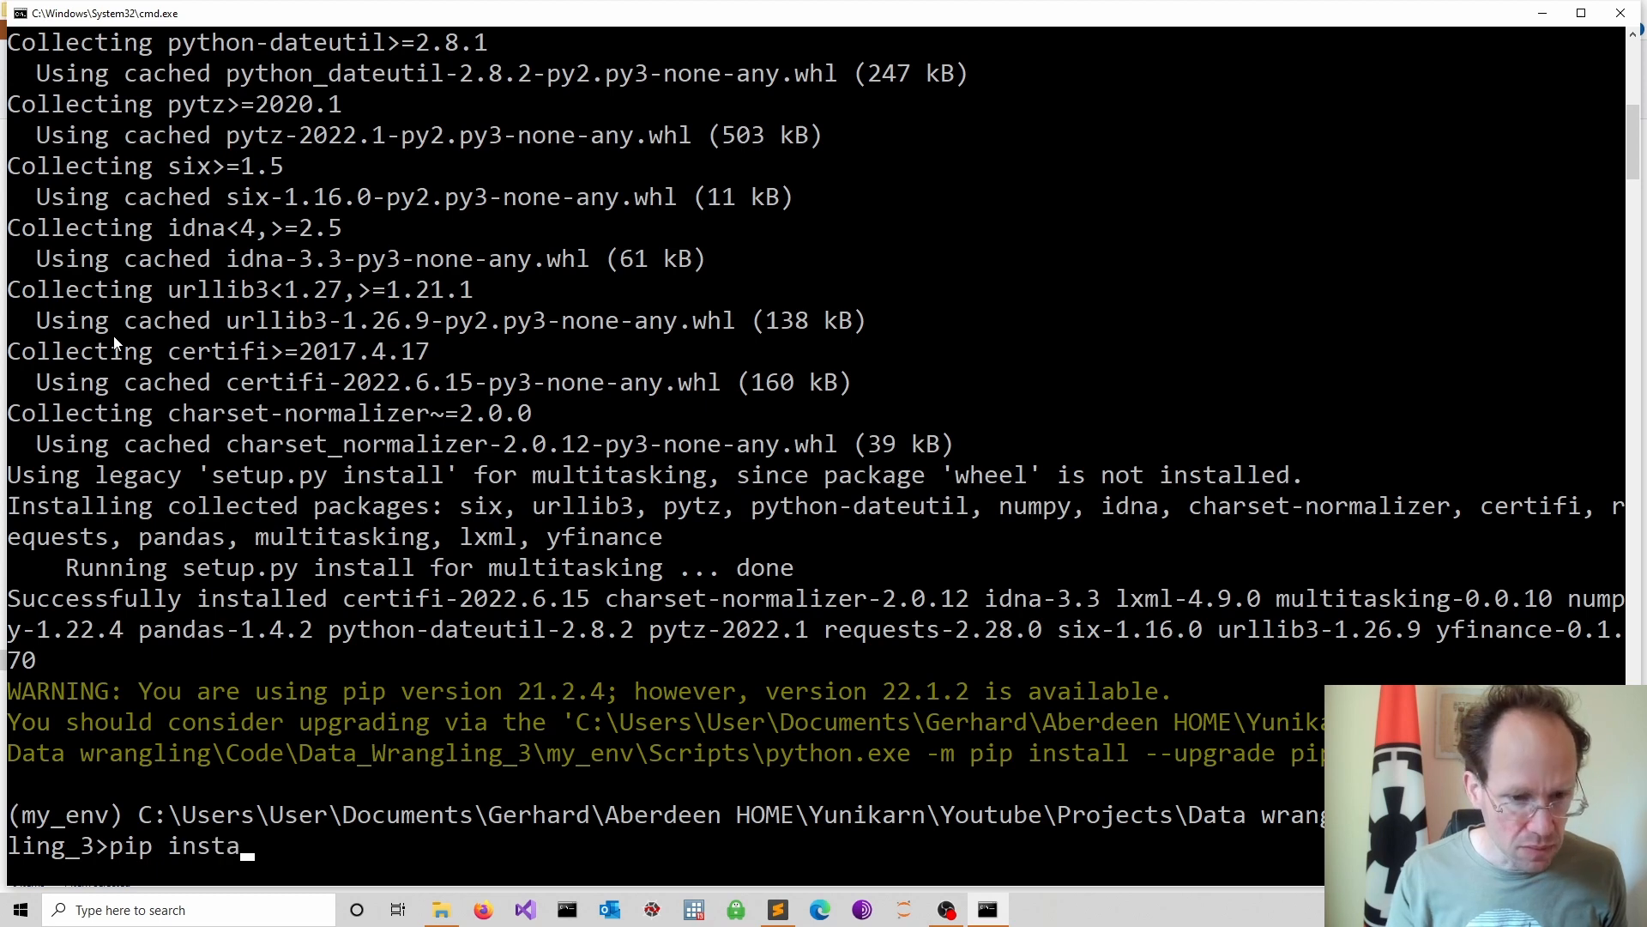
{"action": "type", "text": "ll mat"}
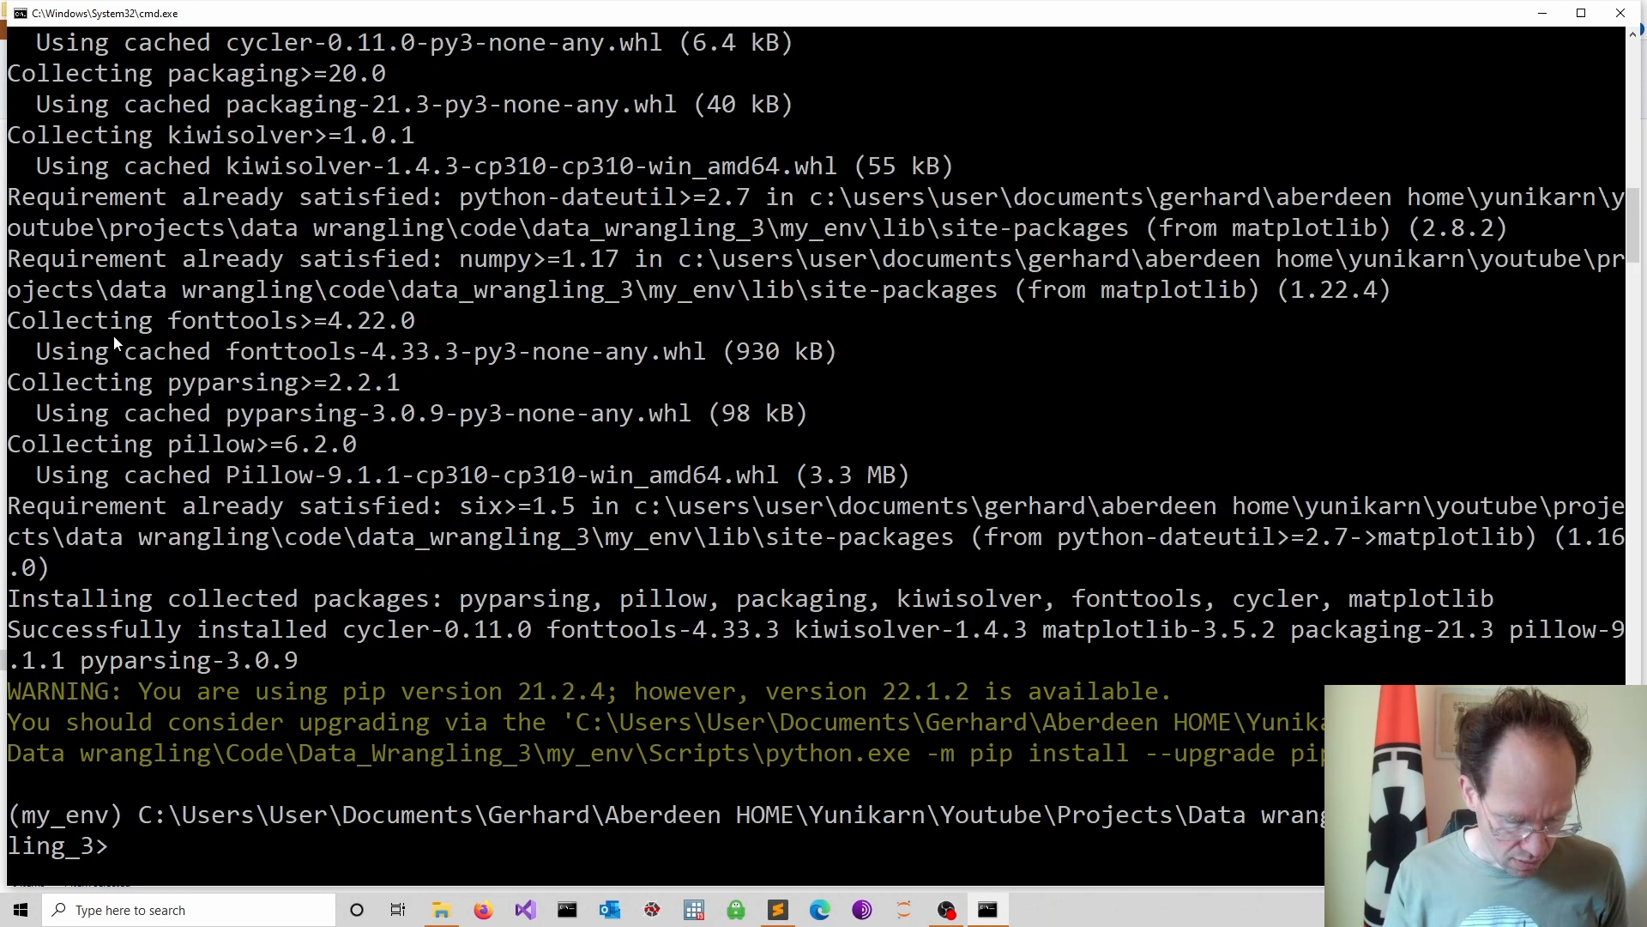
{"action": "type", "text": "cls"}
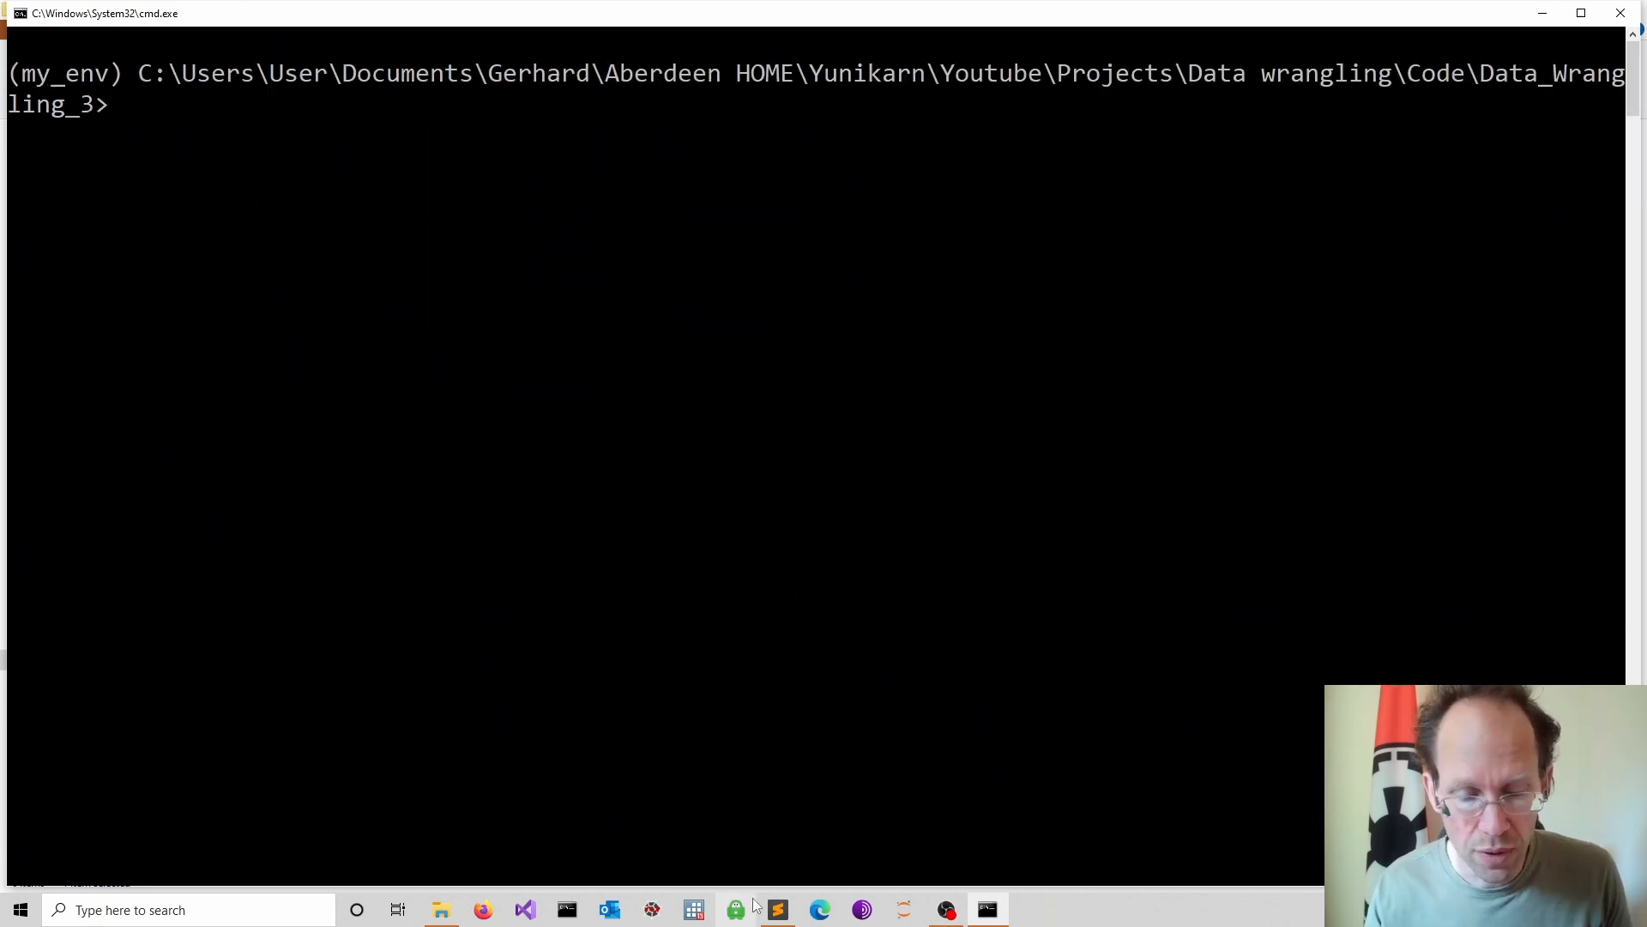
- Add imports for matplotlib.pyplot as plt and yfinance as yf to attempt.py
{"action": "left_click", "coordinate": [777, 910]}
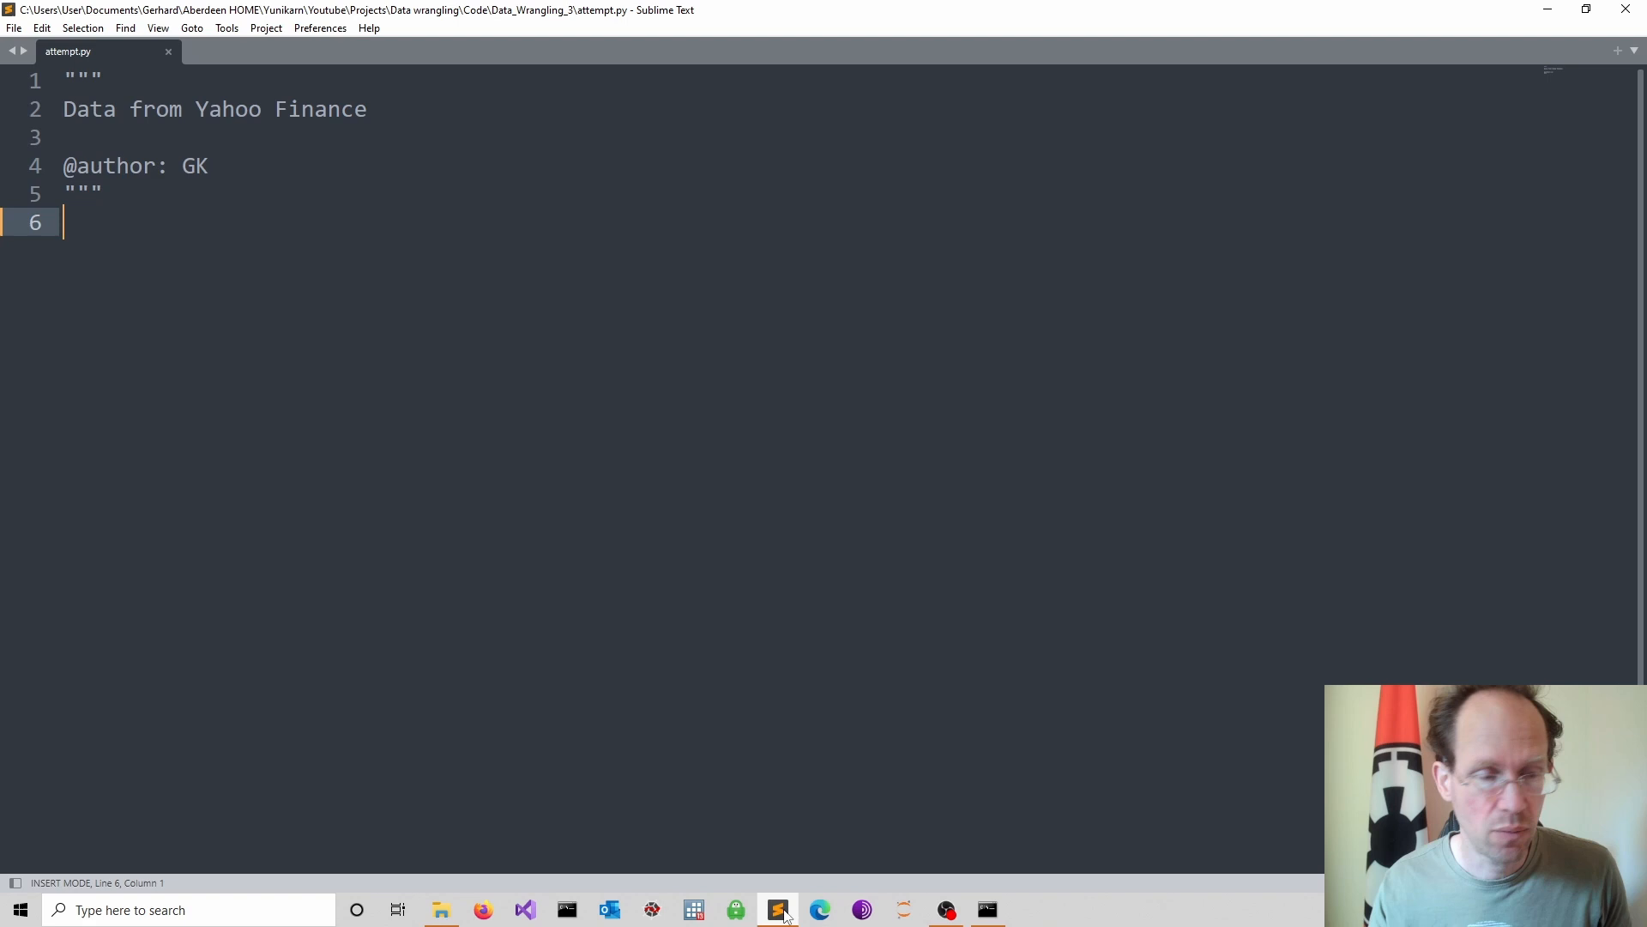
{"action": "key", "text": "enter"}
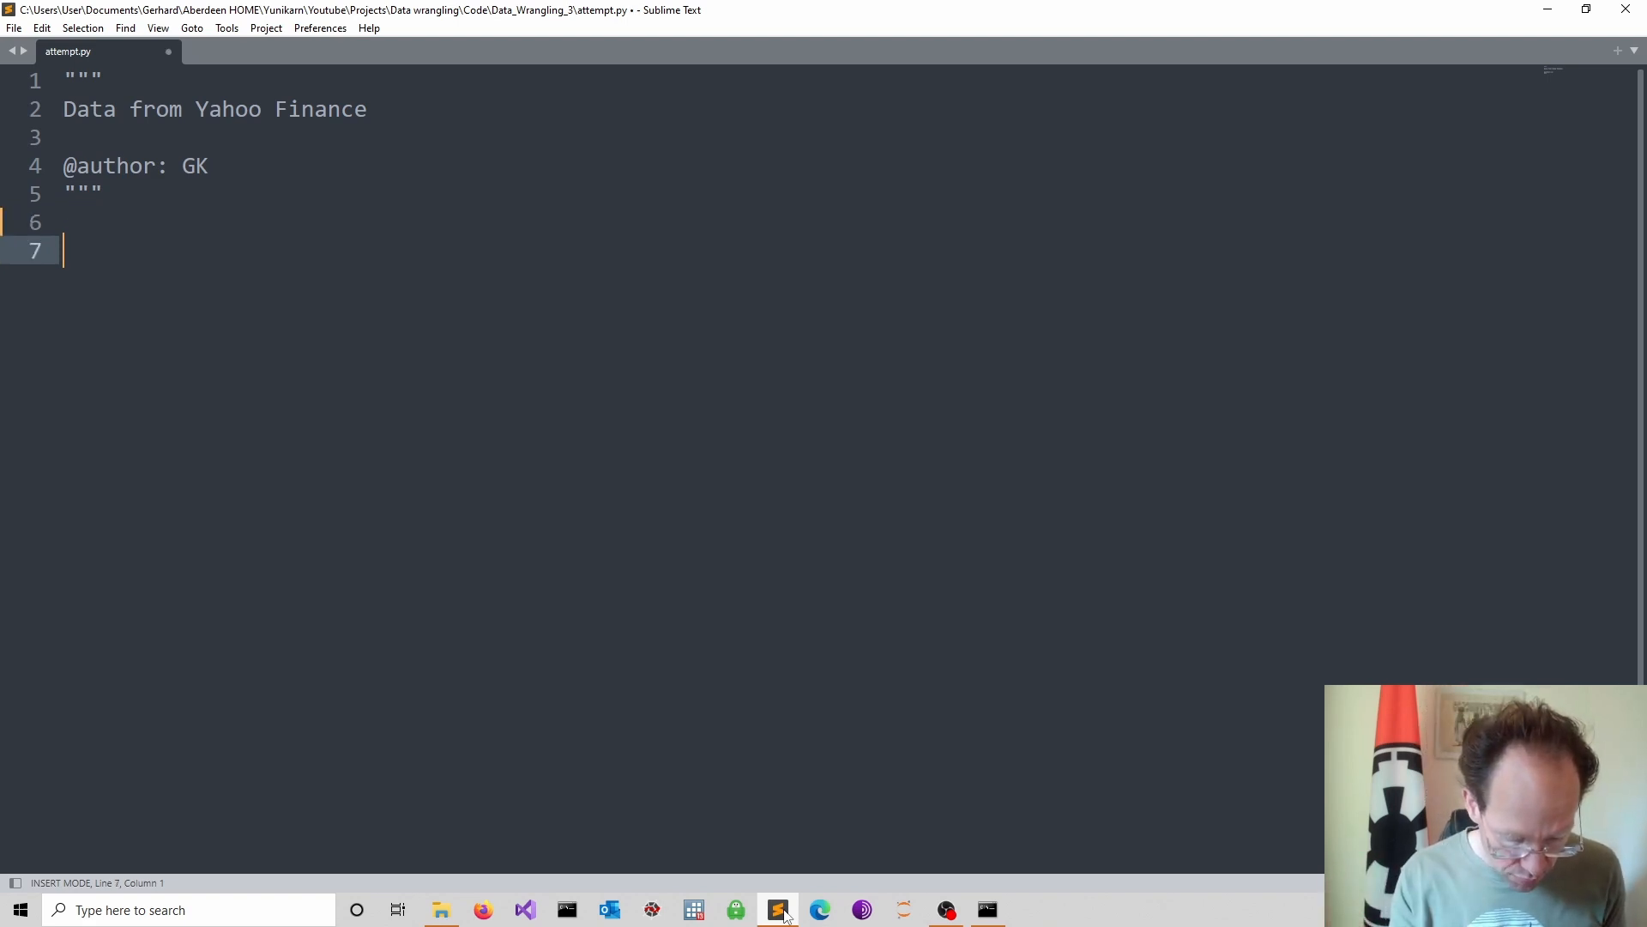
{"action": "type", "text": "import matplotlib.pyplot as plt"}
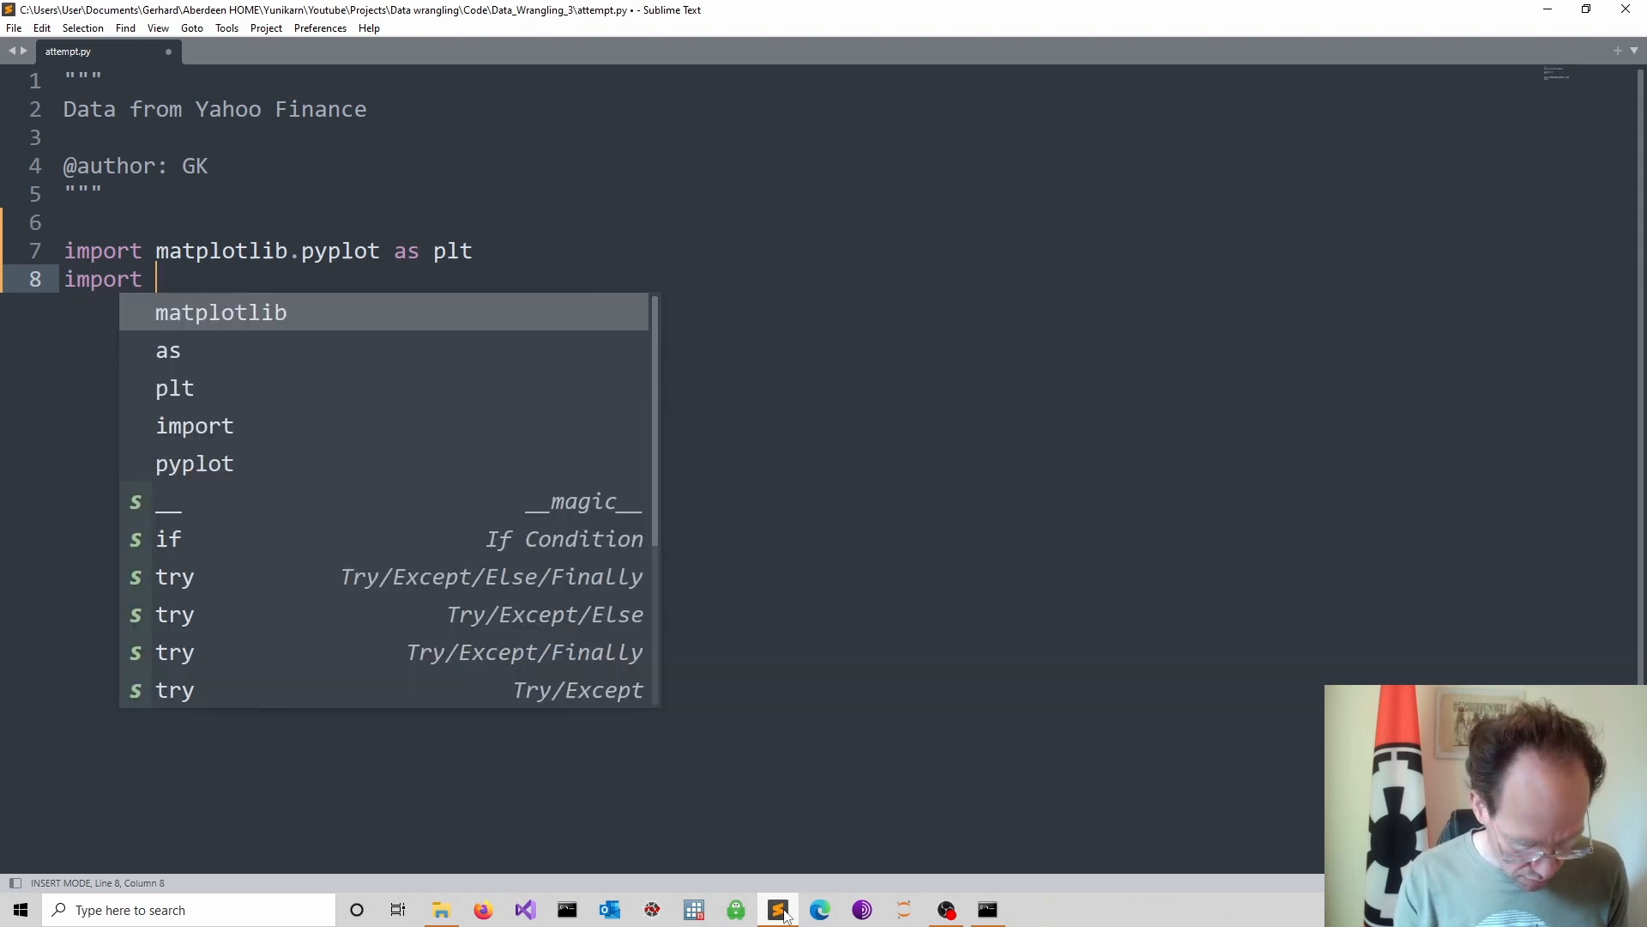
{"action": "type", "text": "y"}
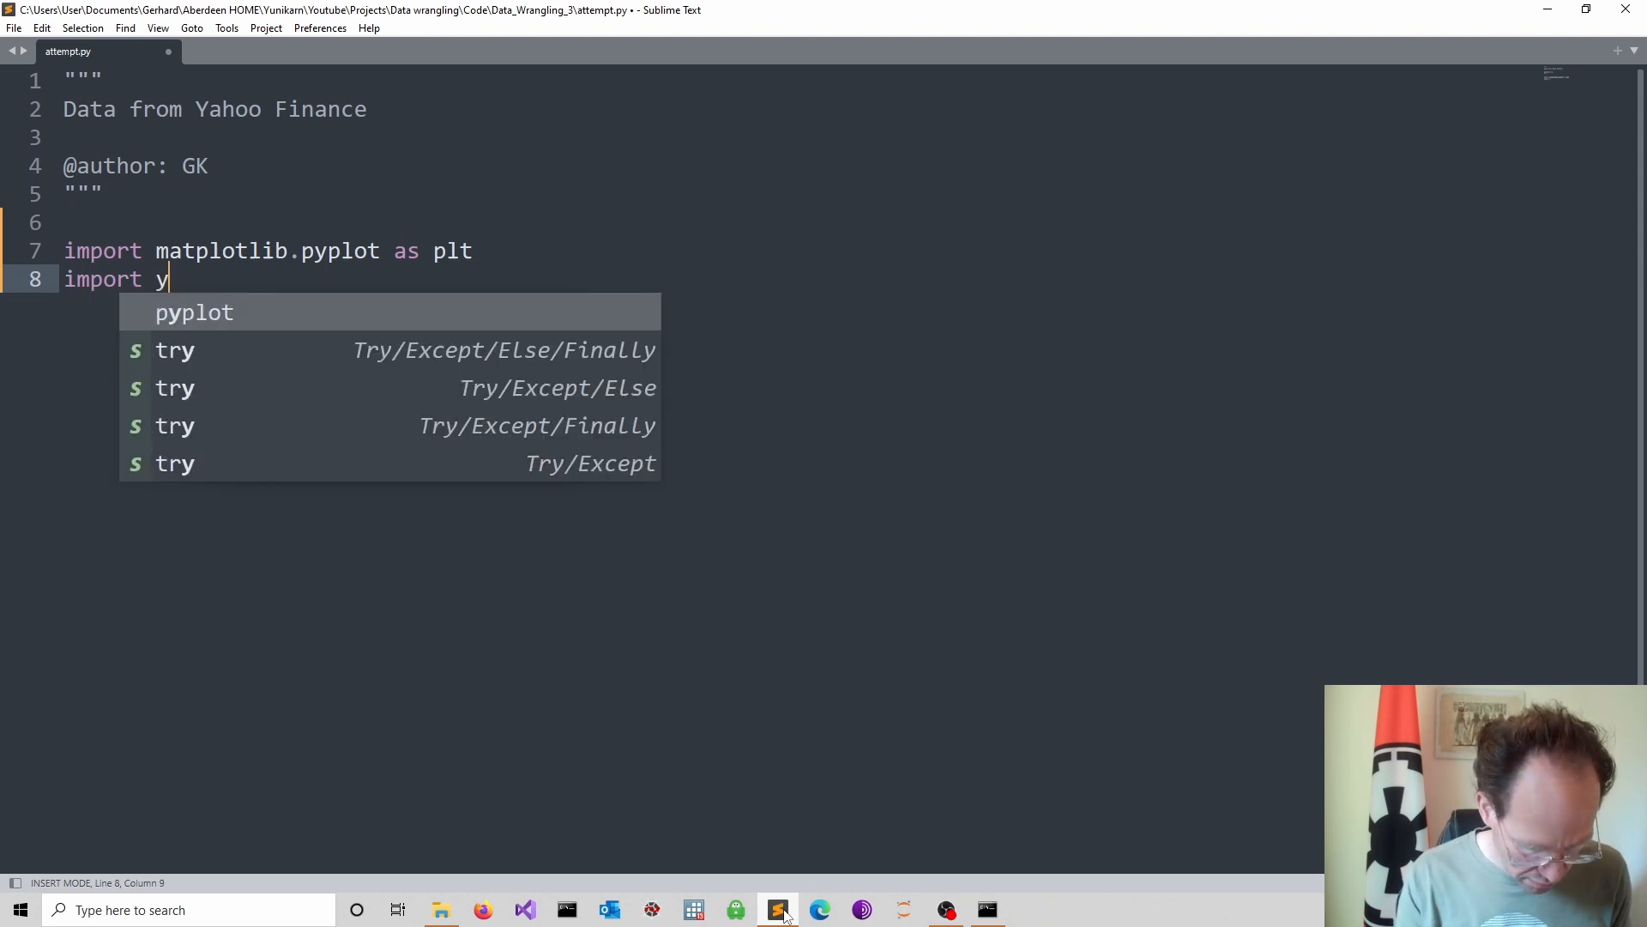
{"action": "type", "text": "finance as"}
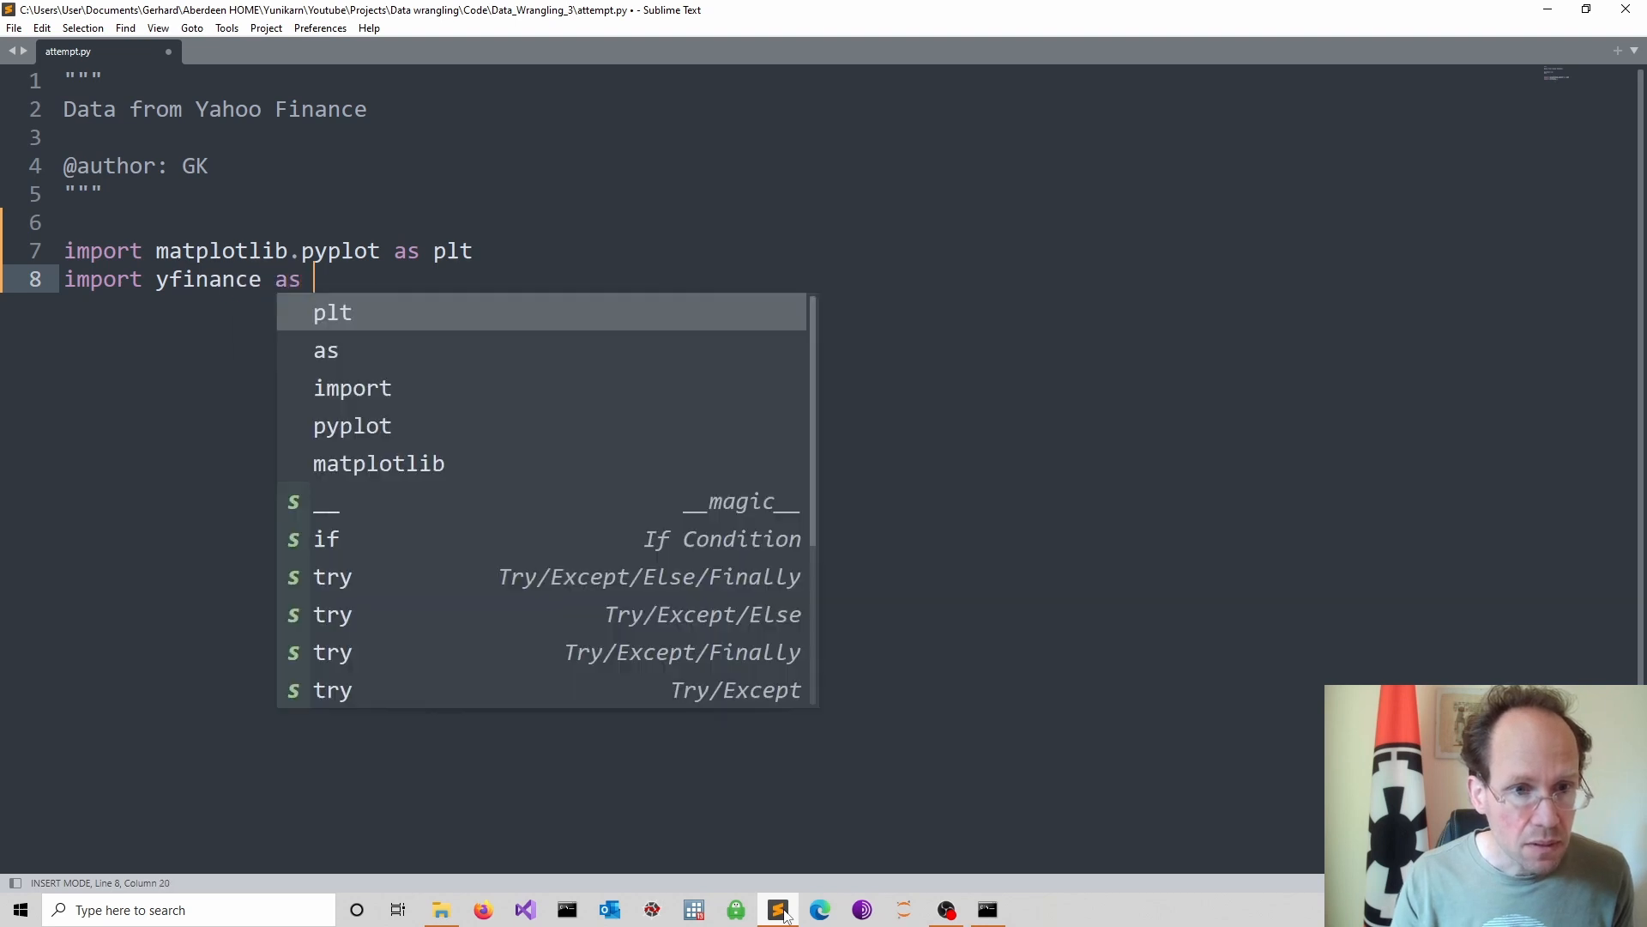
{"action": "type", "text": "yf"}
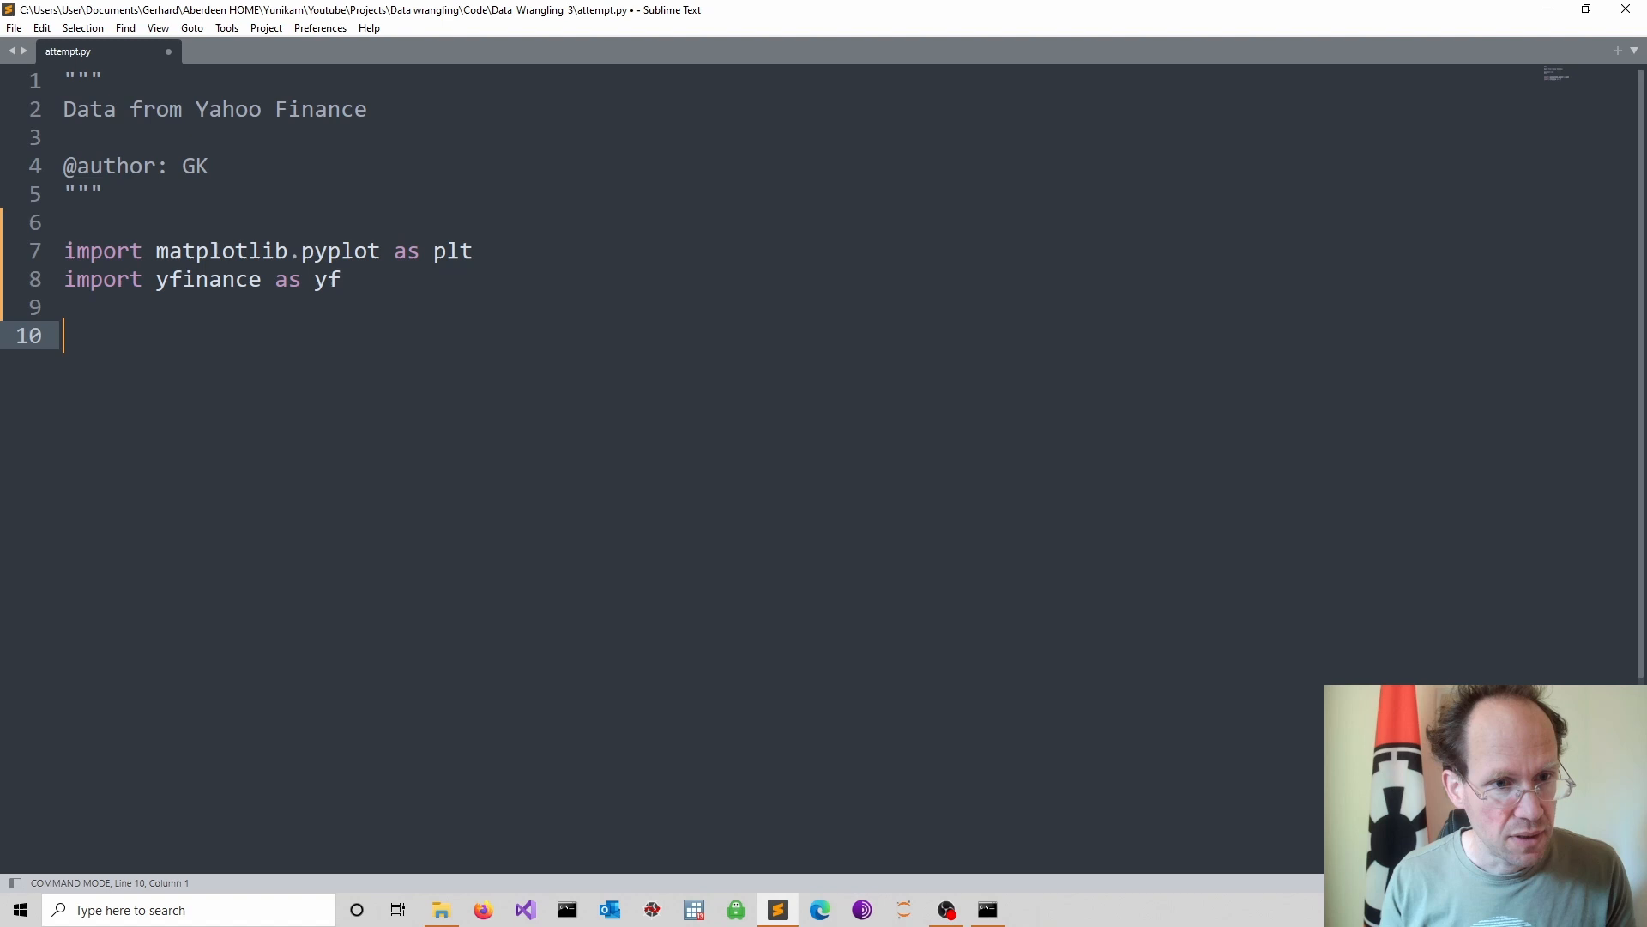
- Start the line data = yf.download with the "BTC-USD" ticker
{"action": "type", "text": "data ="}
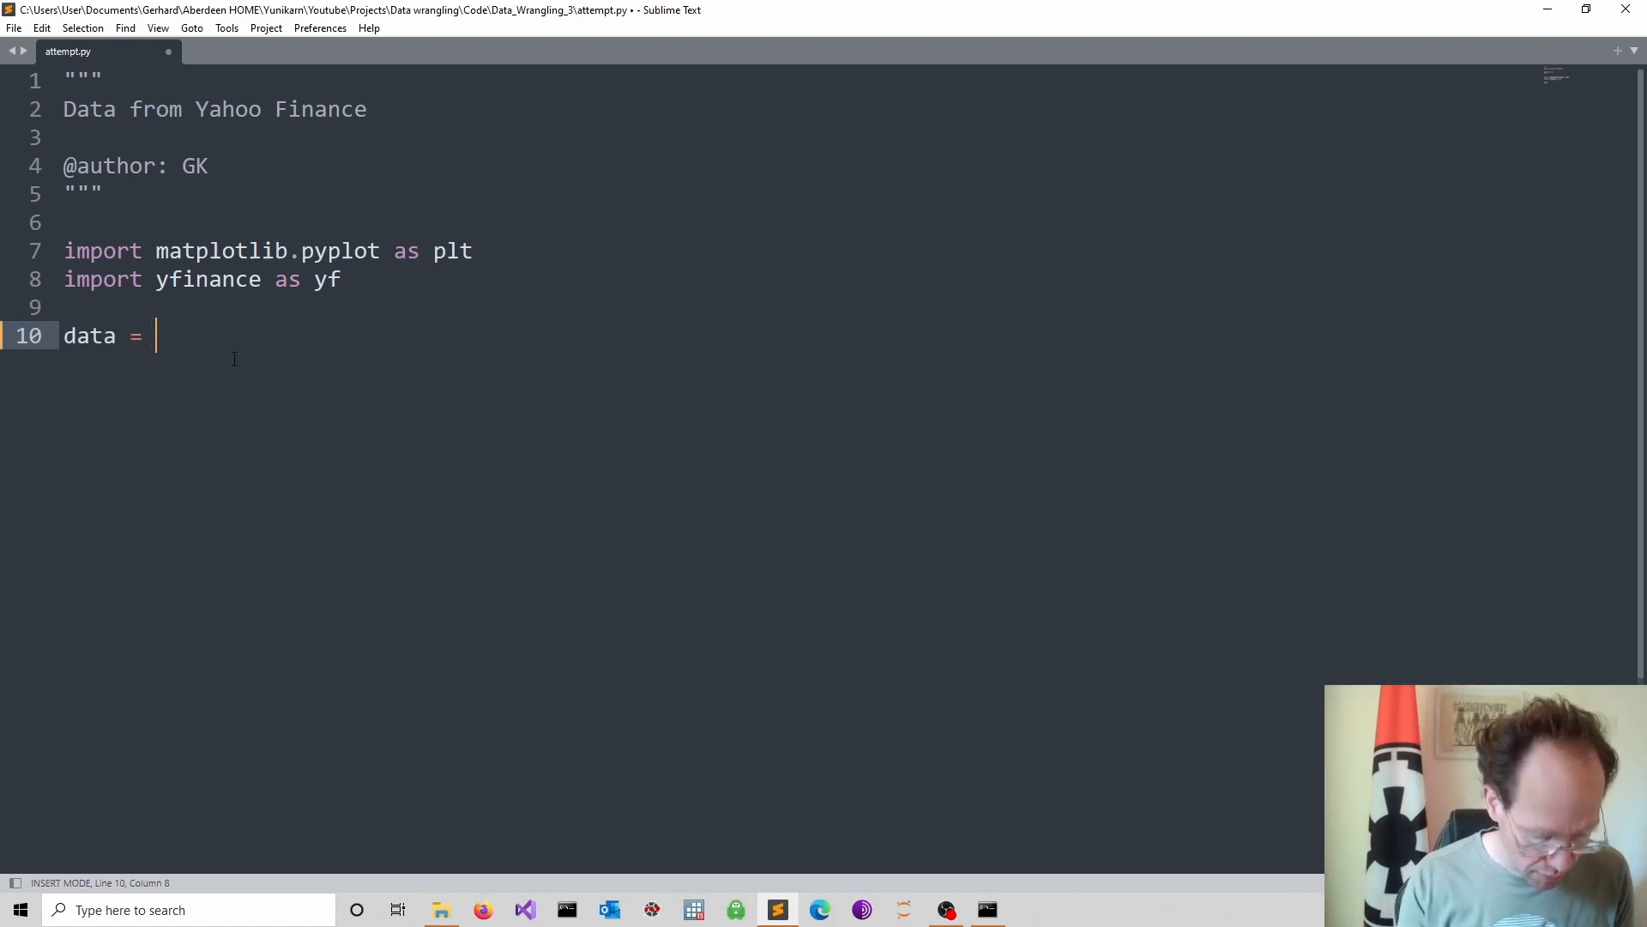
{"action": "type", "text": "yf"}
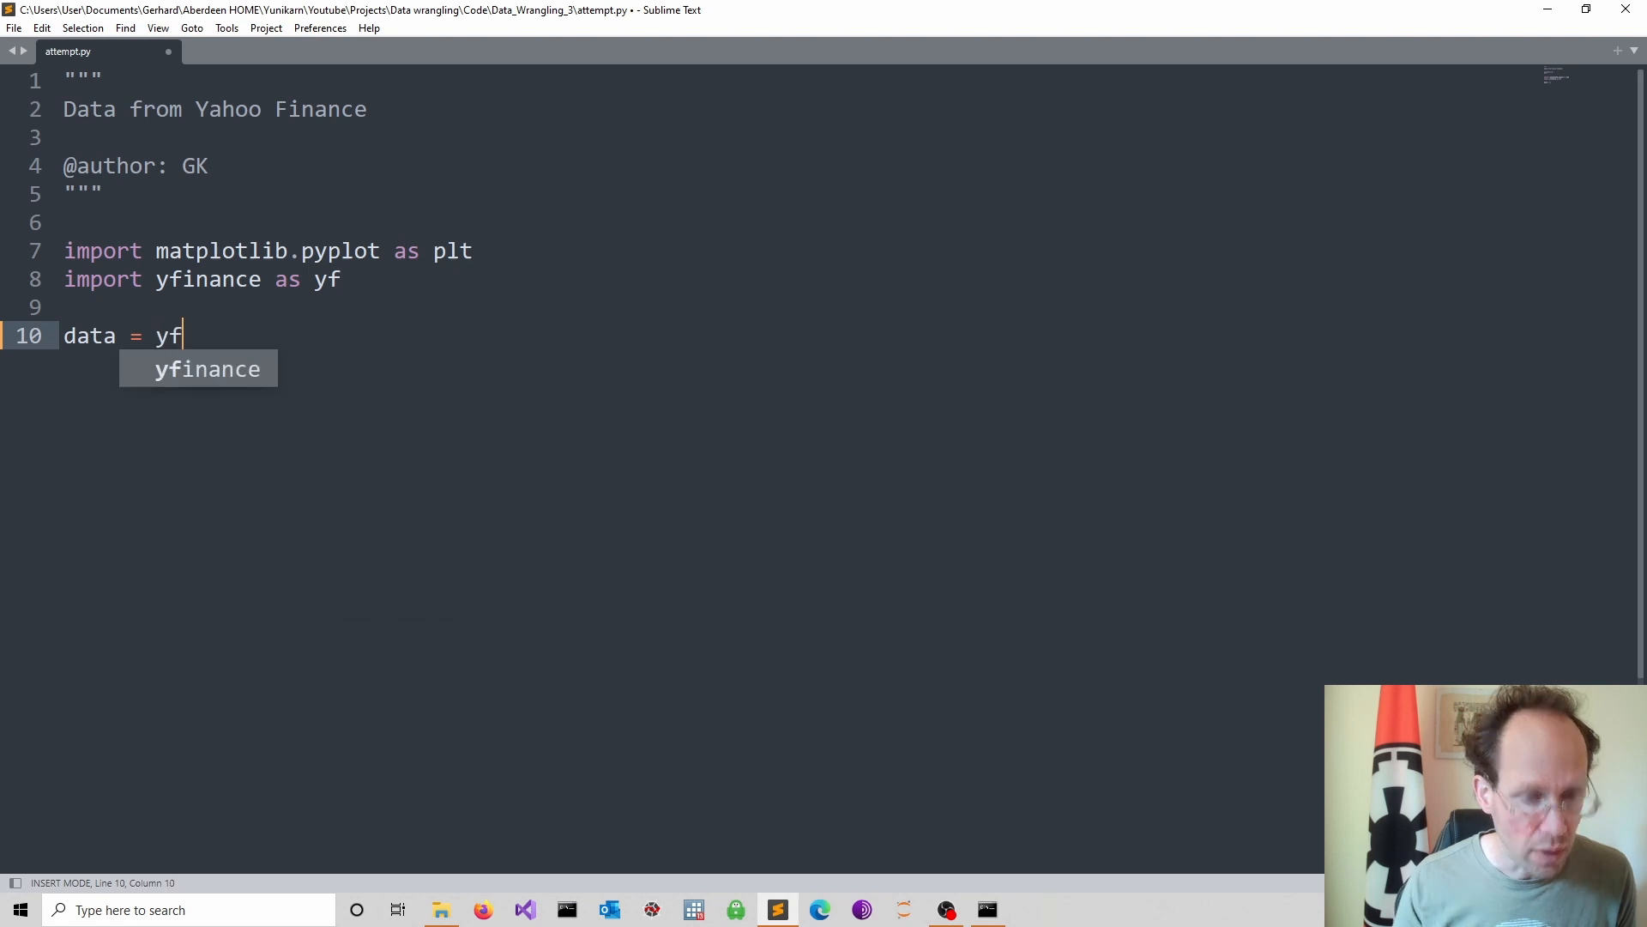
{"action": "type", "text": "."}
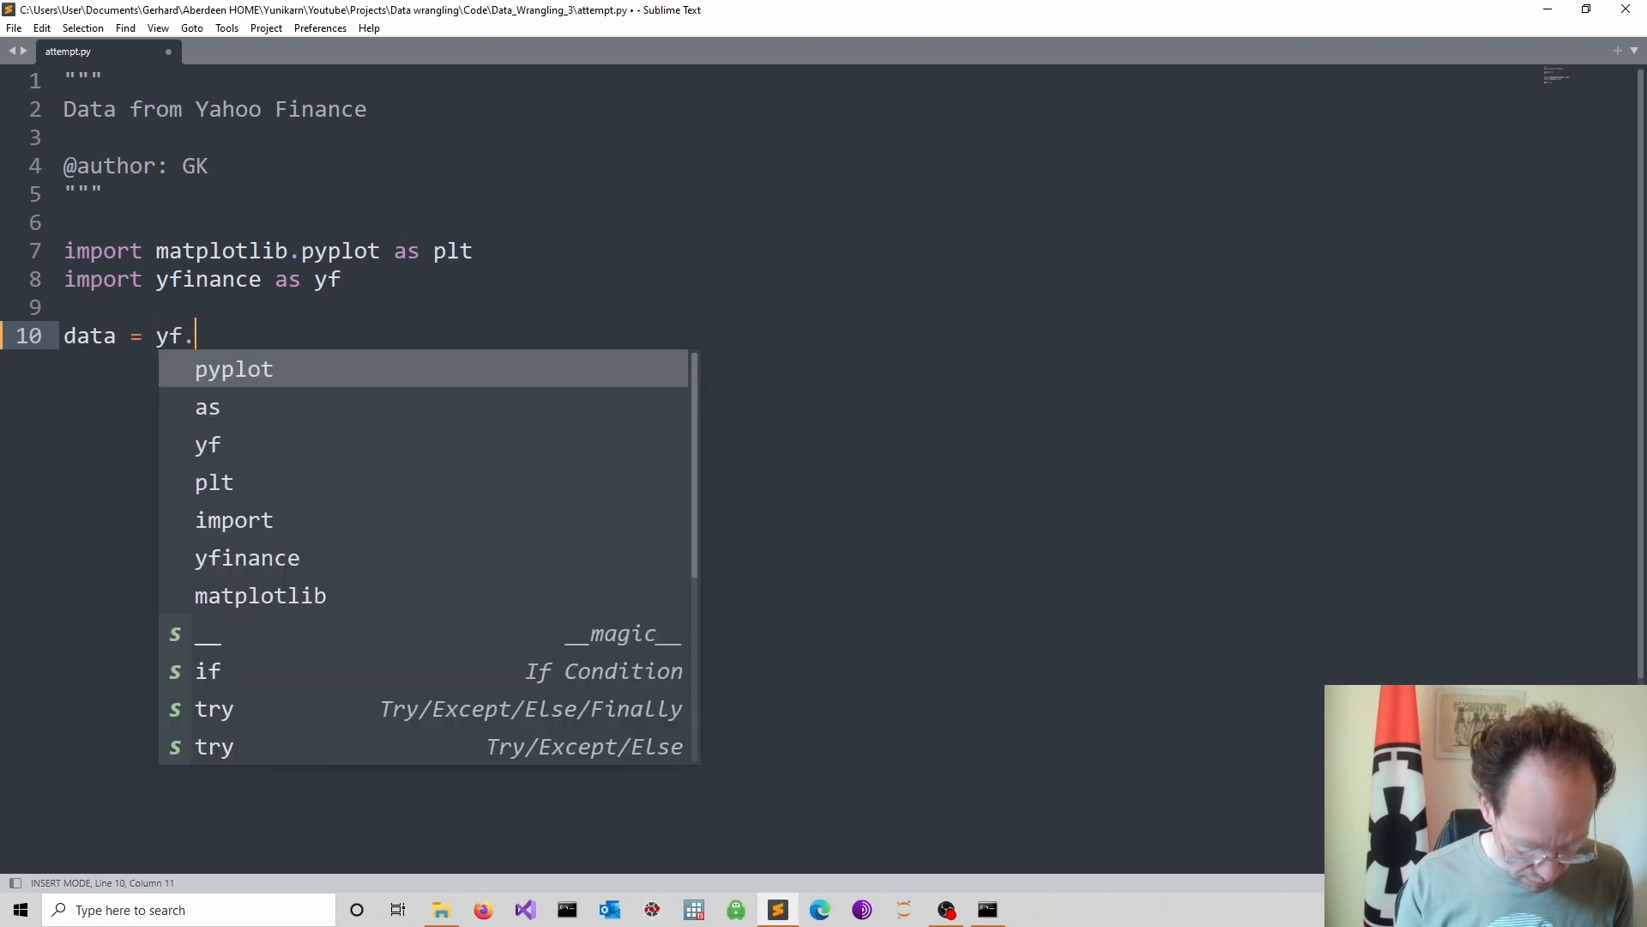
{"action": "type", "text": "dow"}
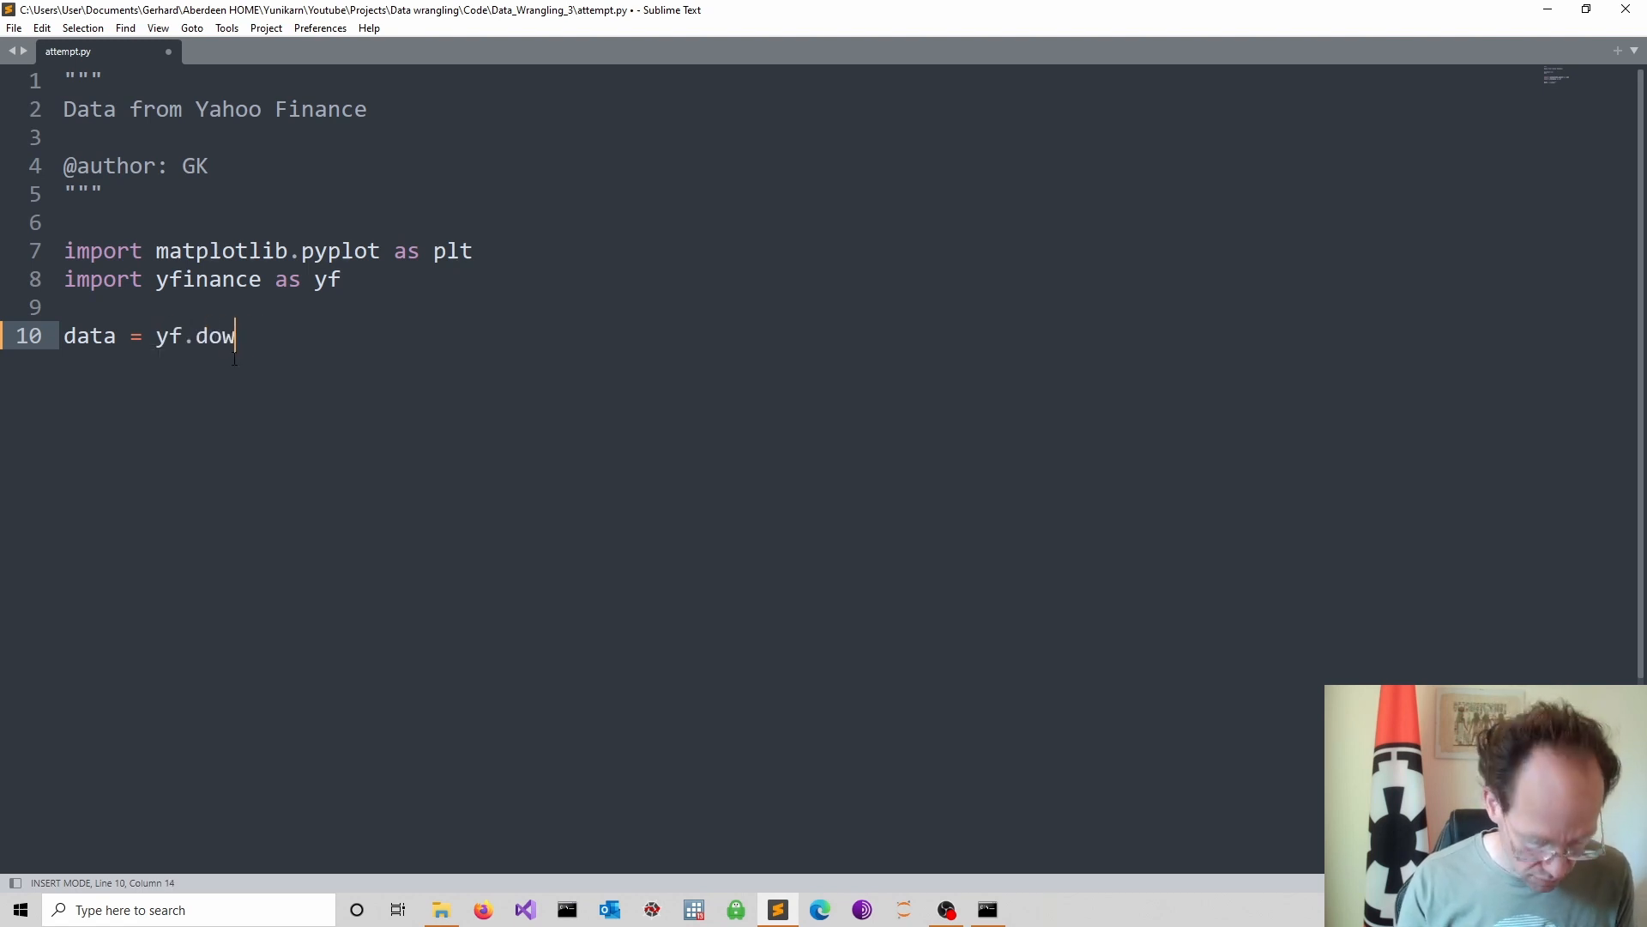
{"action": "type", "text": "nload()"}
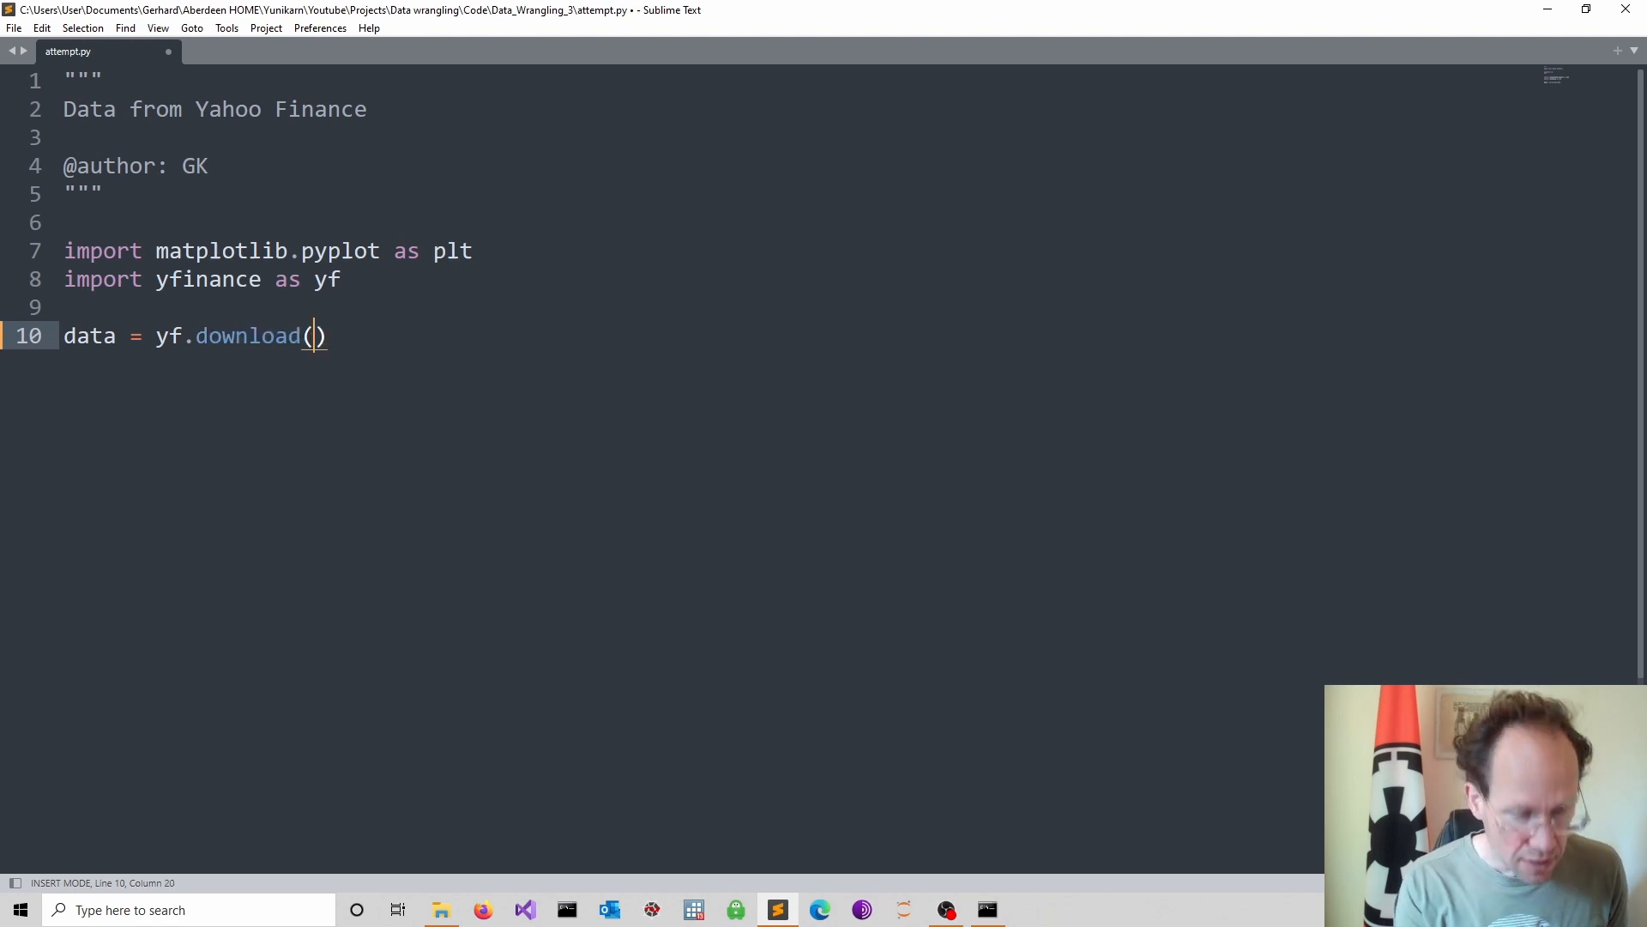
{"action": "type", "text": "\""}
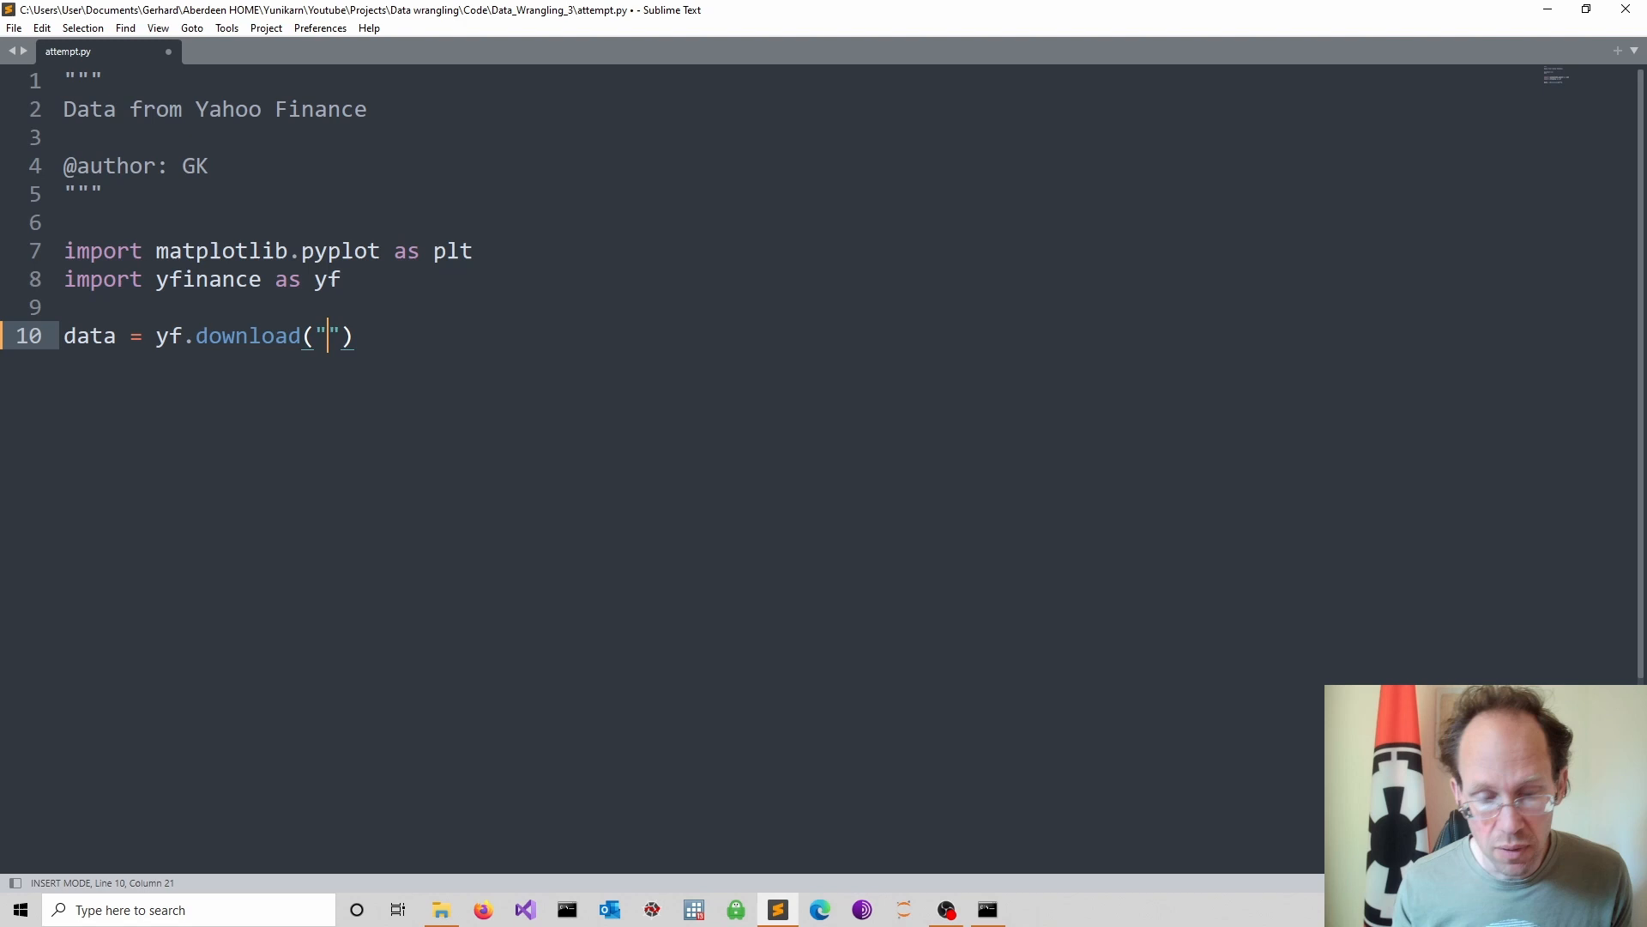
{"action": "type", "text": "BT"}
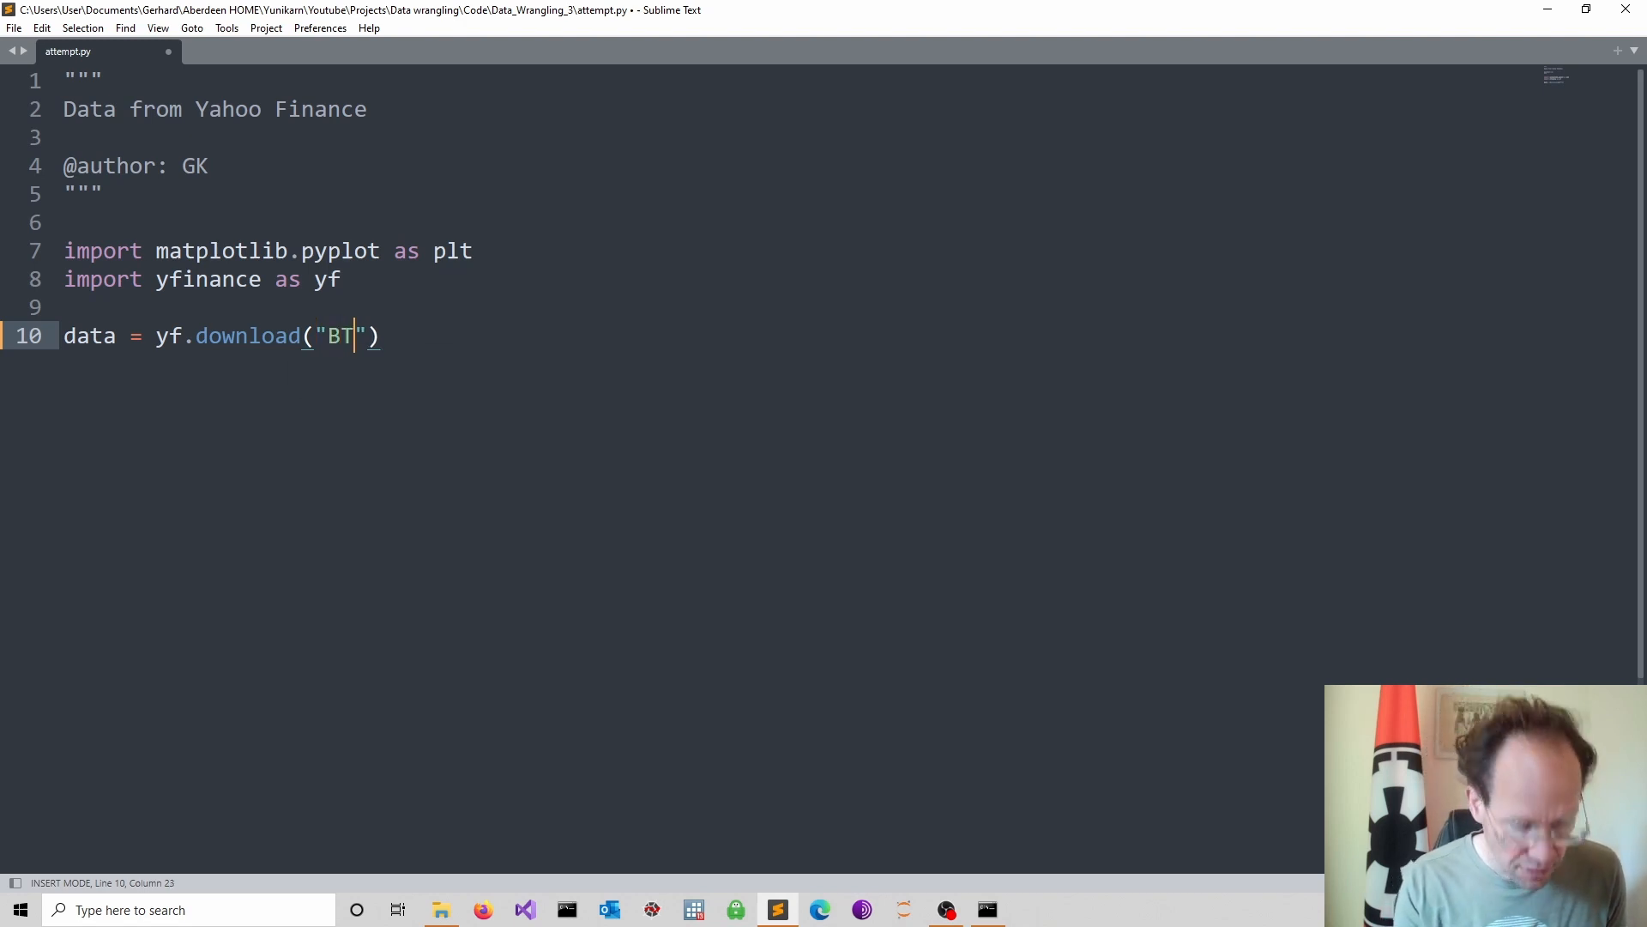
{"action": "type", "text": "C-"}
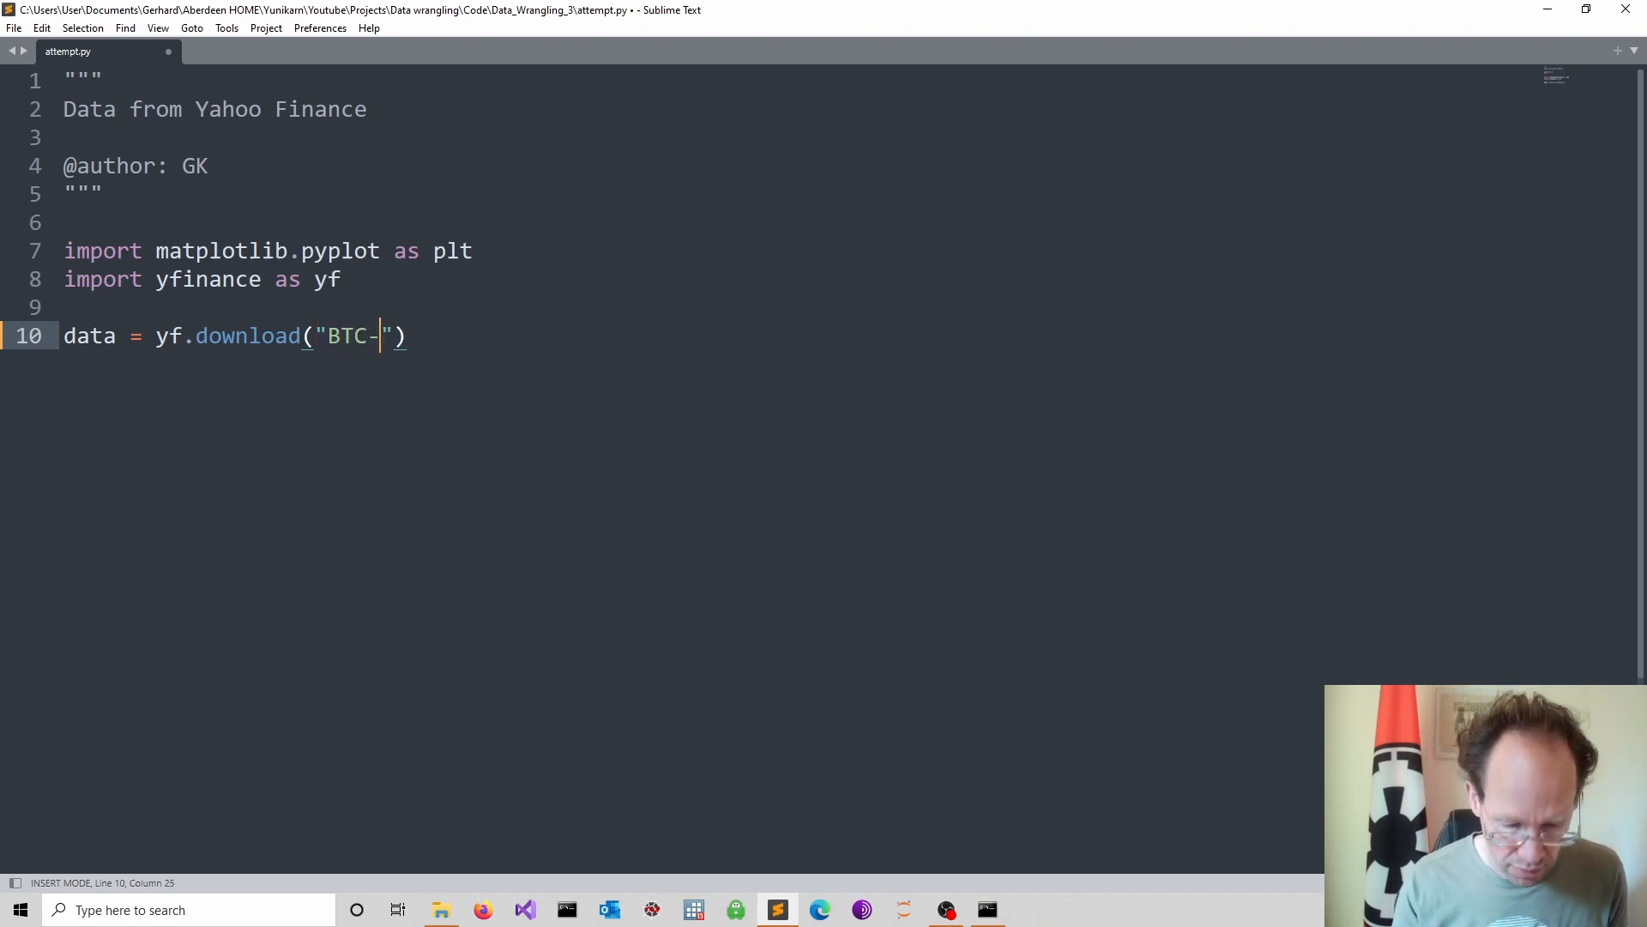
{"action": "type", "text": "USD"}
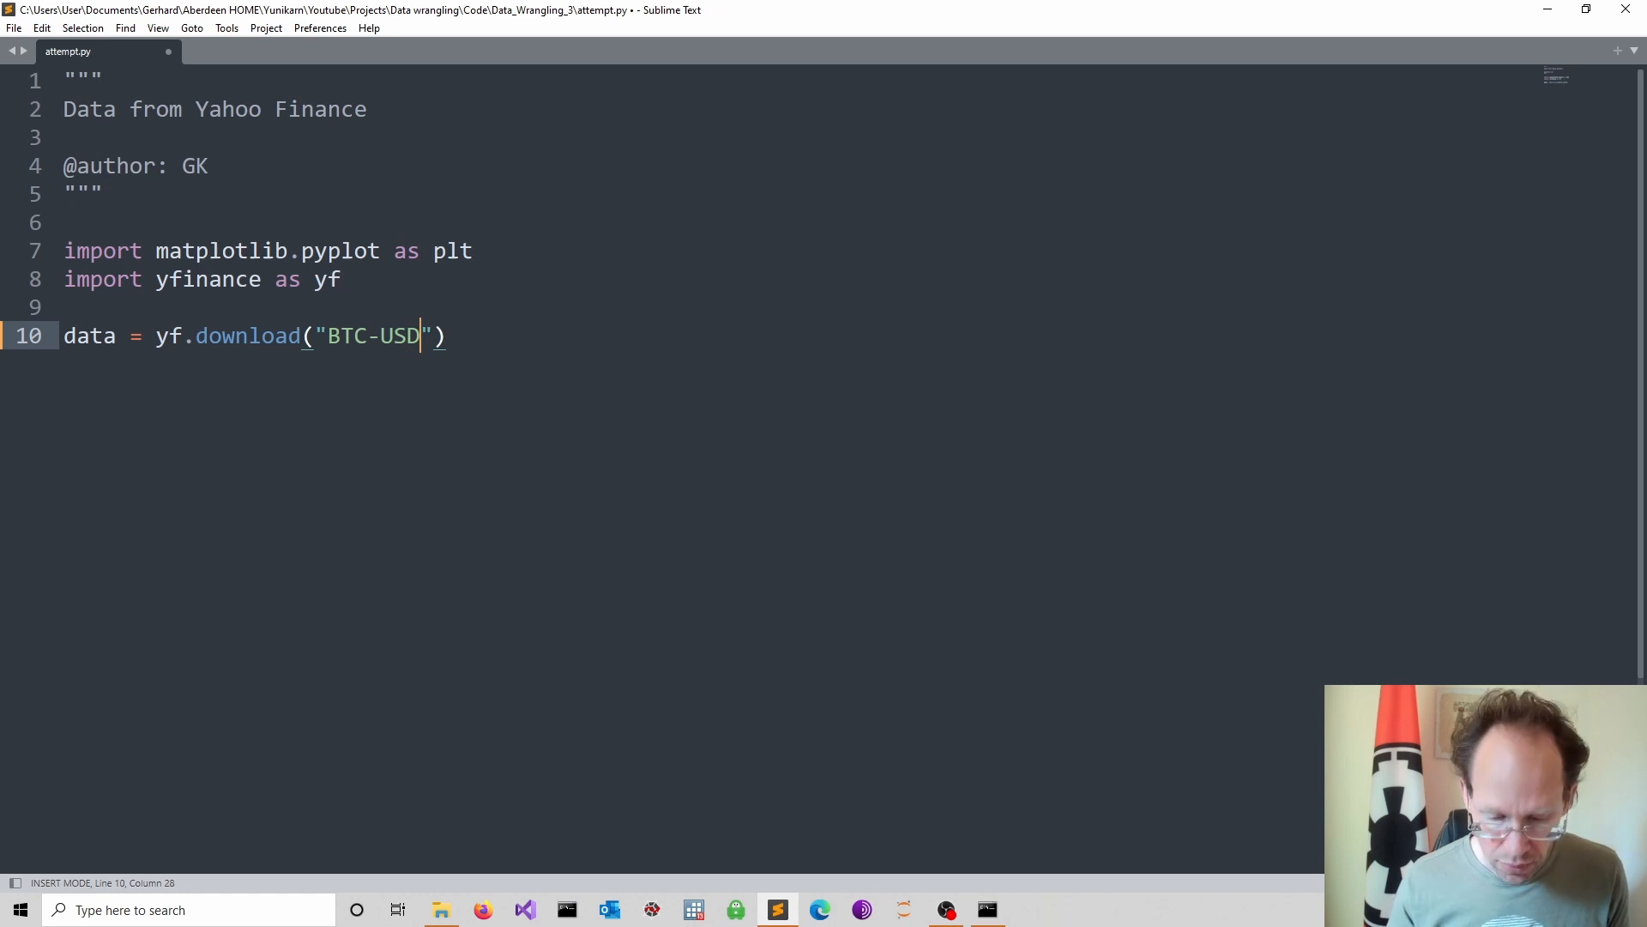
- Add period "1d" and interval "1m" arguments to the download call
{"action": "key", "text": "Right"}
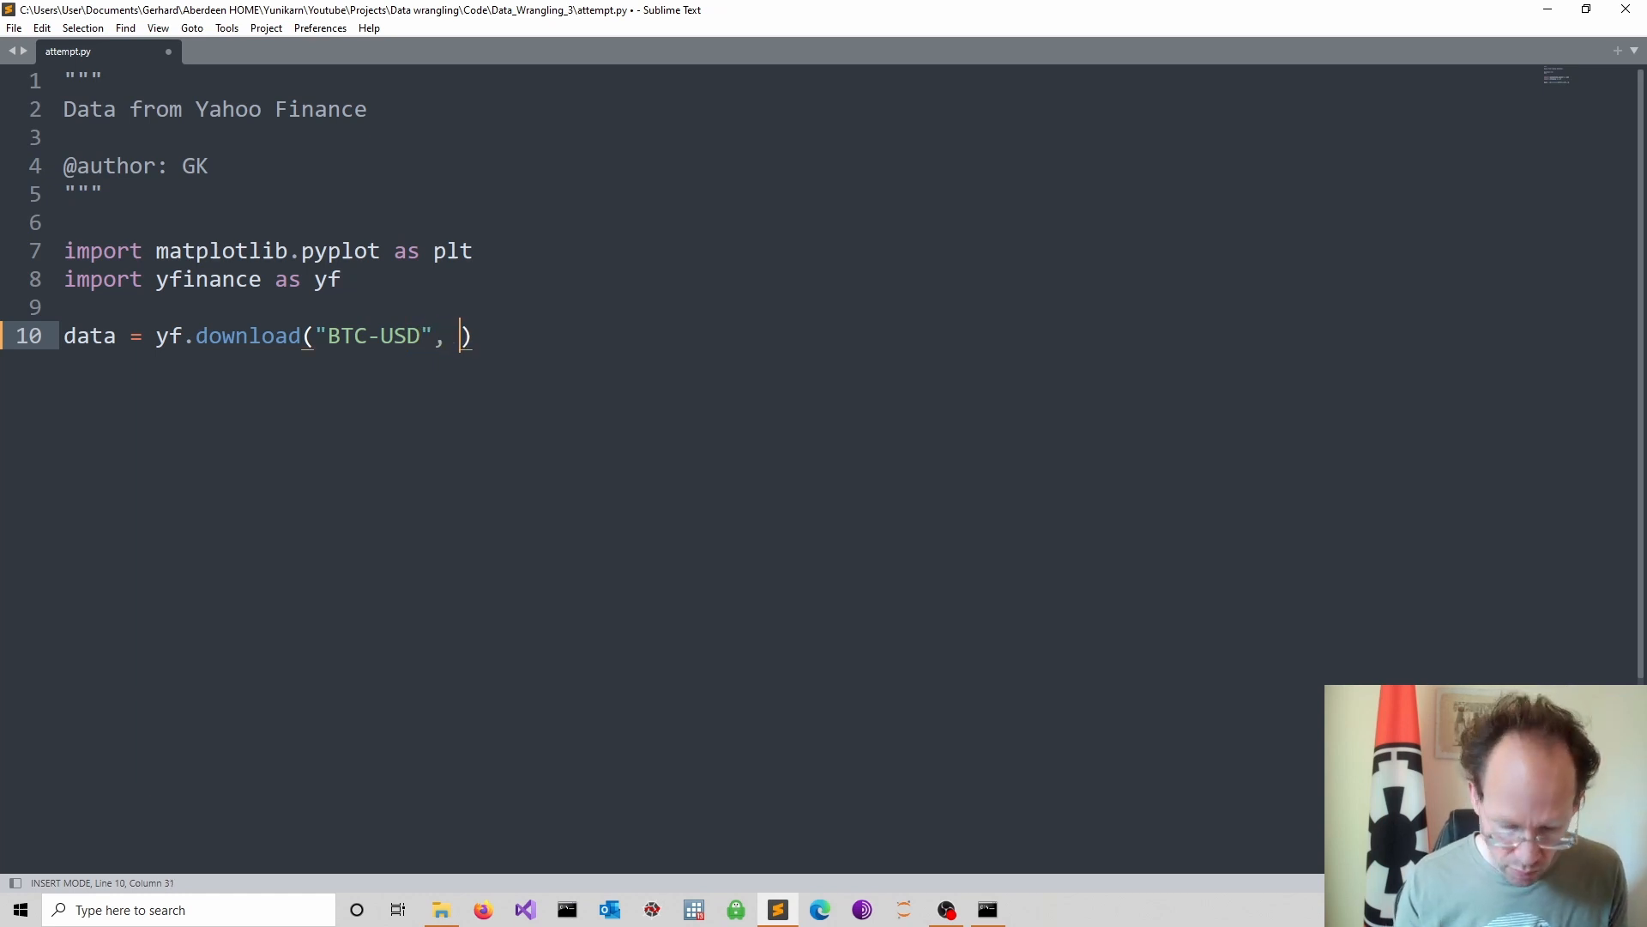
{"action": "type", "text": "period ="}
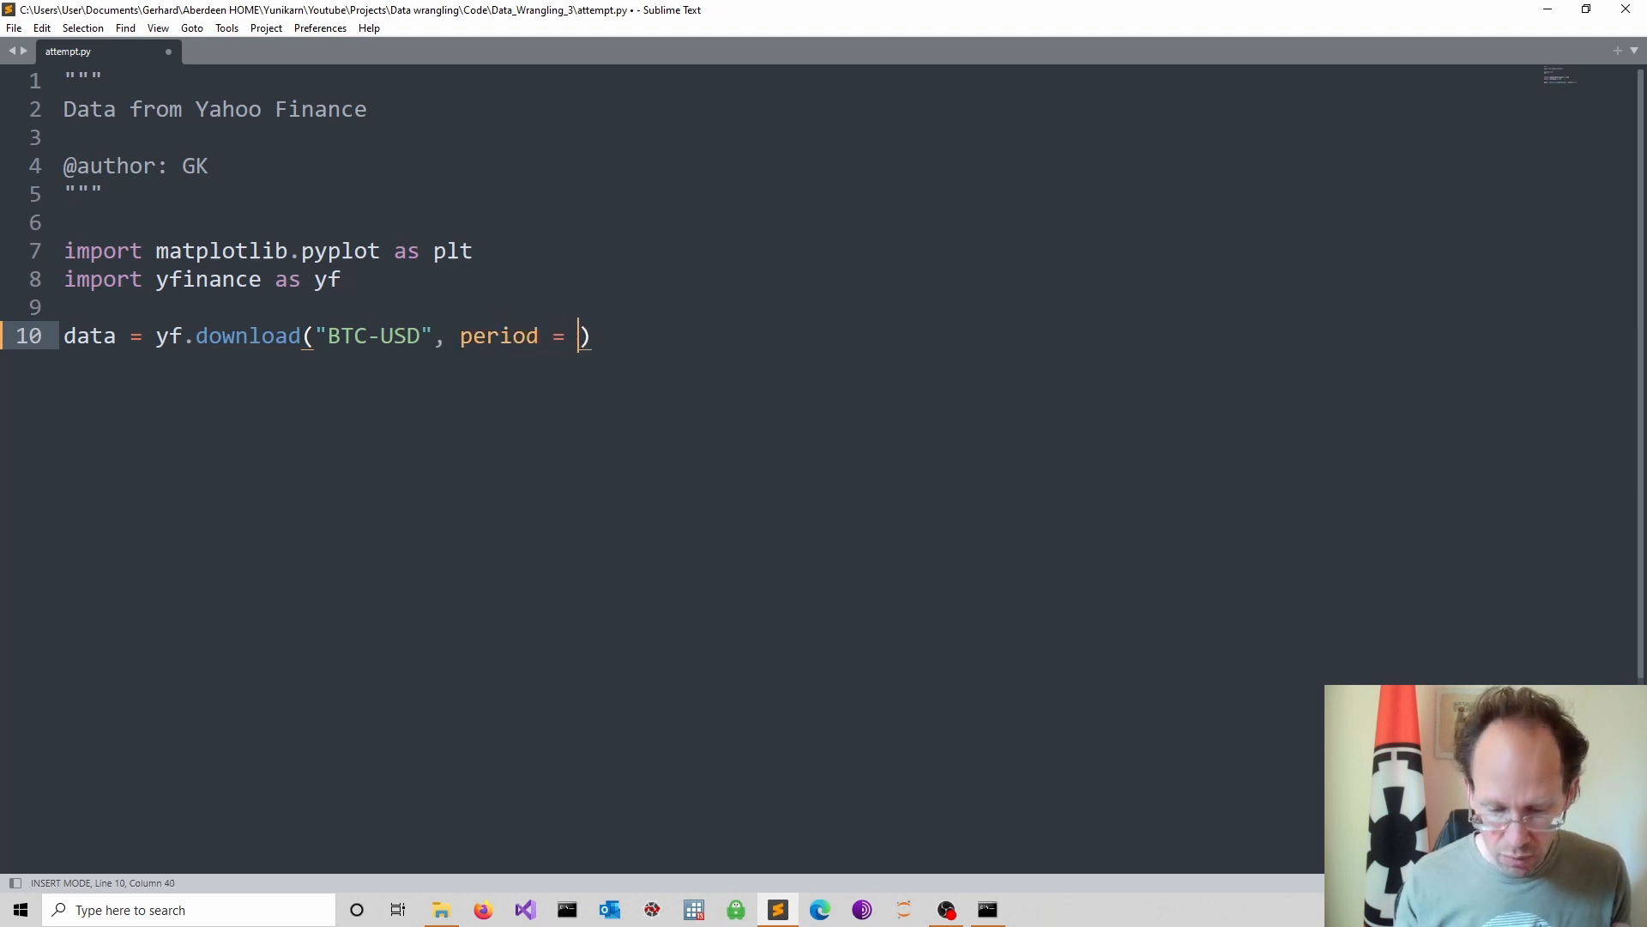
{"action": "type", "text": "\"\""}
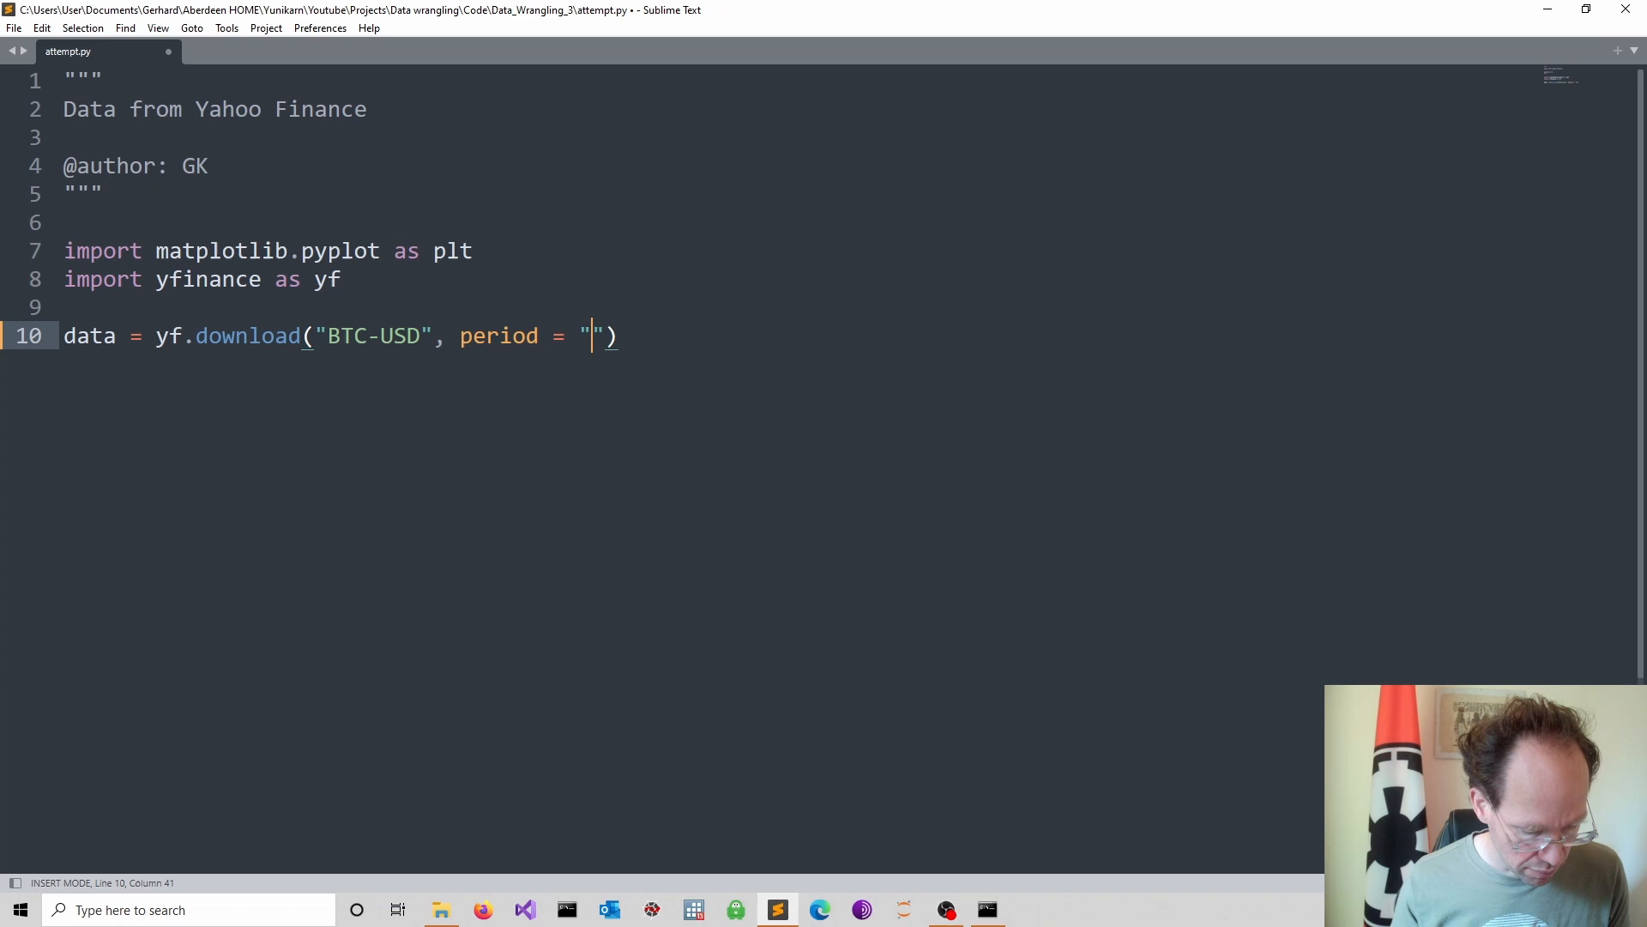
{"action": "type", "text": "1d"}
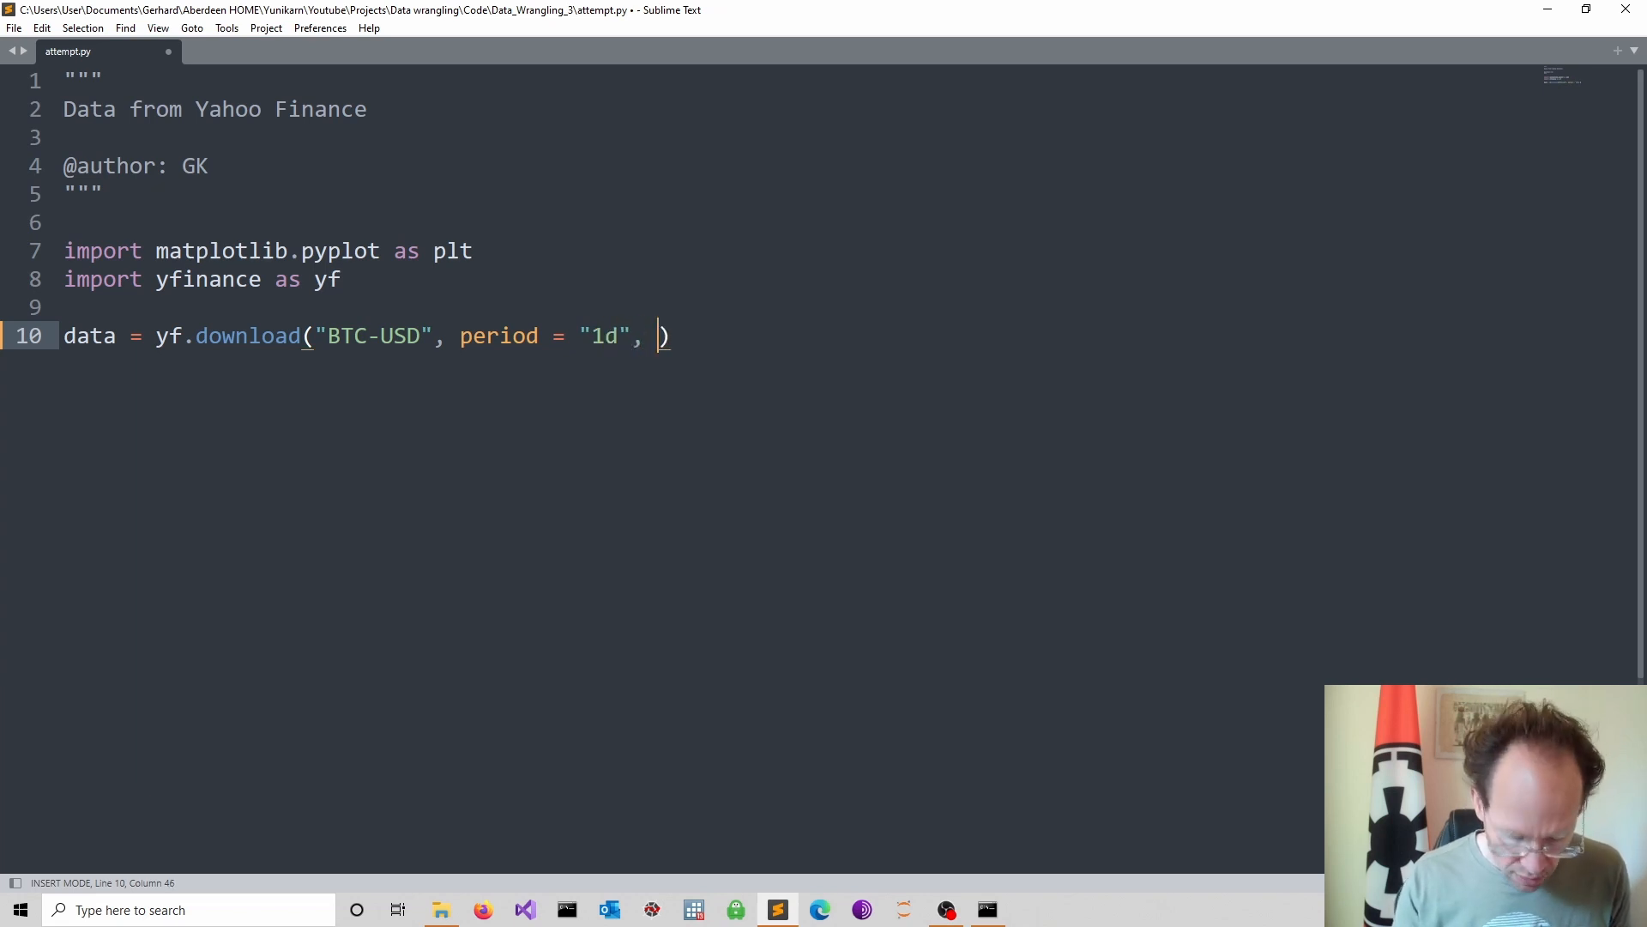
{"action": "type", "text": "interval"}
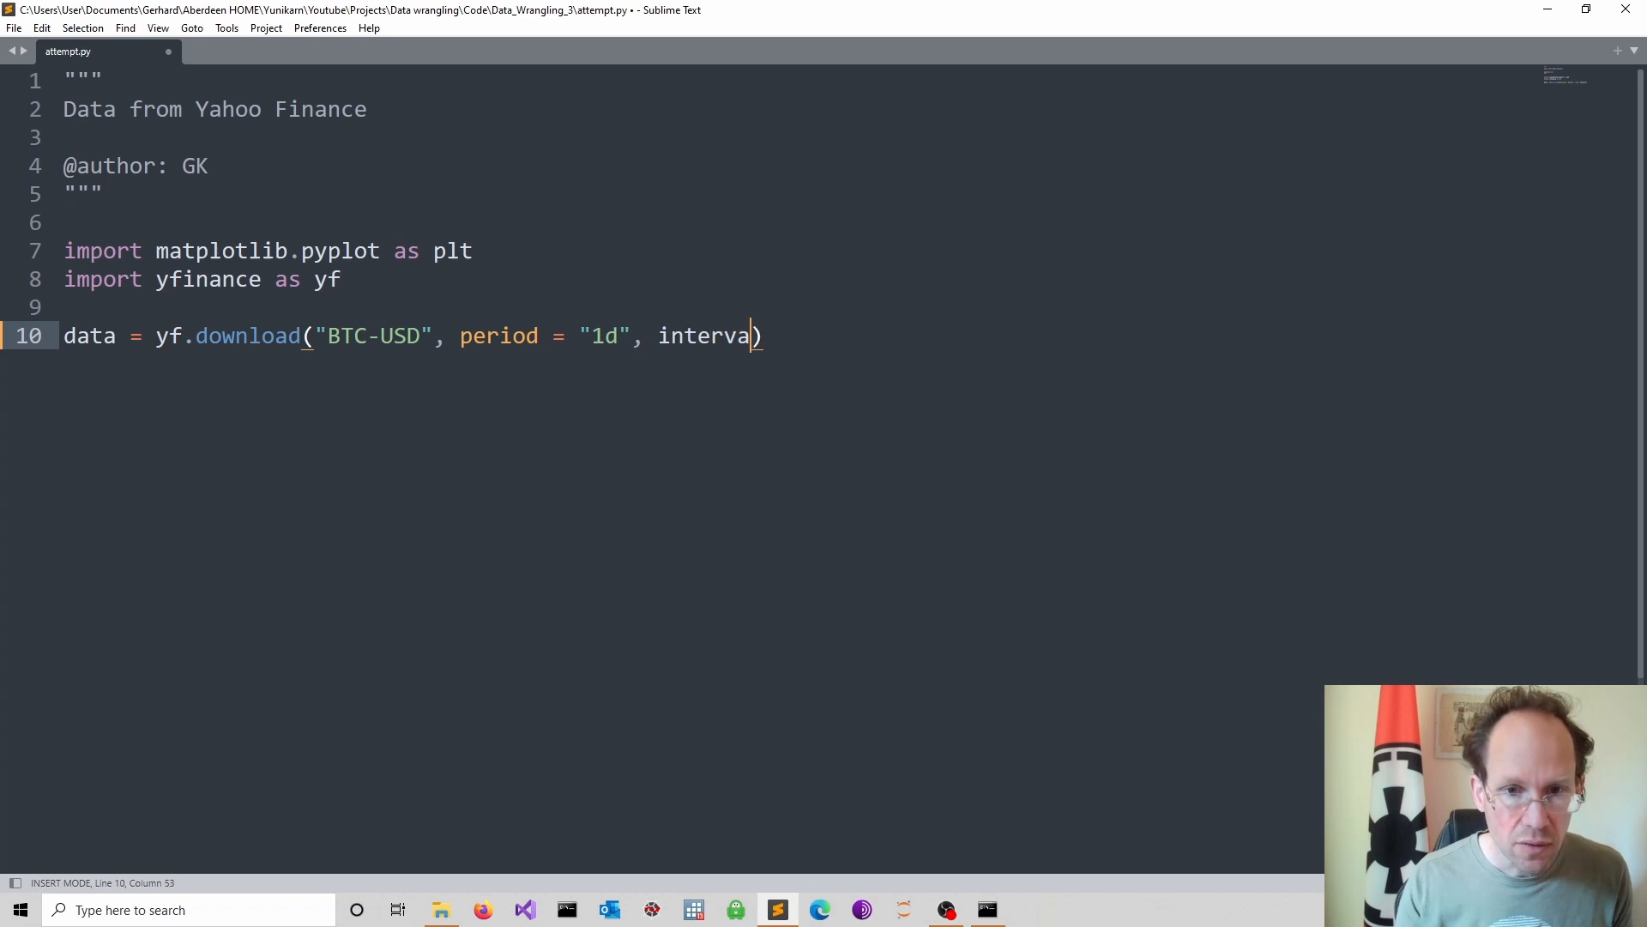
{"action": "type", "text": "l ="}
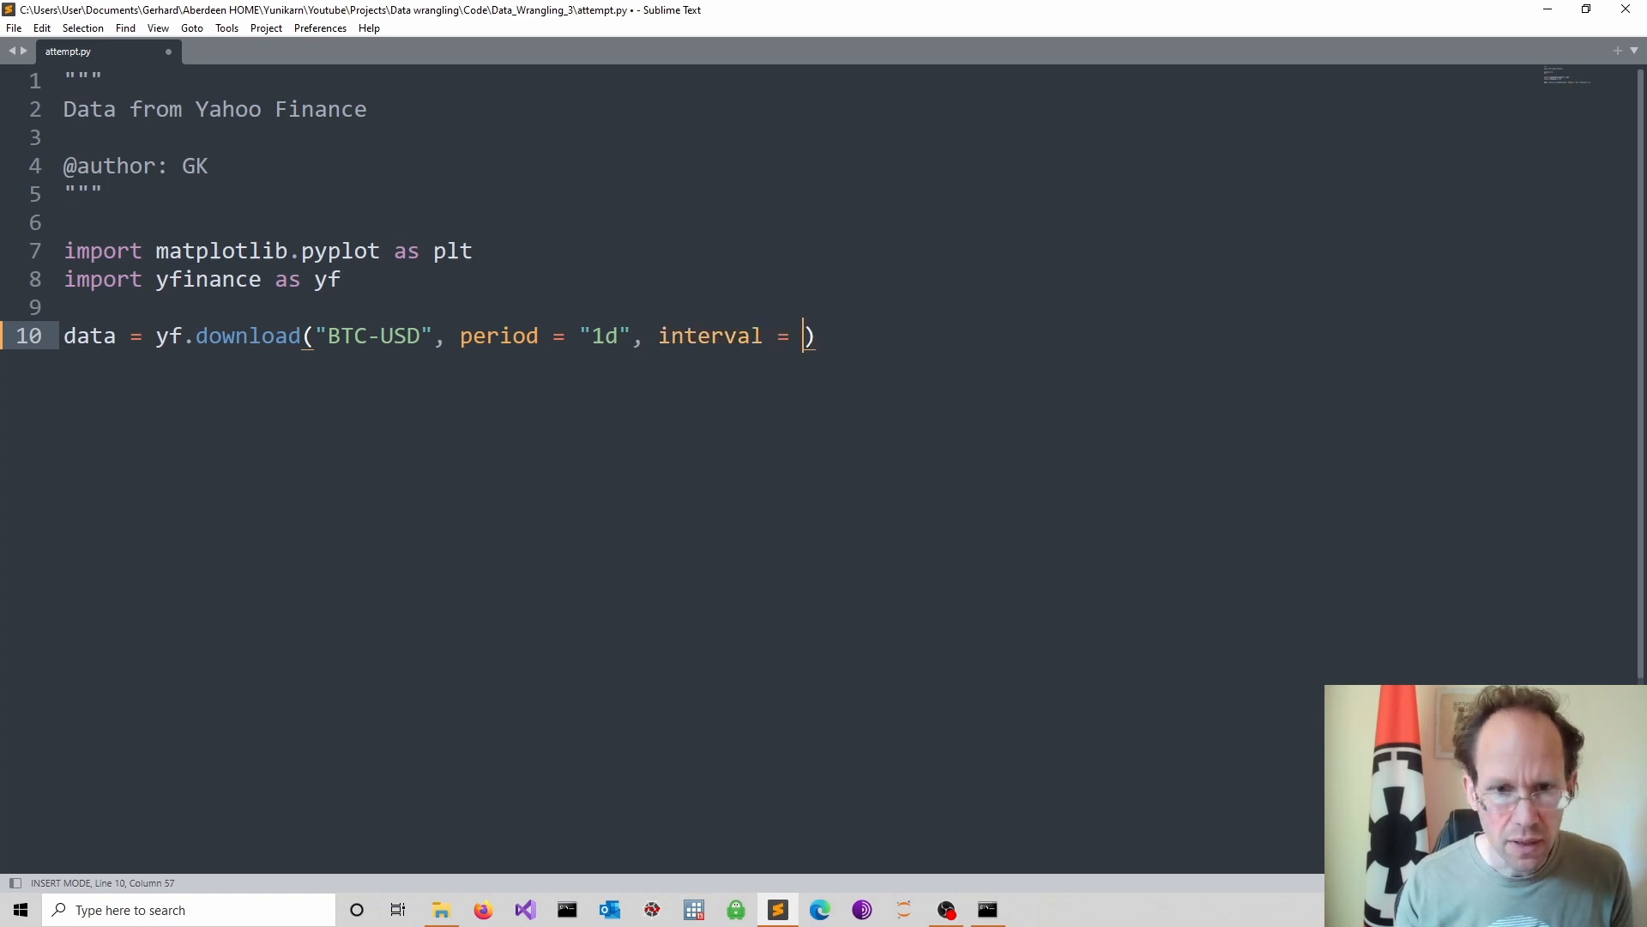
{"action": "type", "text": "\""}
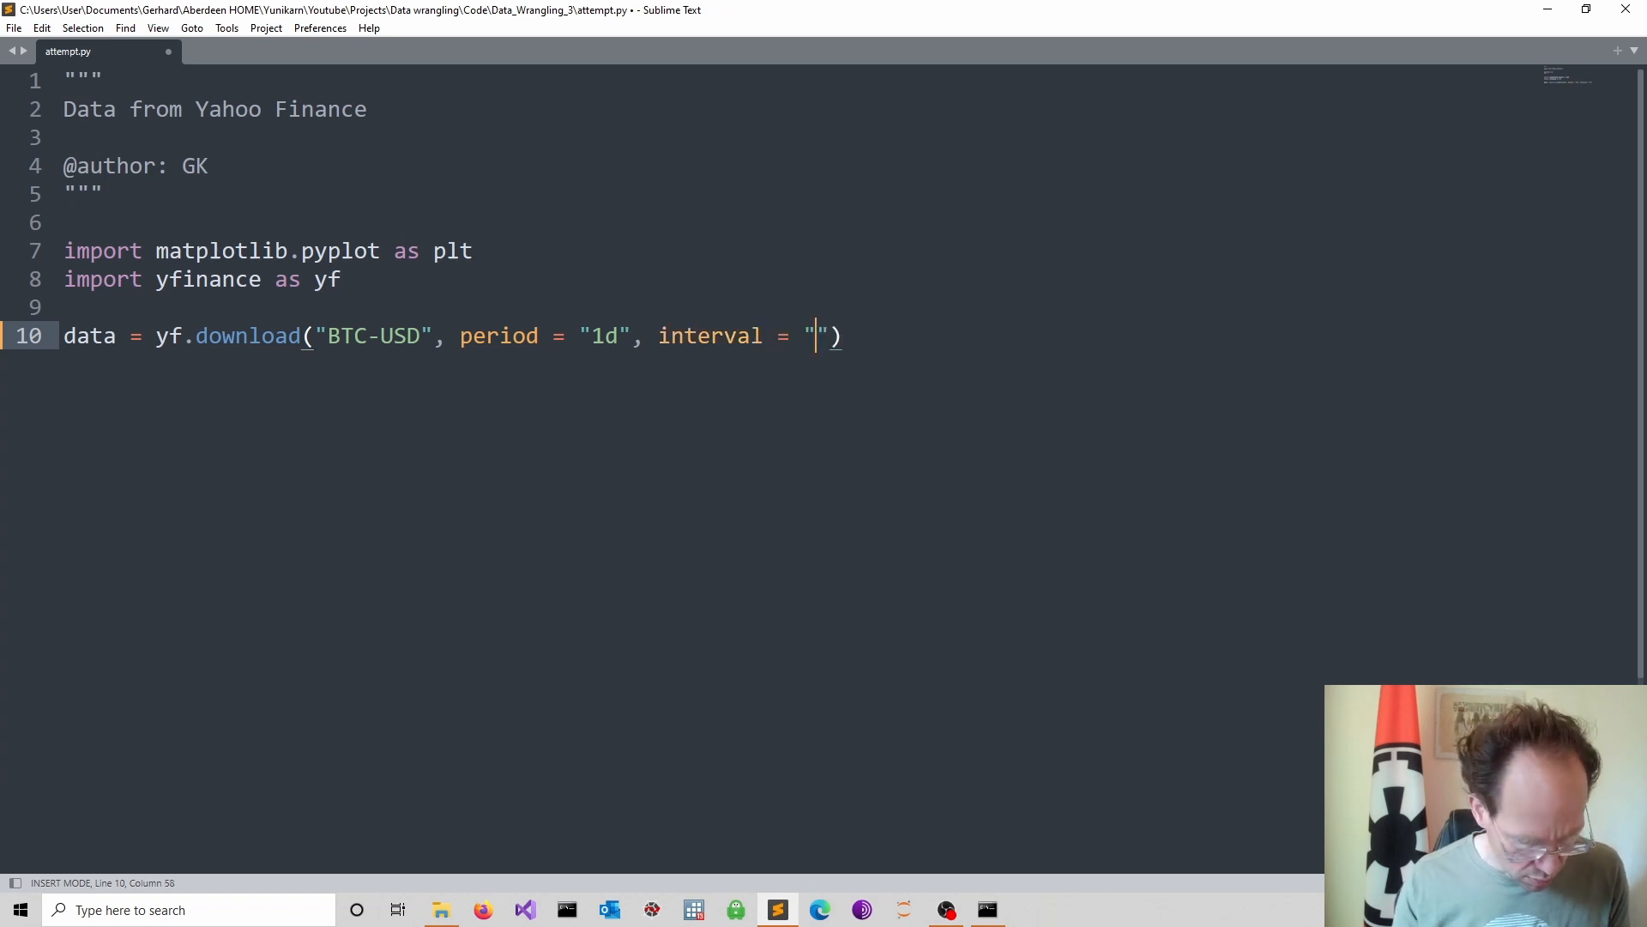
{"action": "type", "text": "1m"}
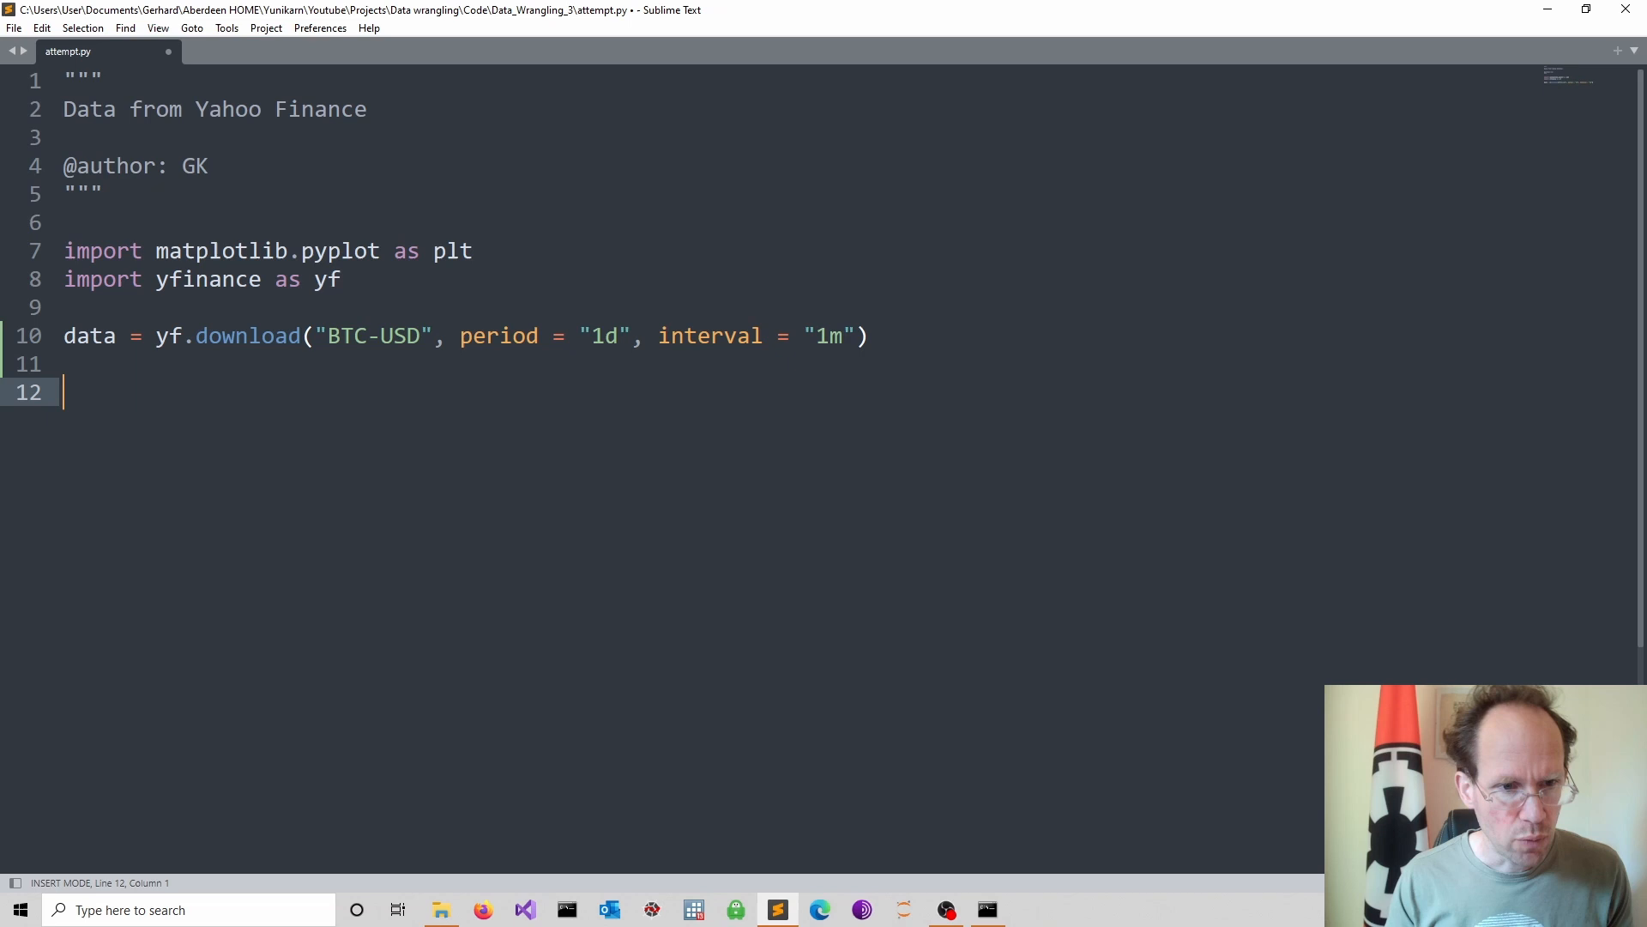
- Add print(type(data)) to show the downloaded data's type
{"action": "type", "text": "prin"}
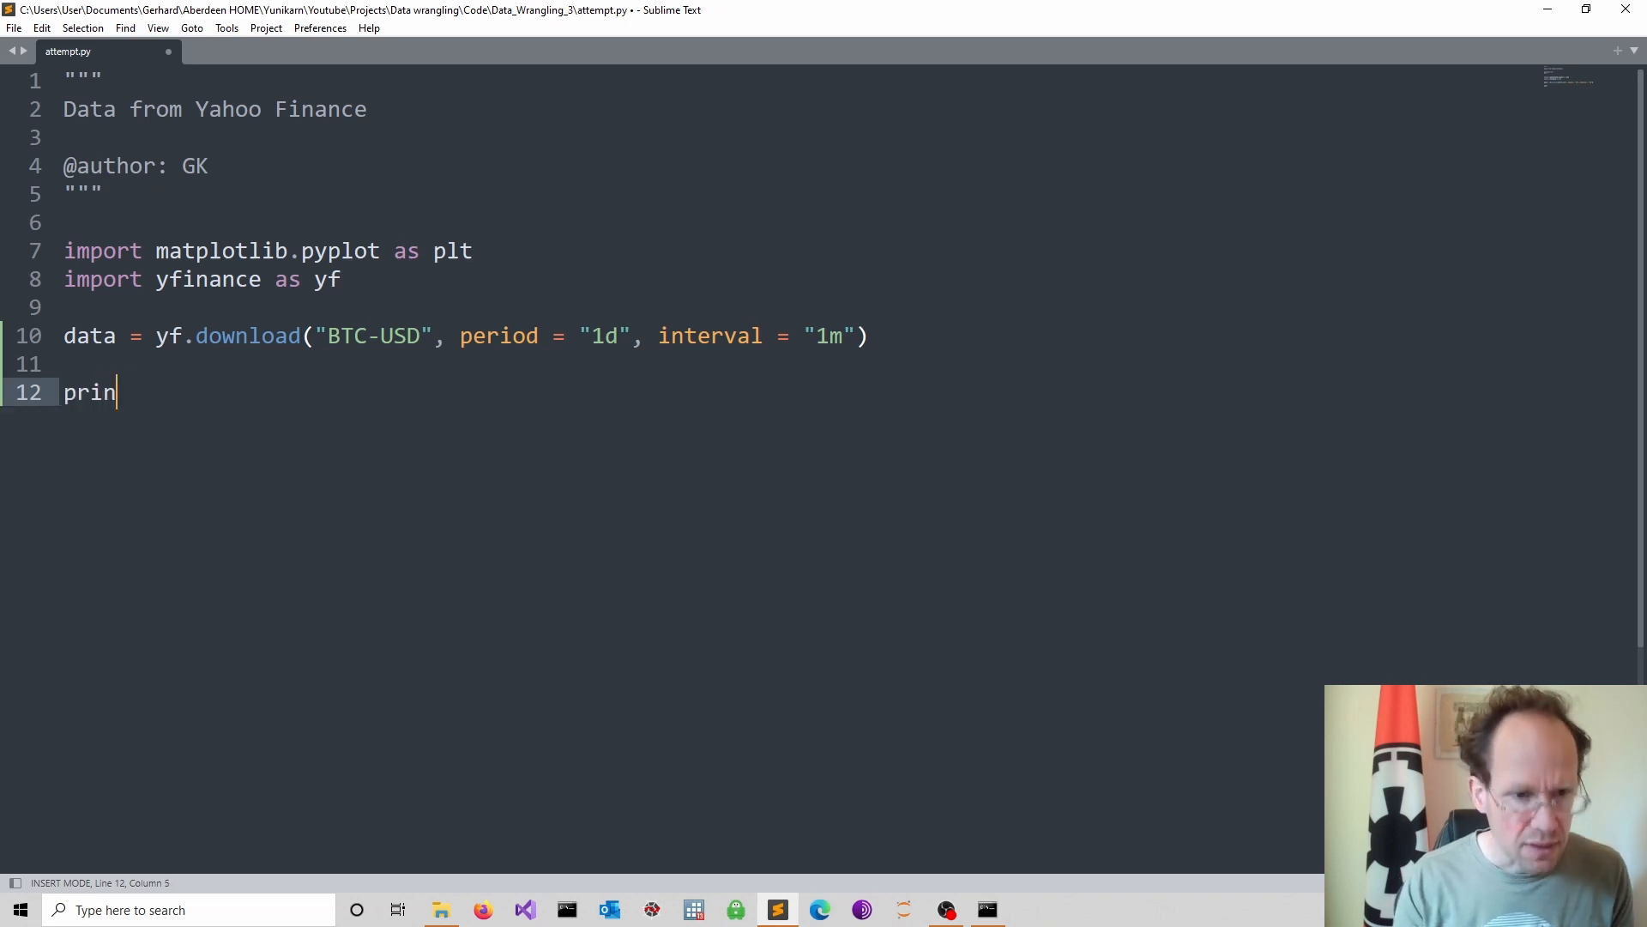
{"action": "type", "text": "t(t"}
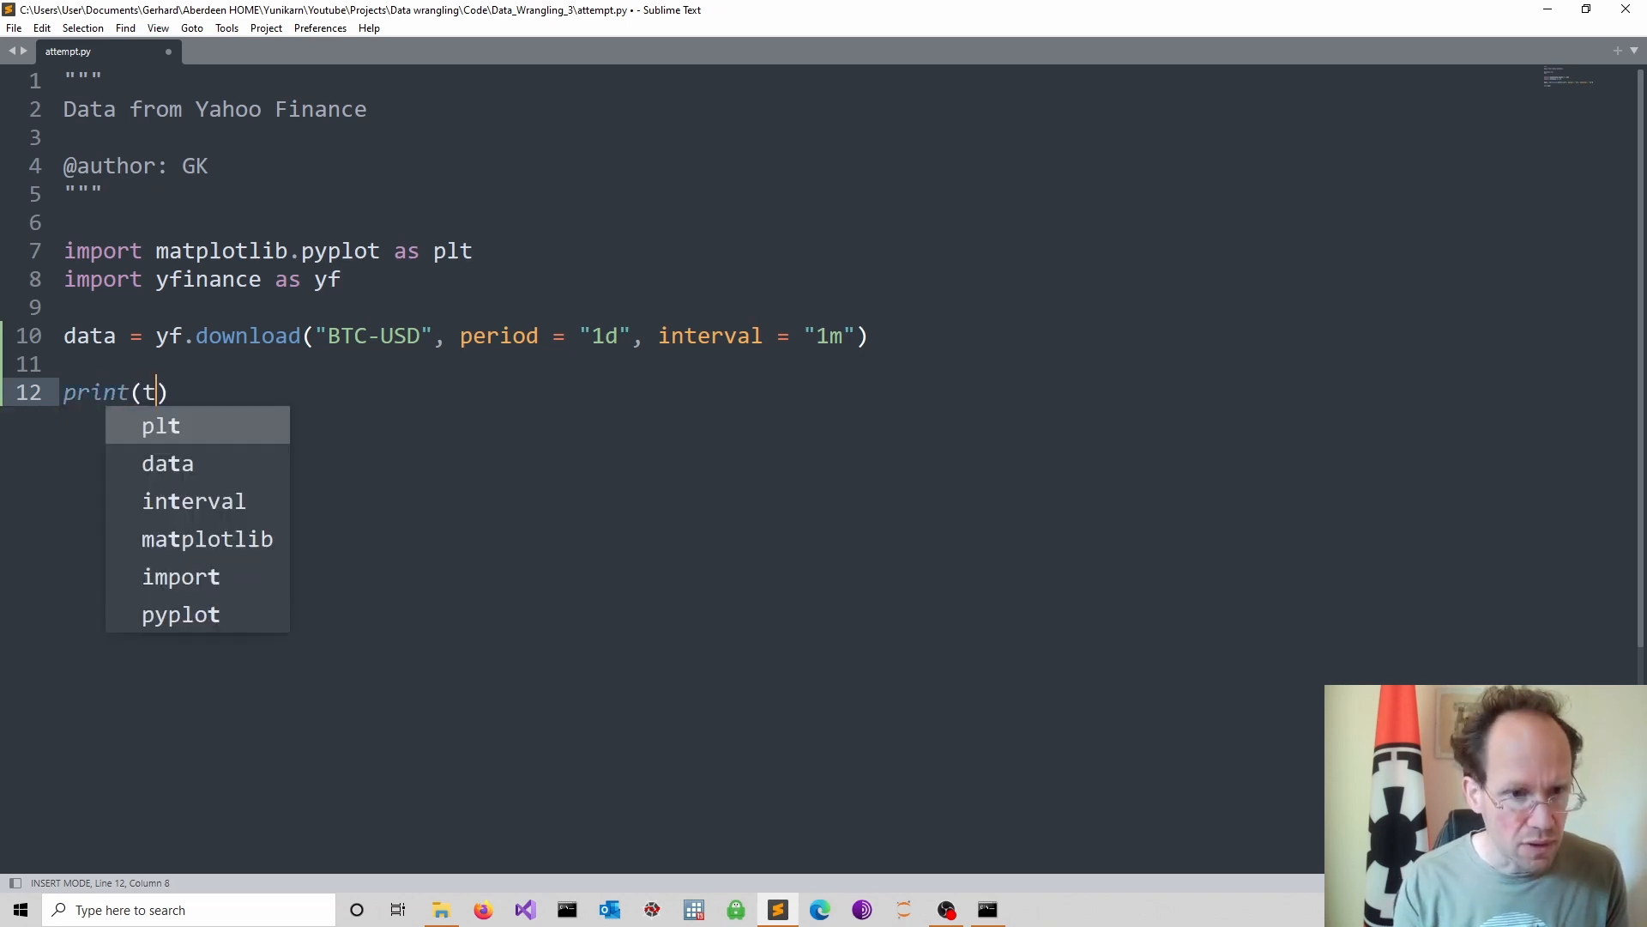
{"action": "type", "text": "ype"}
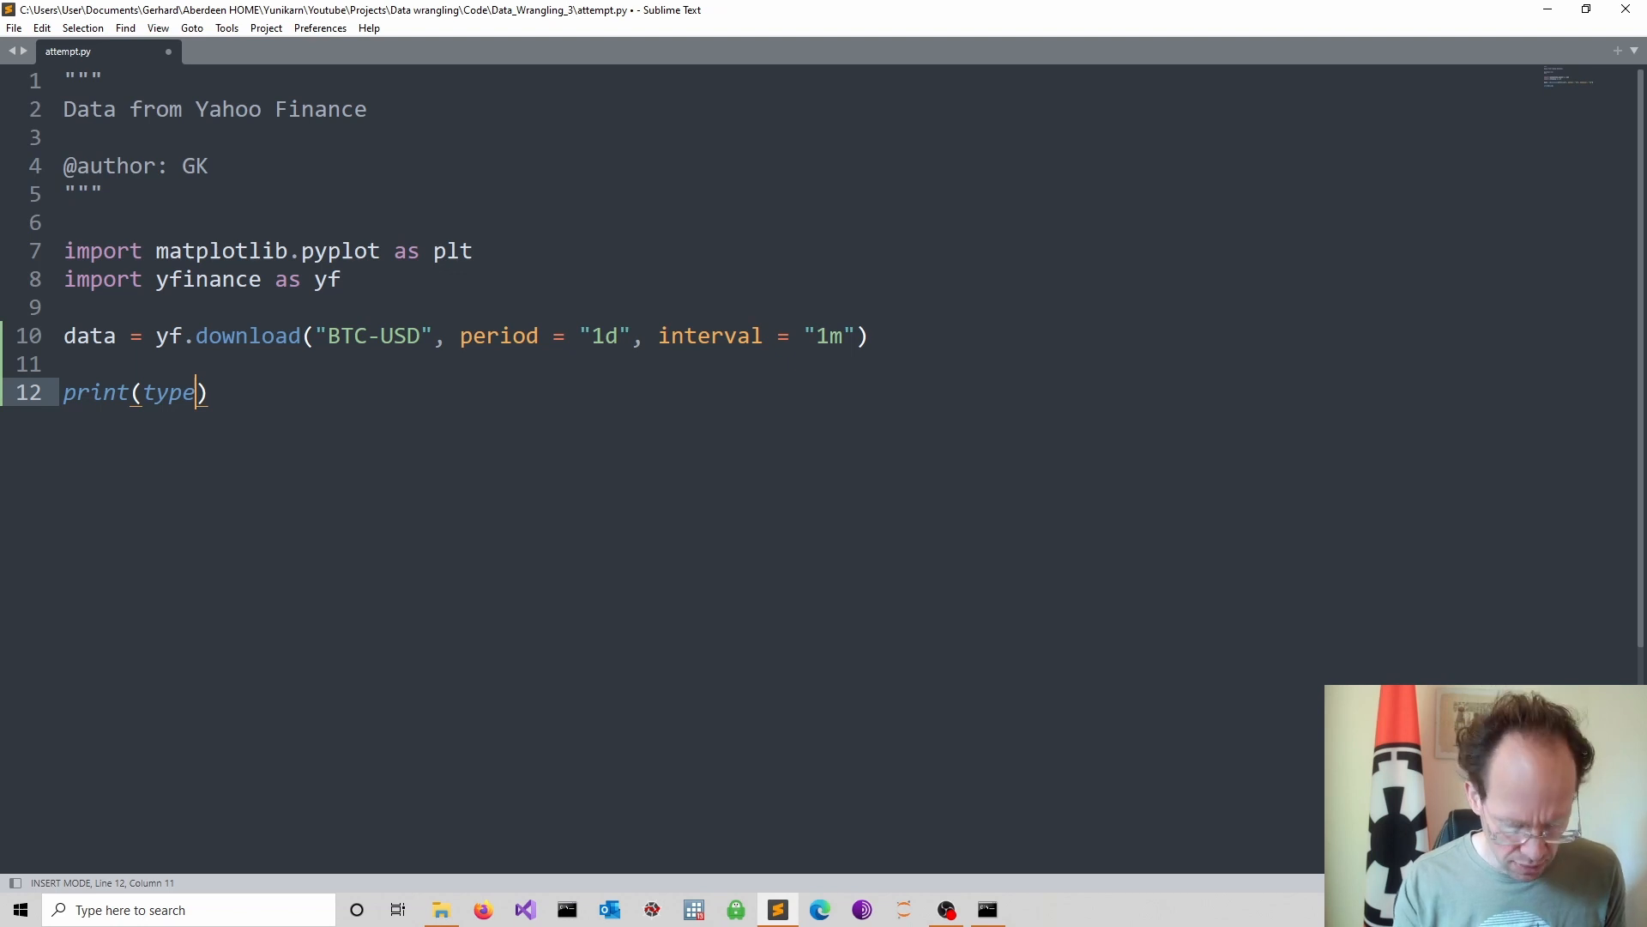
{"action": "type", "text": "(data"}
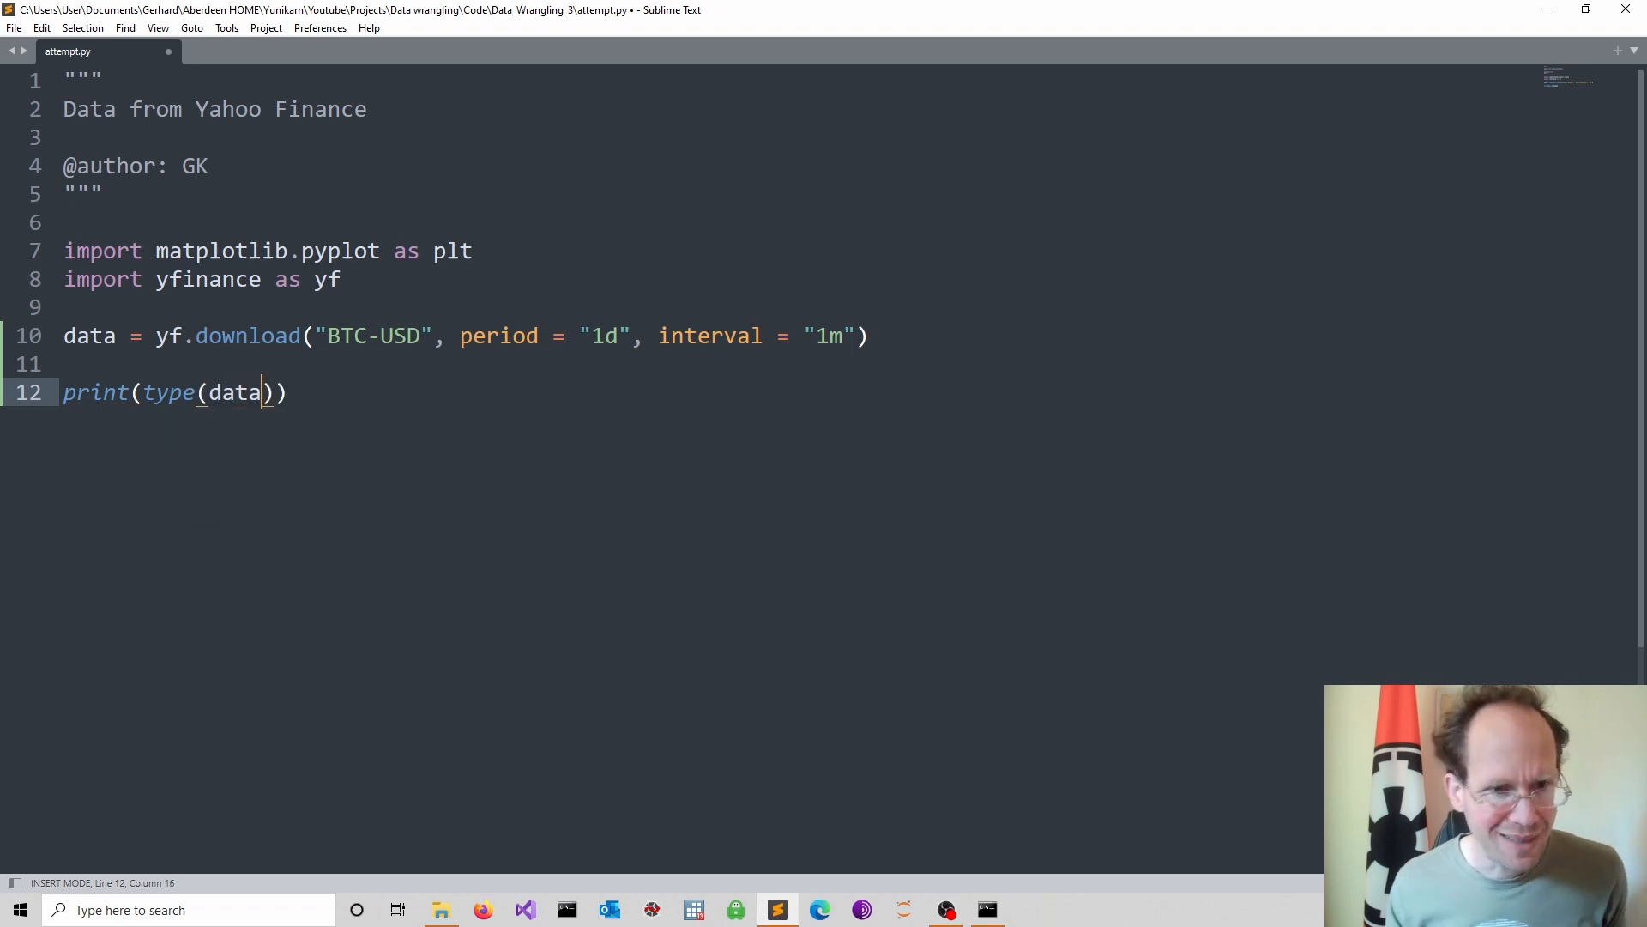
{"action": "key", "text": "Enter"}
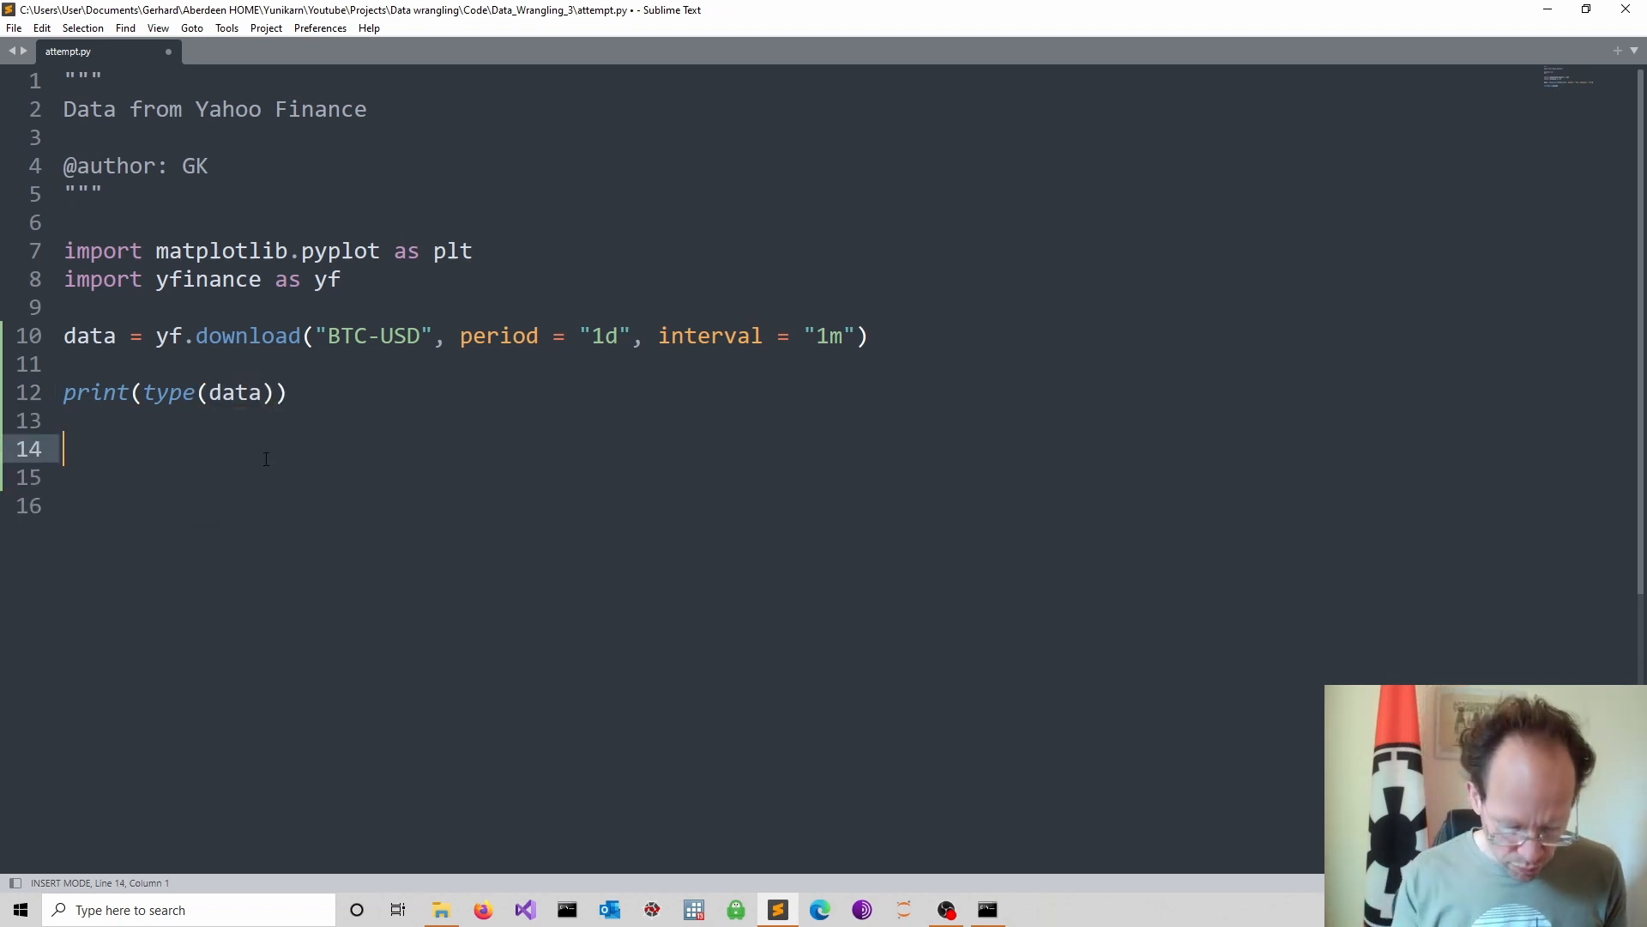
- Add print(data.head()) to show the first rows of data
{"action": "type", "text": "print"}
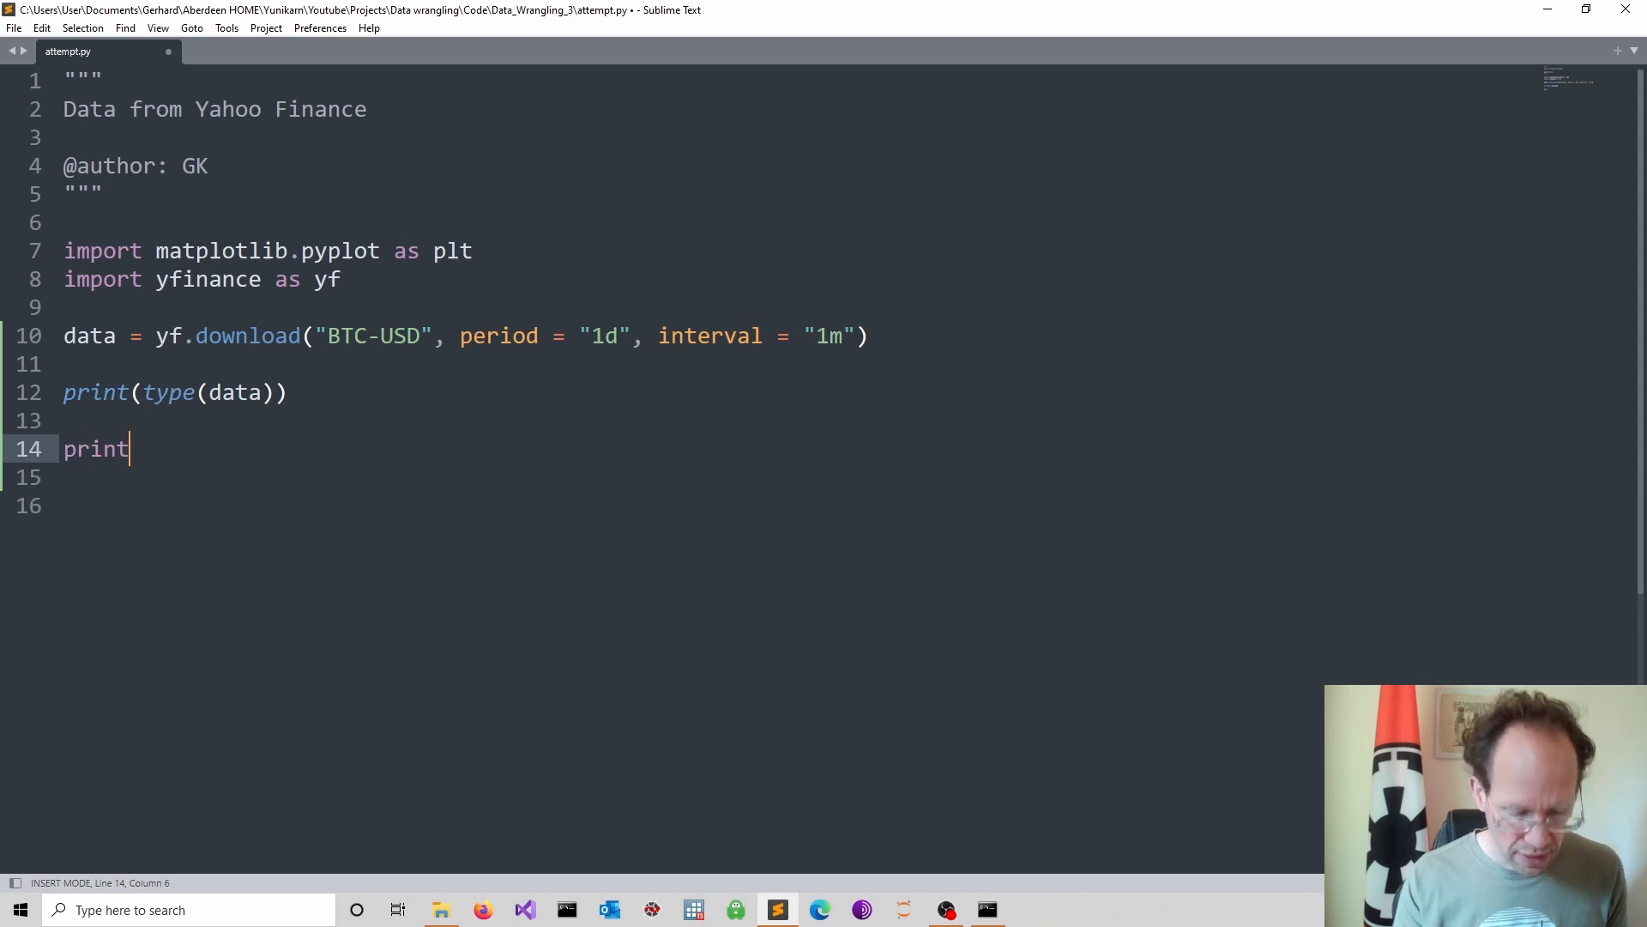
{"action": "type", "text": "(d"}
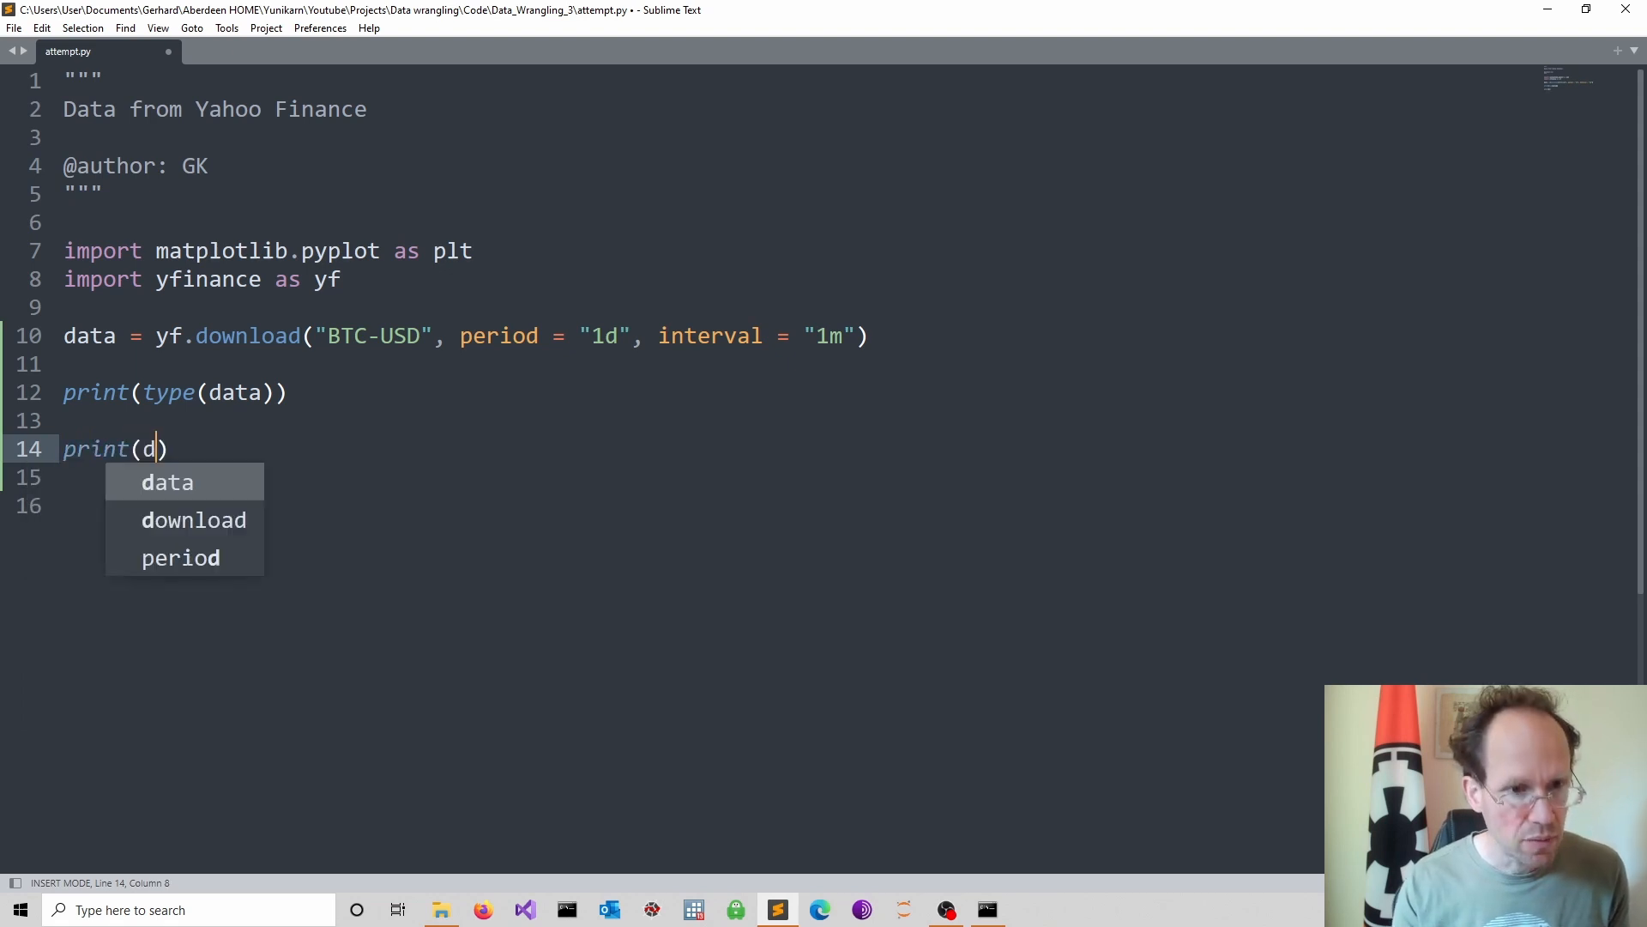
{"action": "type", "text": "ata."}
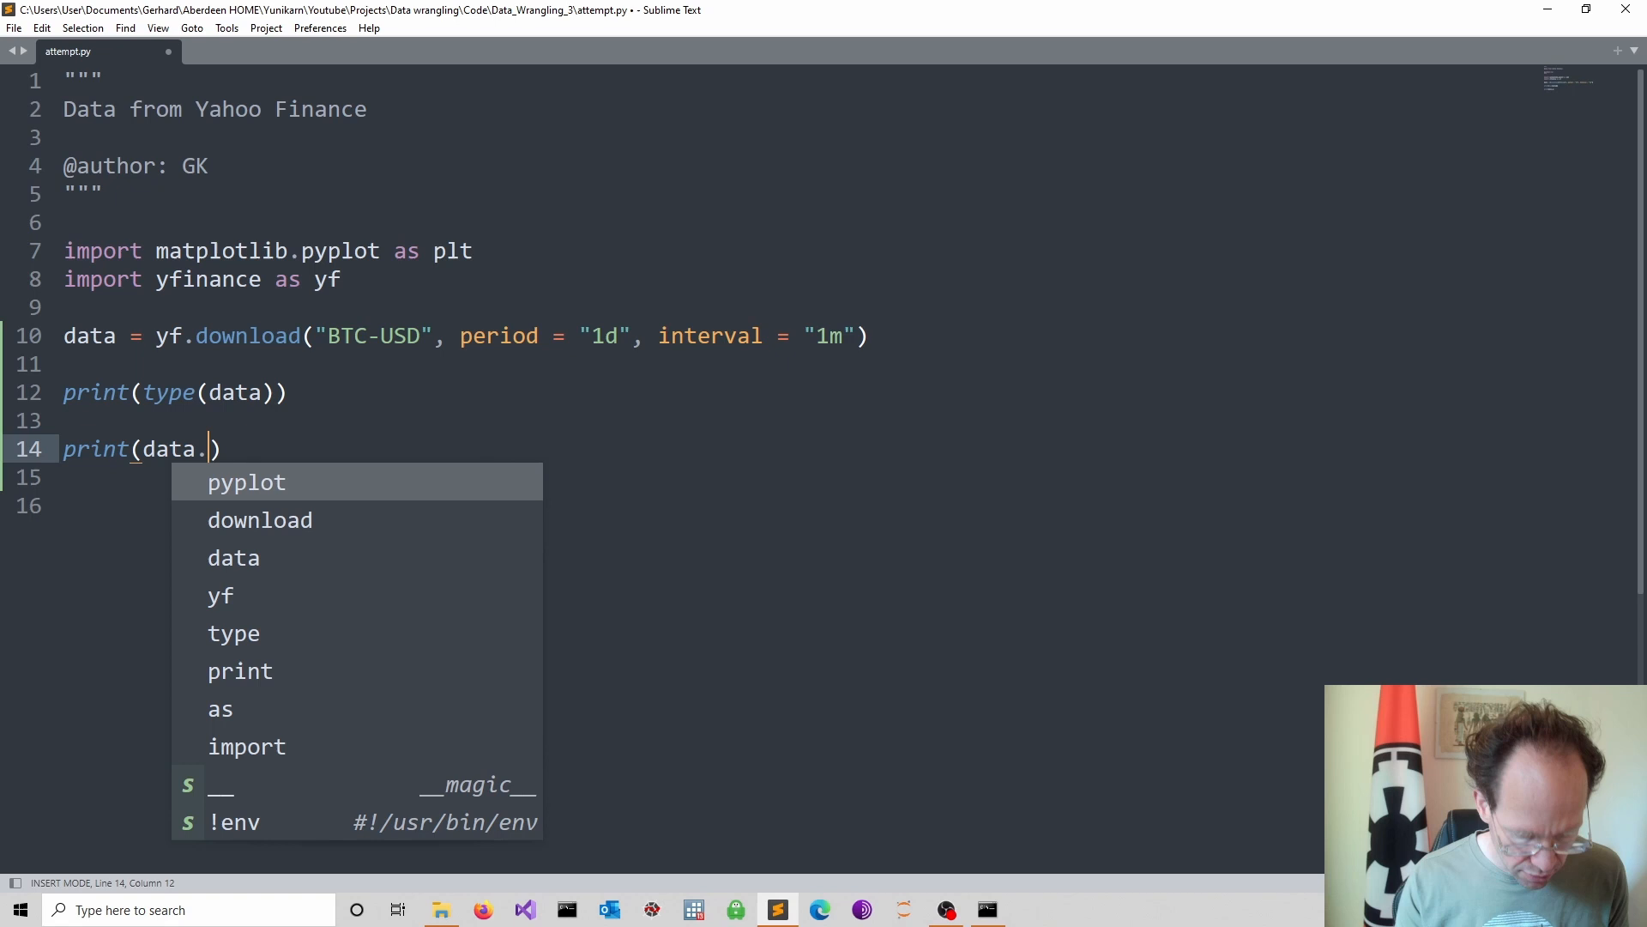
{"action": "type", "text": "head("}
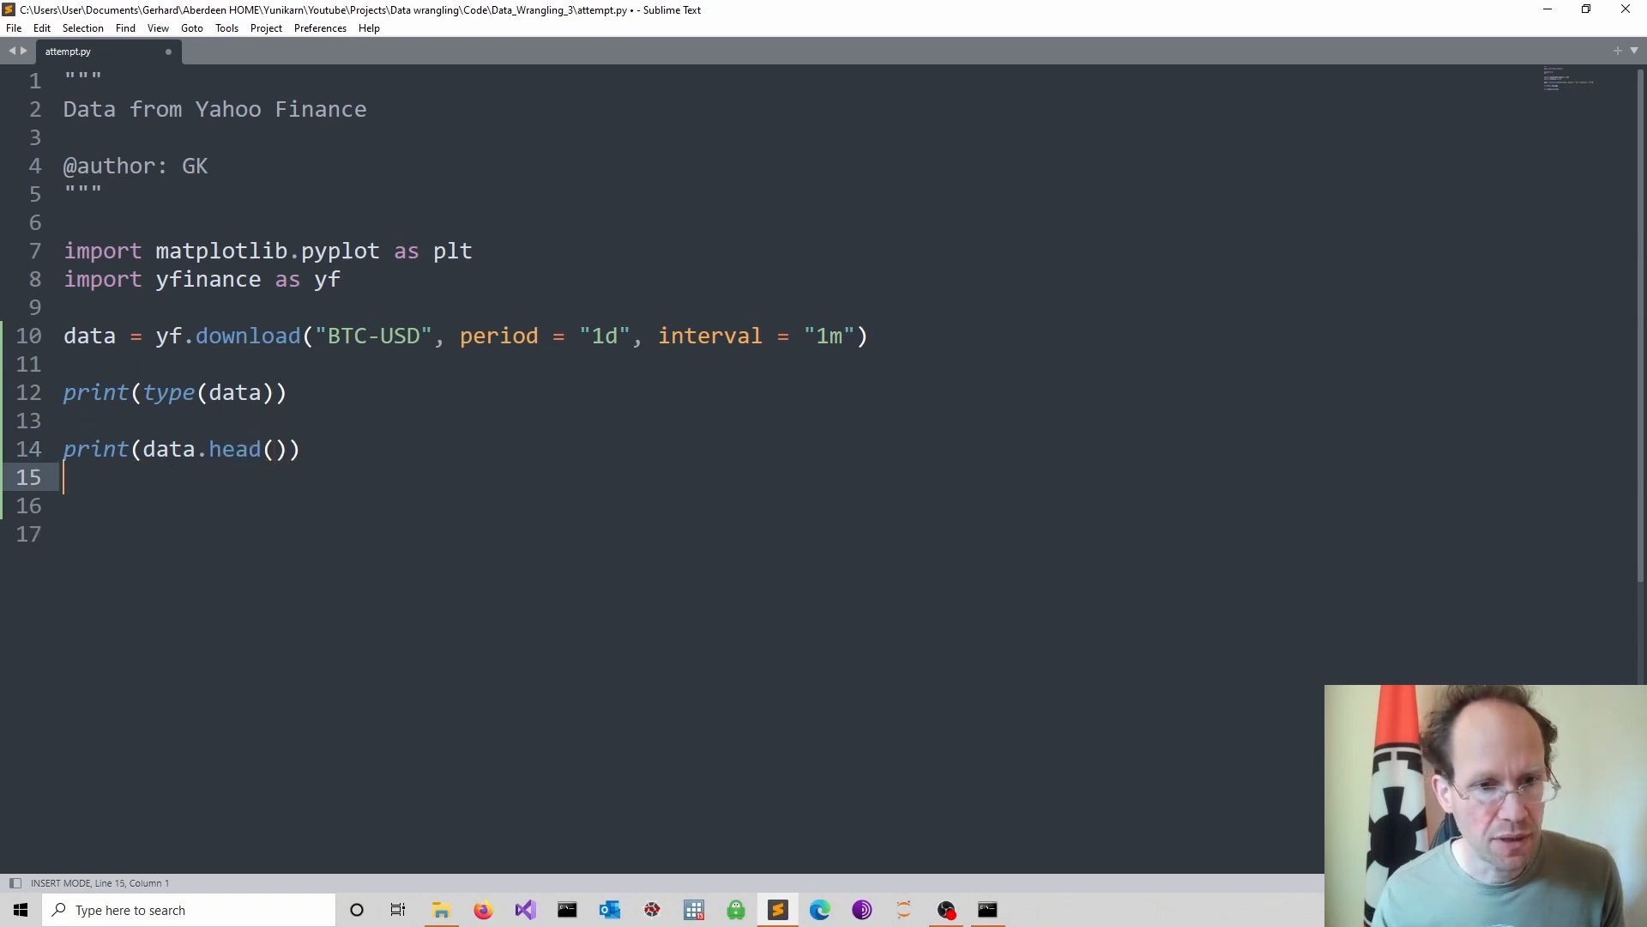
{"action": "key", "text": "enter"}
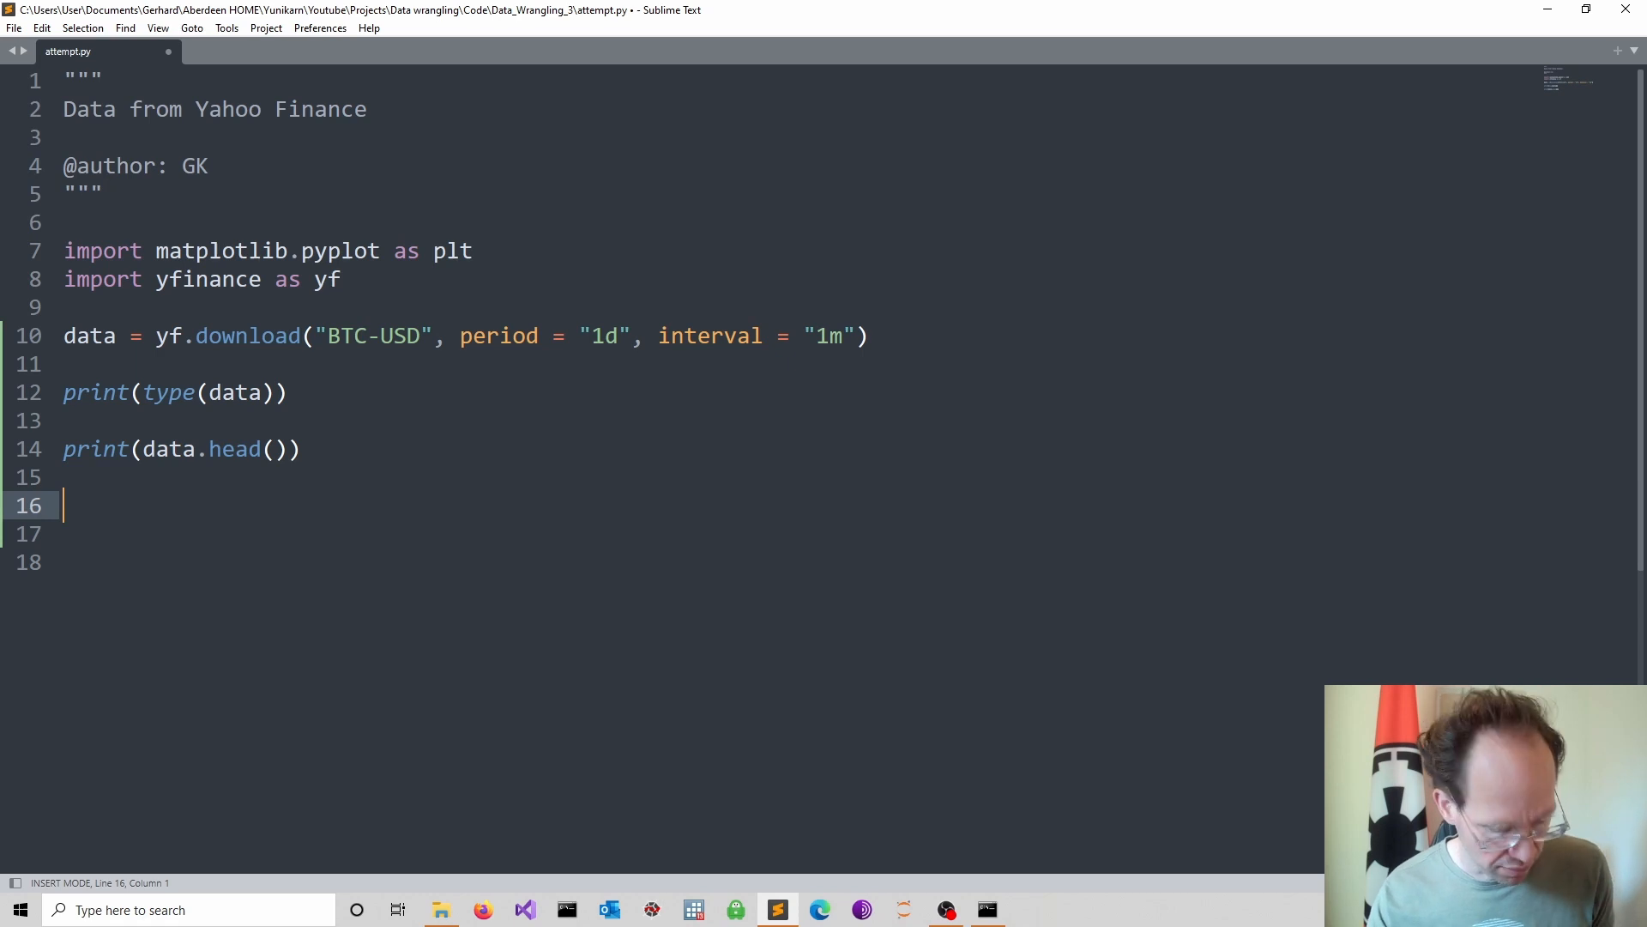
{"action": "left_click", "coordinate": [985, 910]}
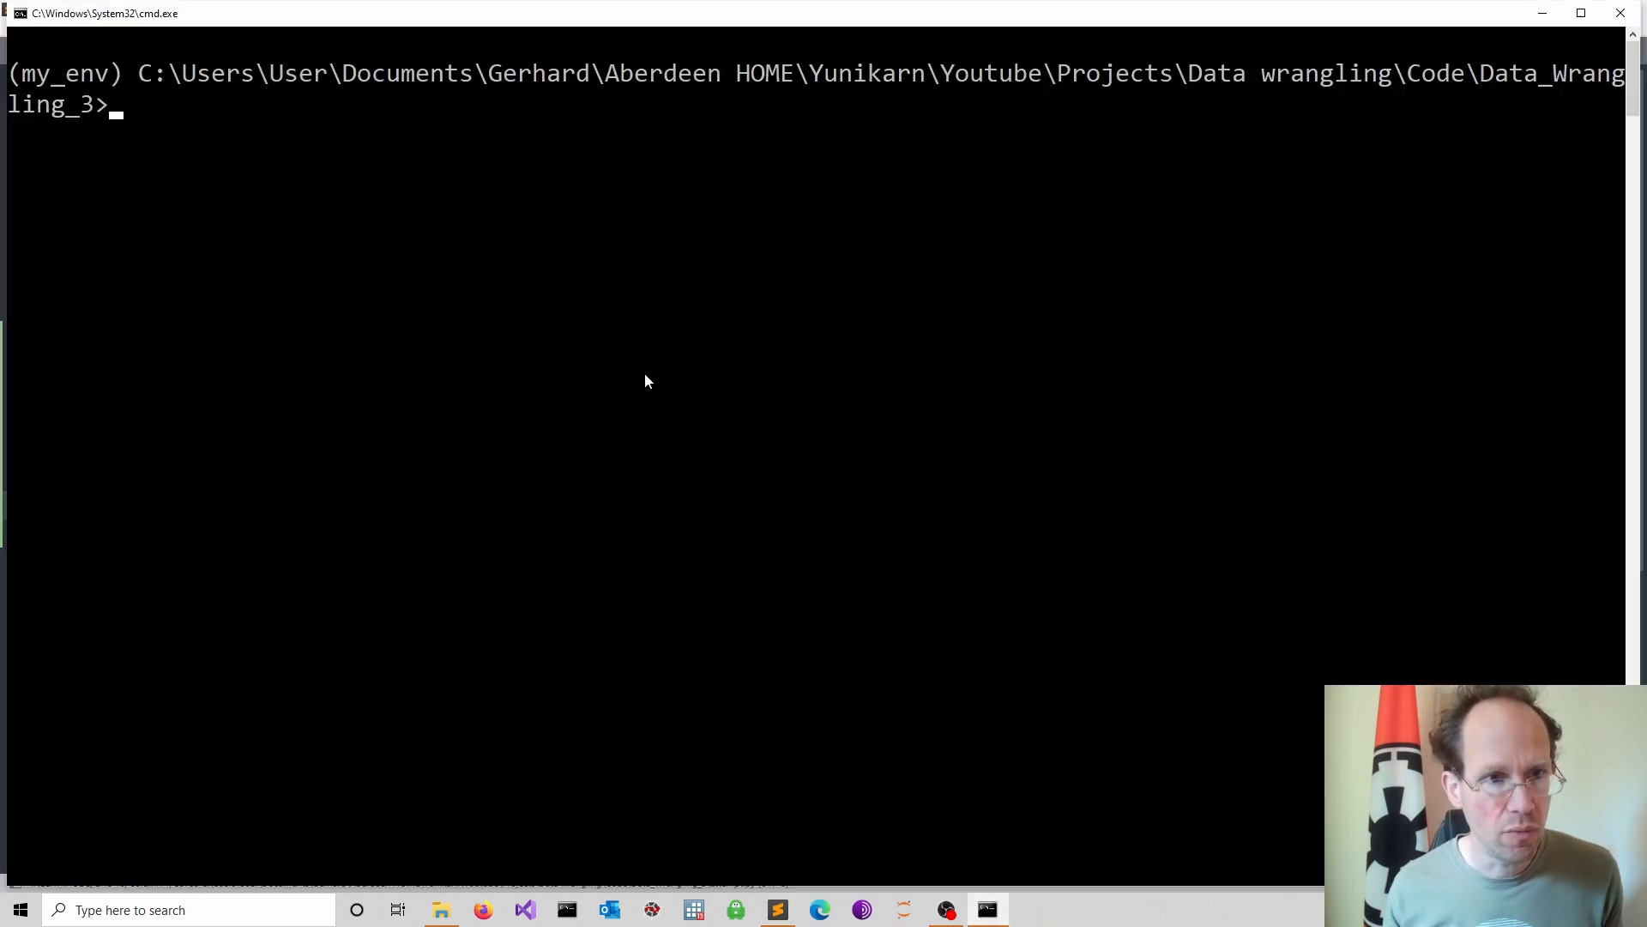
- Run python attempt.py, fixing a typo, to print the BTC-USD DataFrame head
{"action": "type", "text": "pyton"}
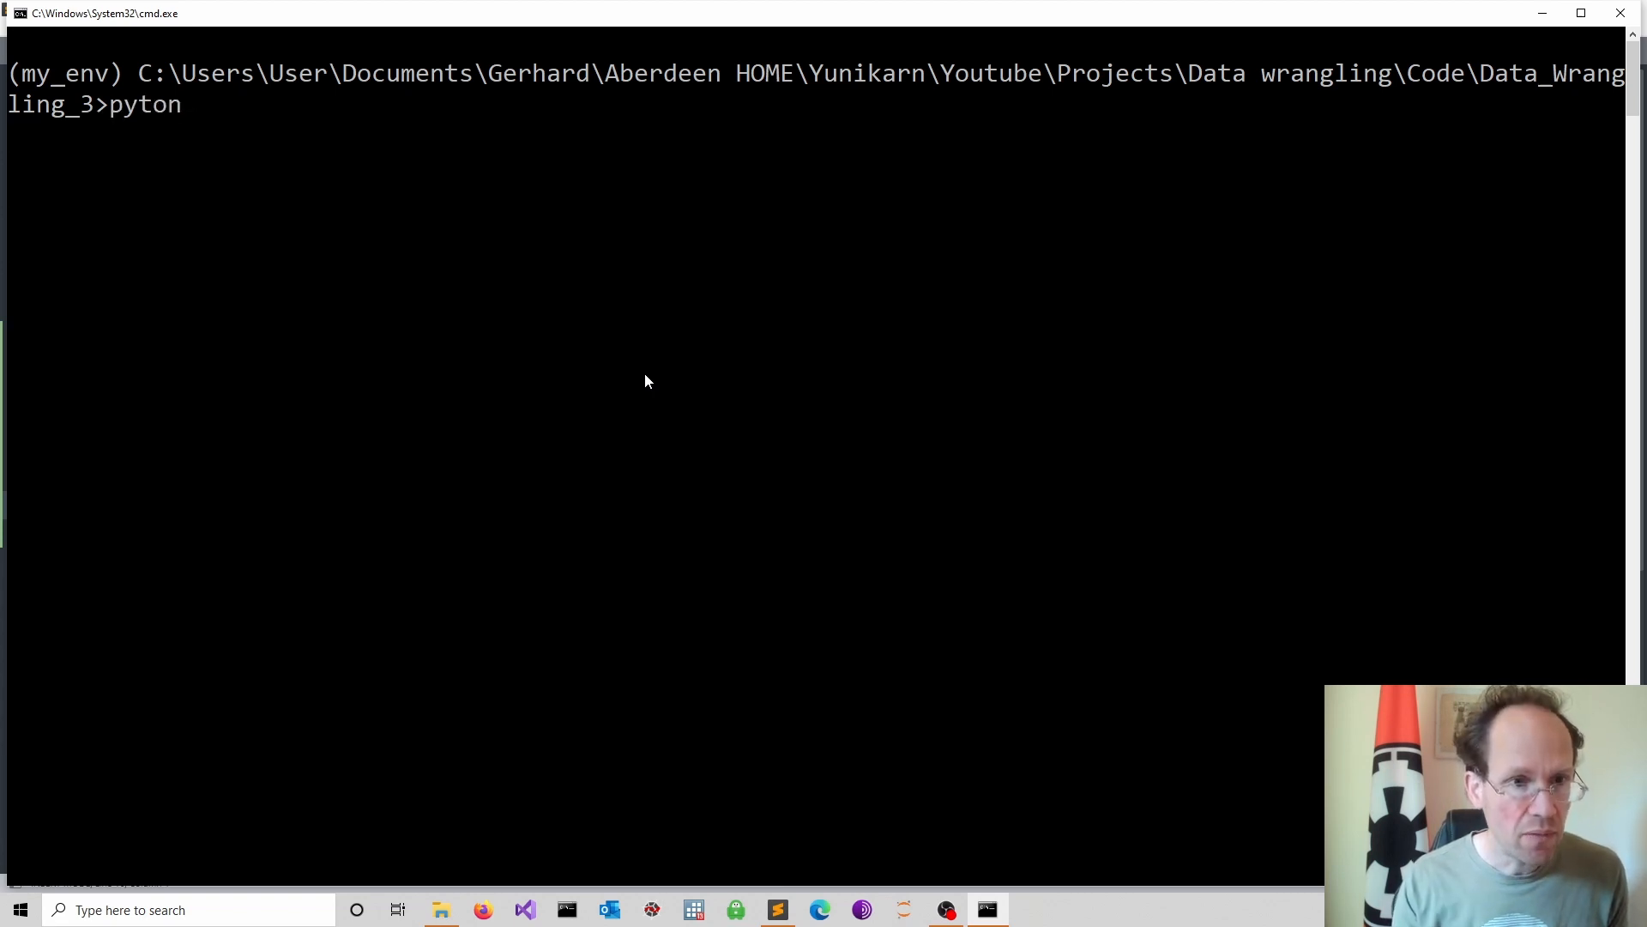
{"action": "key", "text": "Backspace"}
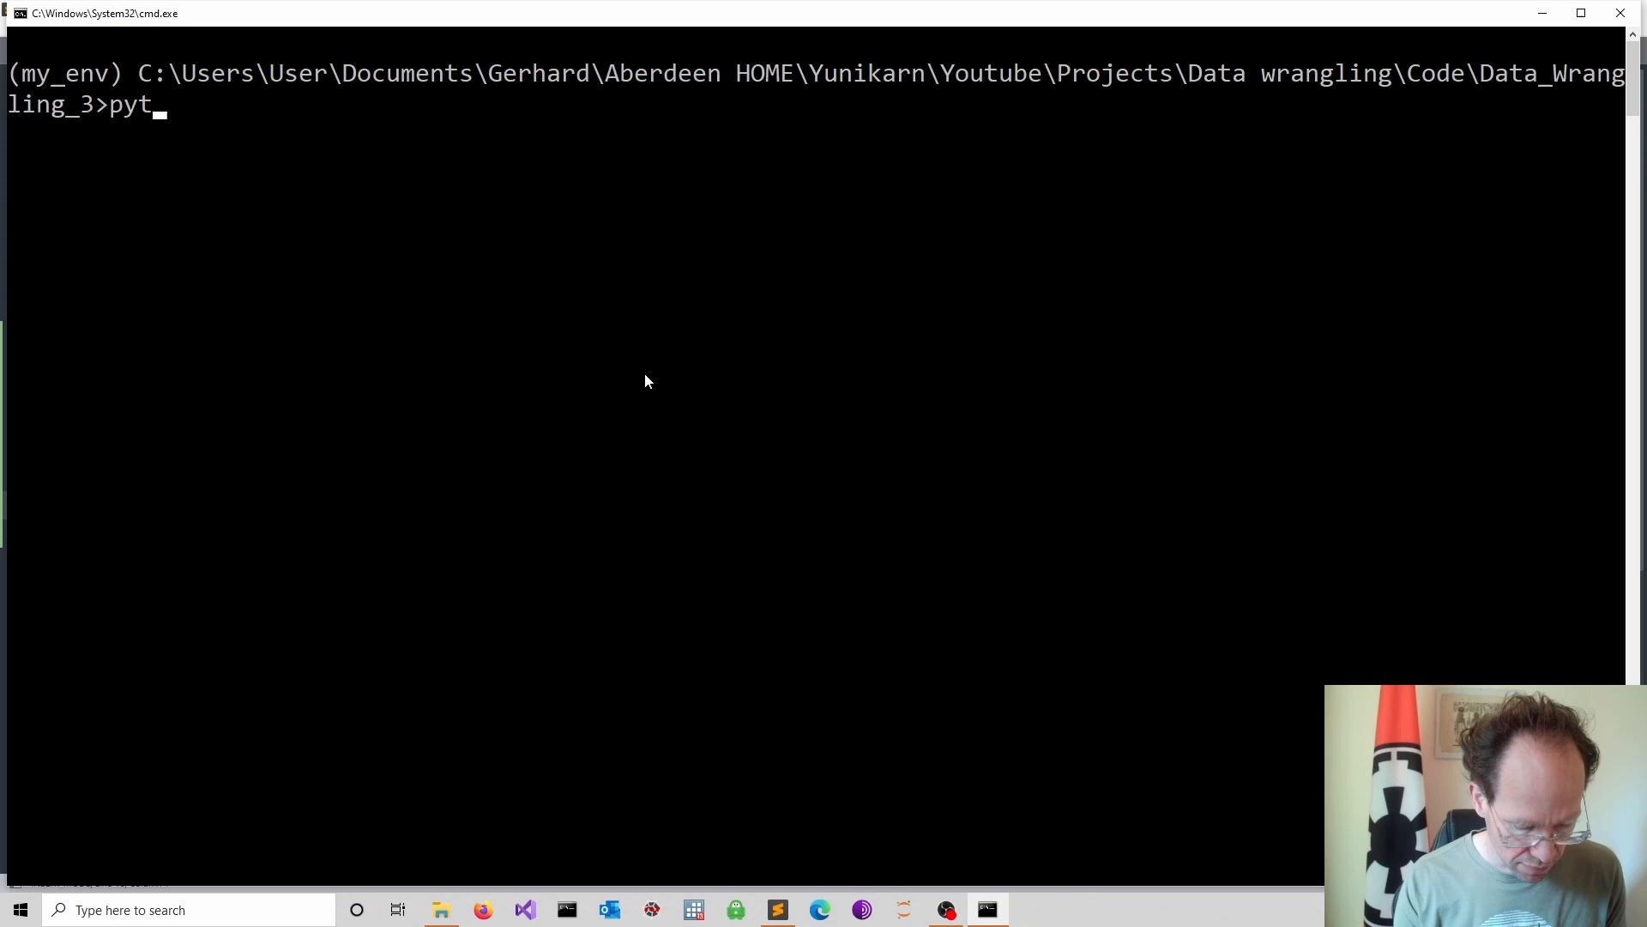
{"action": "type", "text": "hon attempt.py"}
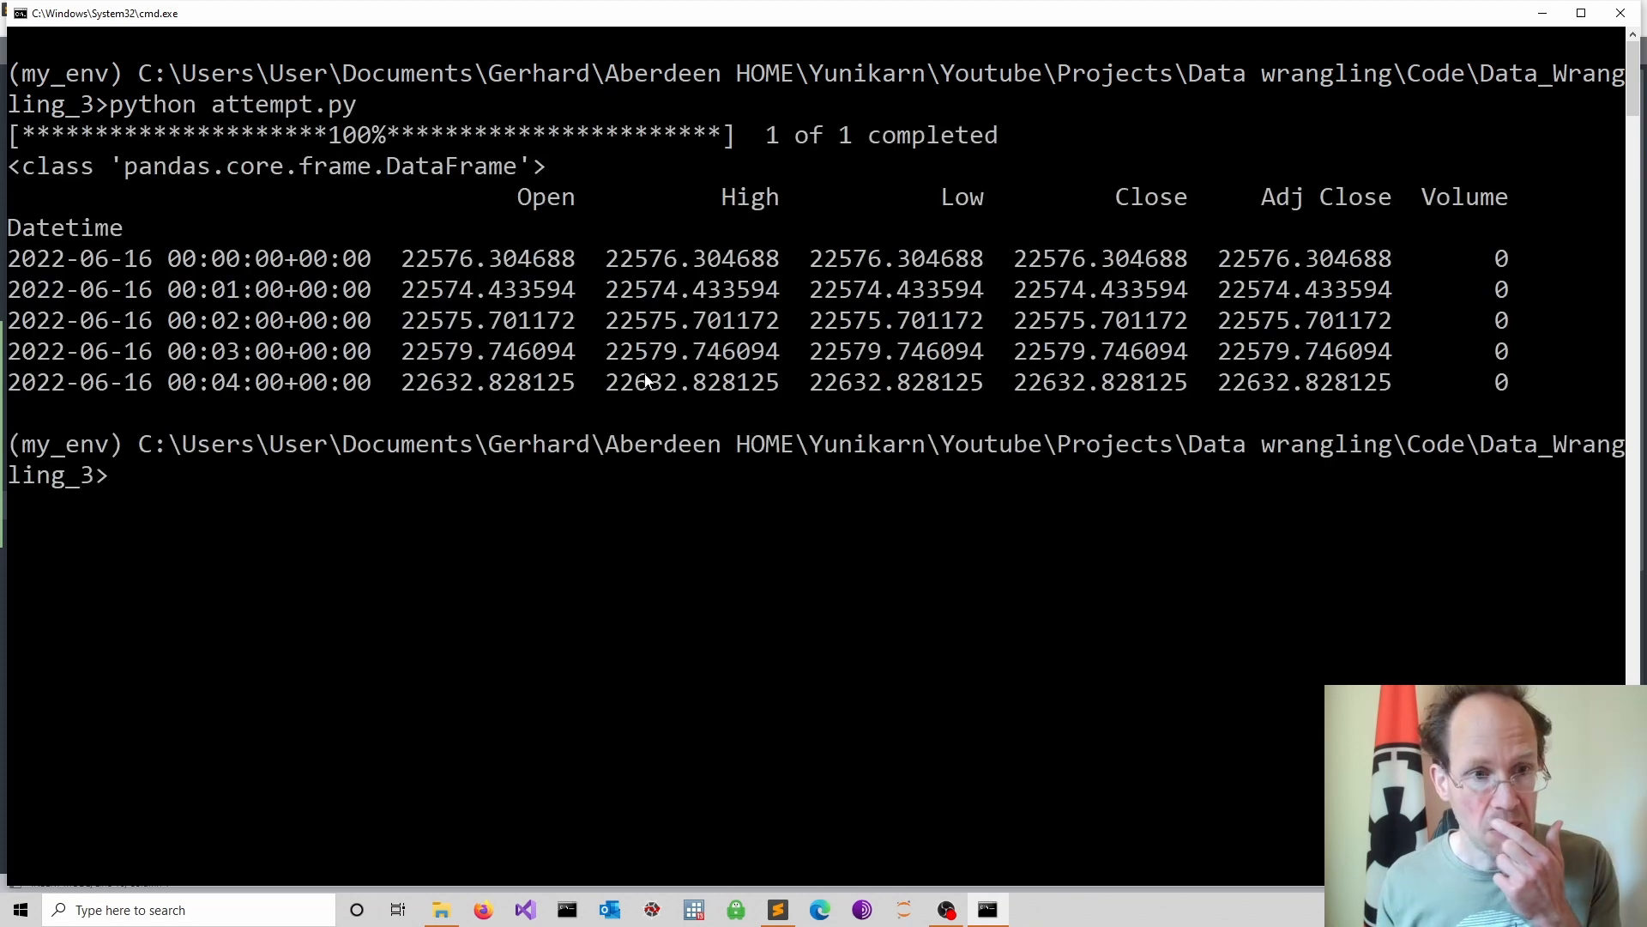
{"action": "mouse_move", "coordinate": [385, 197]}
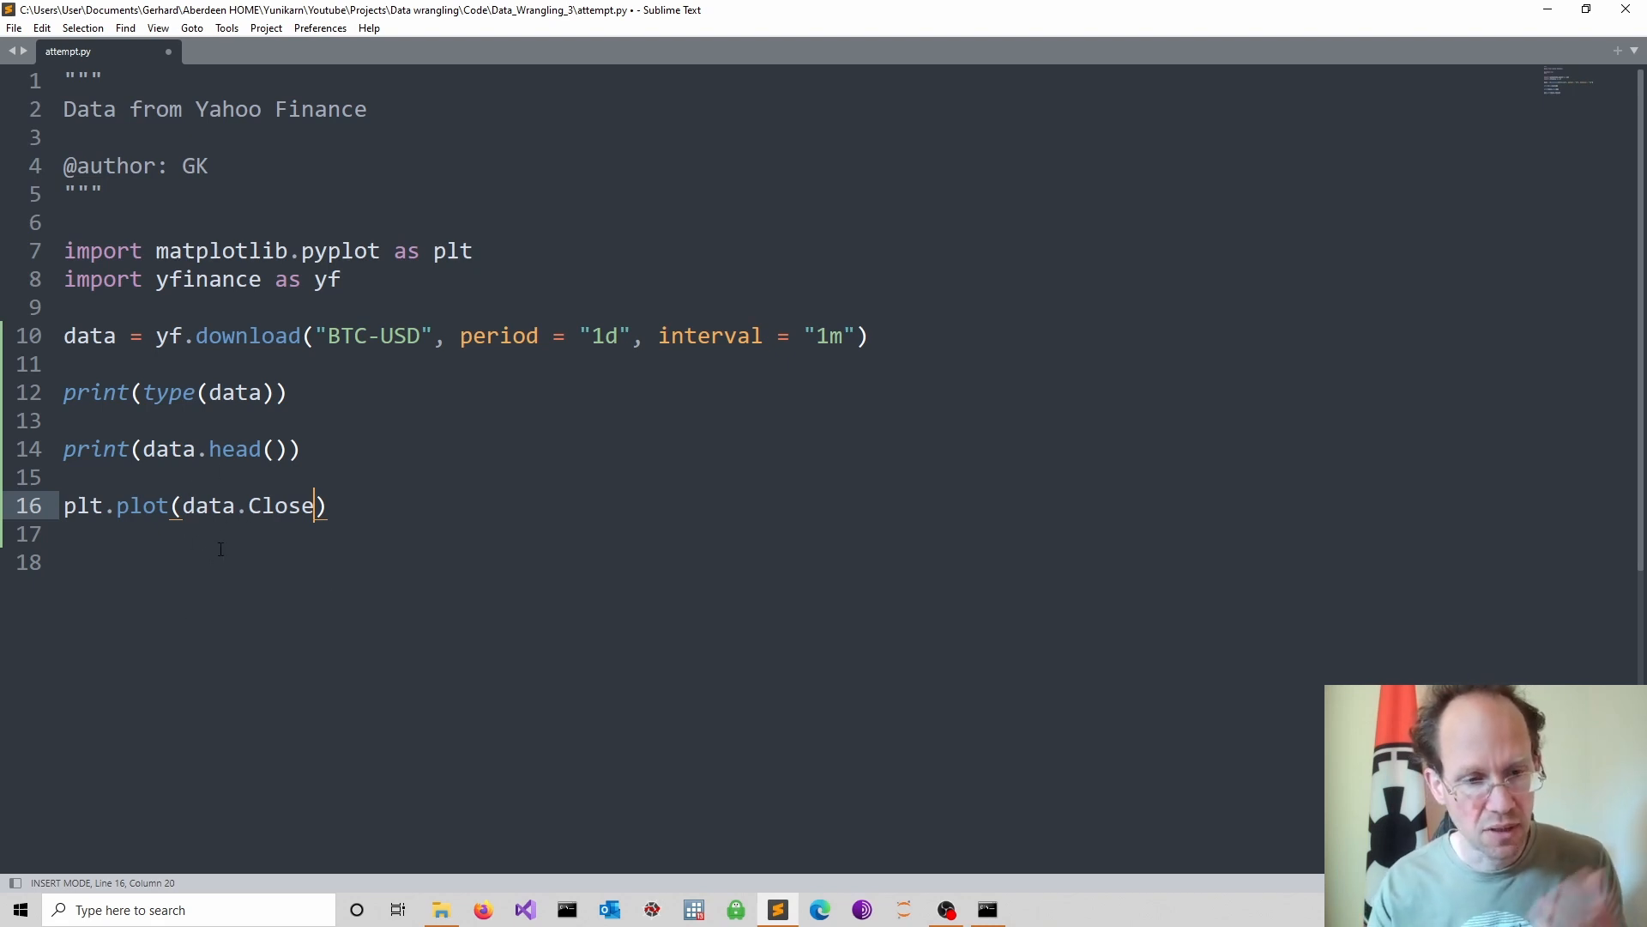
{"action": "mouse_move", "coordinate": [271, 523]}
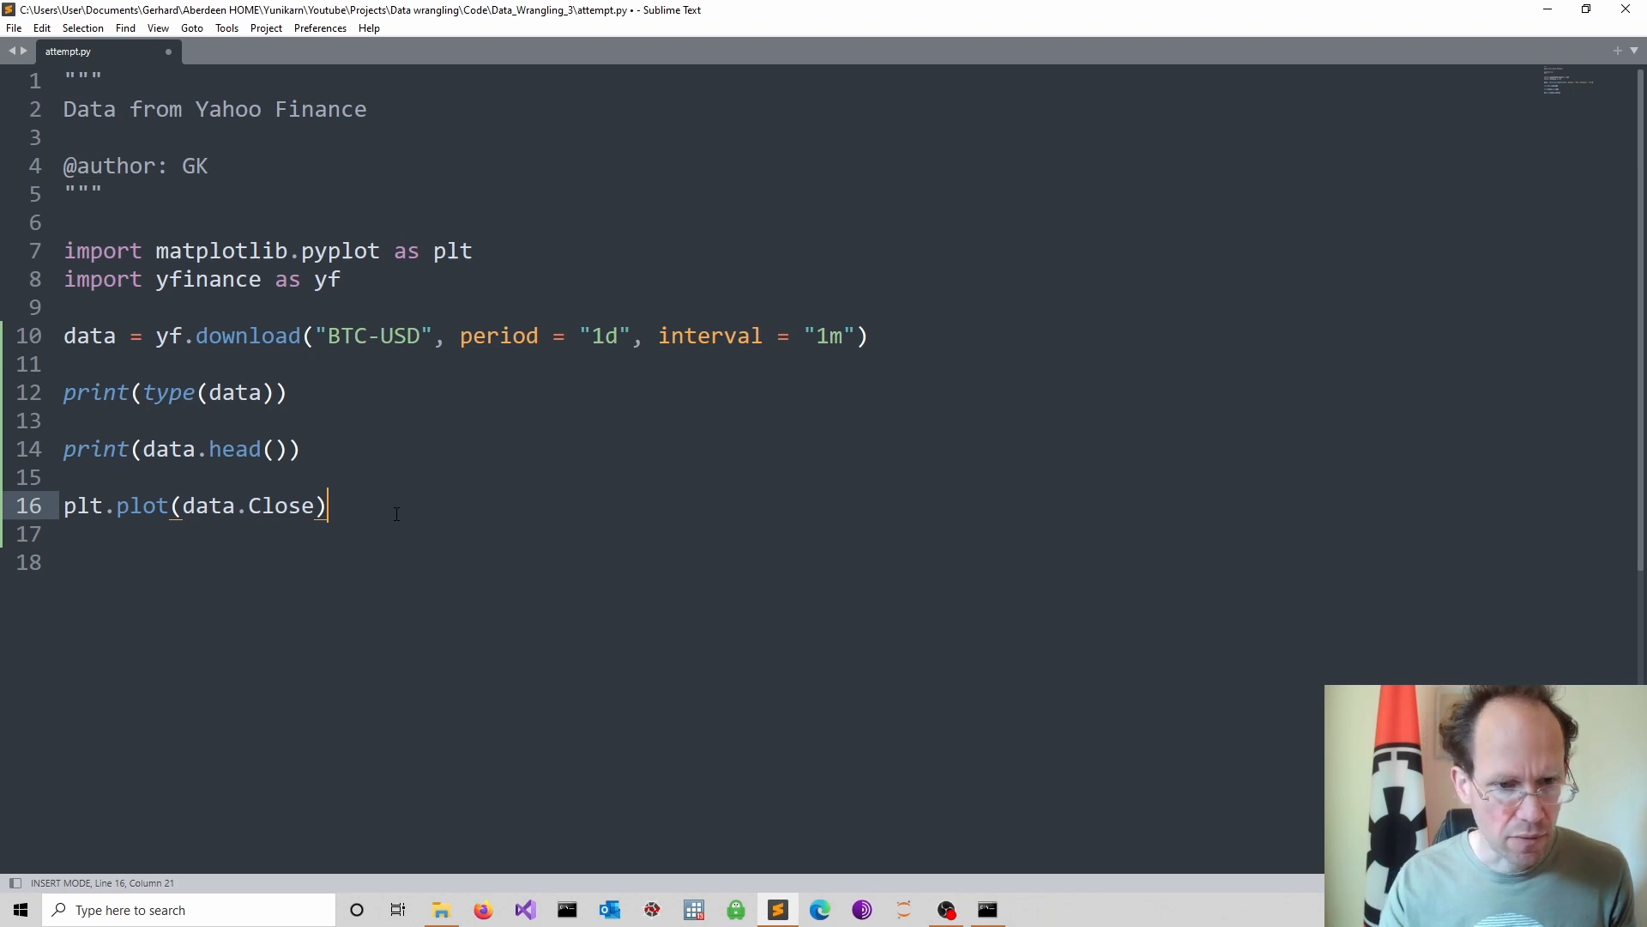
- Add plt.show() below plt.plot(data.Close) and save attempt.py
{"action": "key", "text": "enter"}
{"action": "type", "text": "plt.show()"}
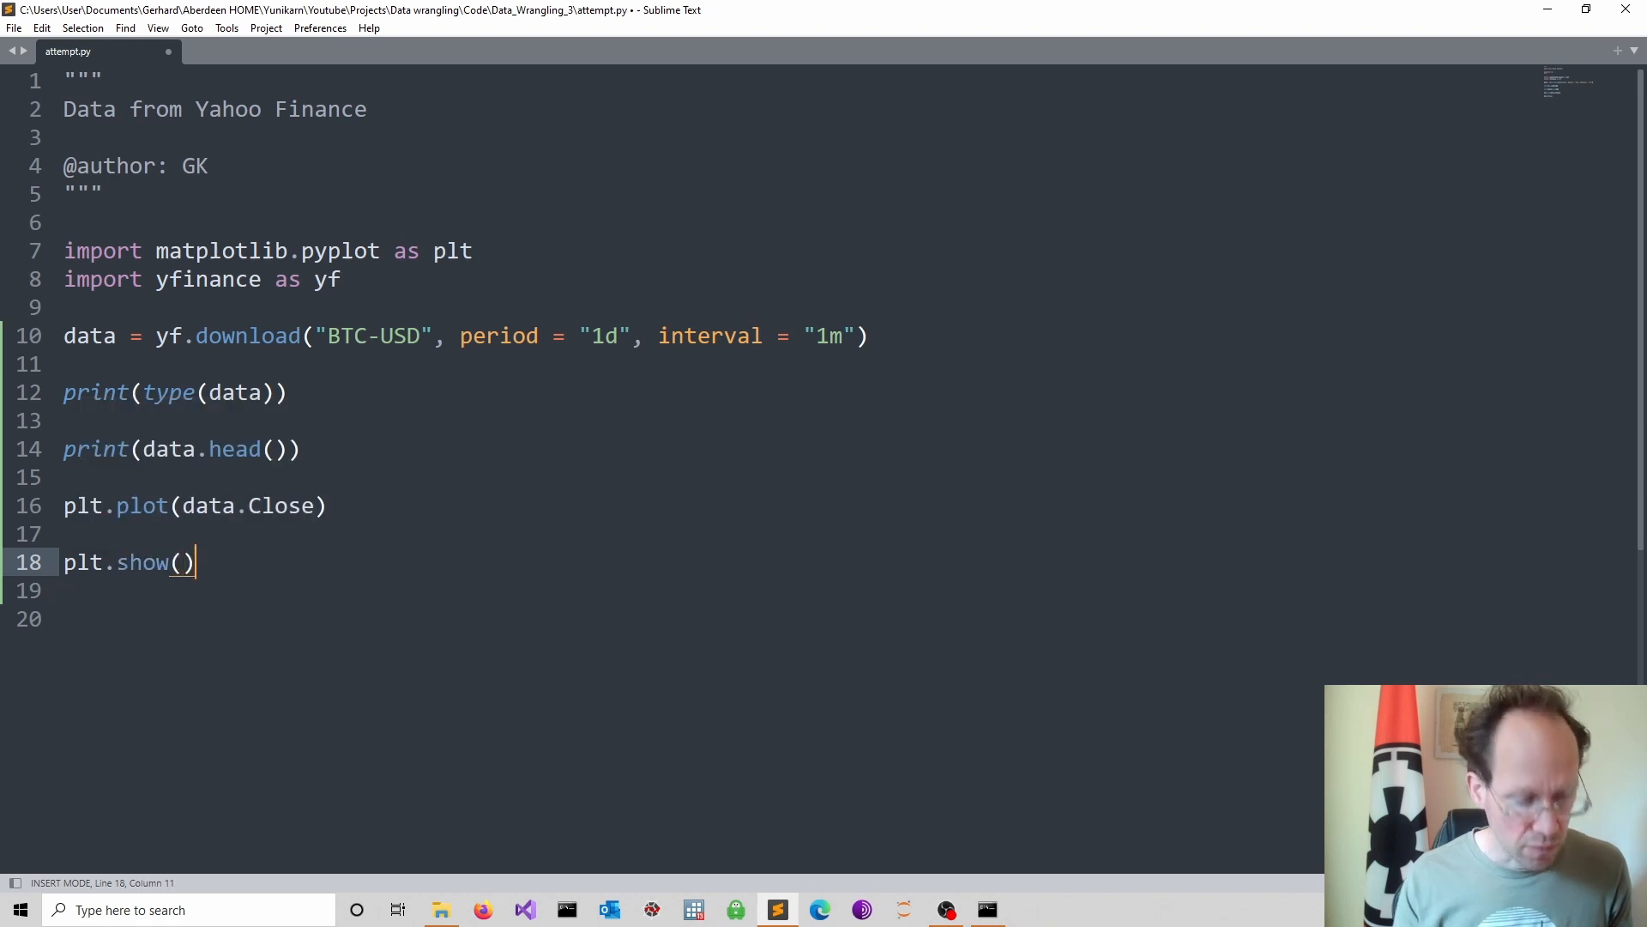
{"action": "key", "text": "ctrl+s"}
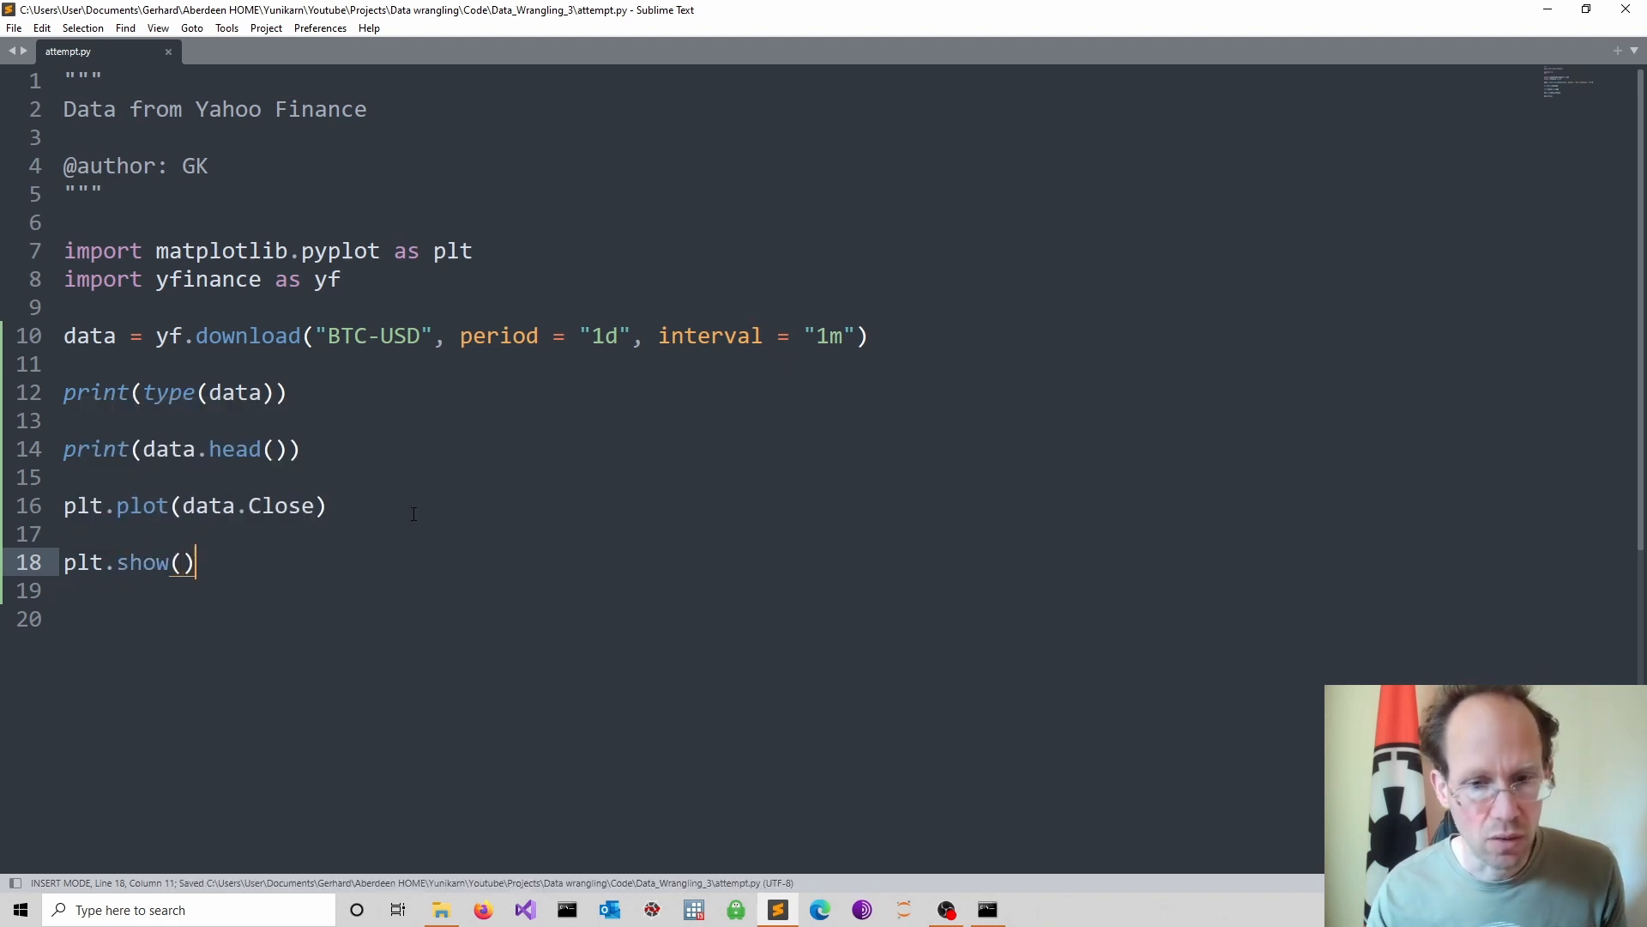